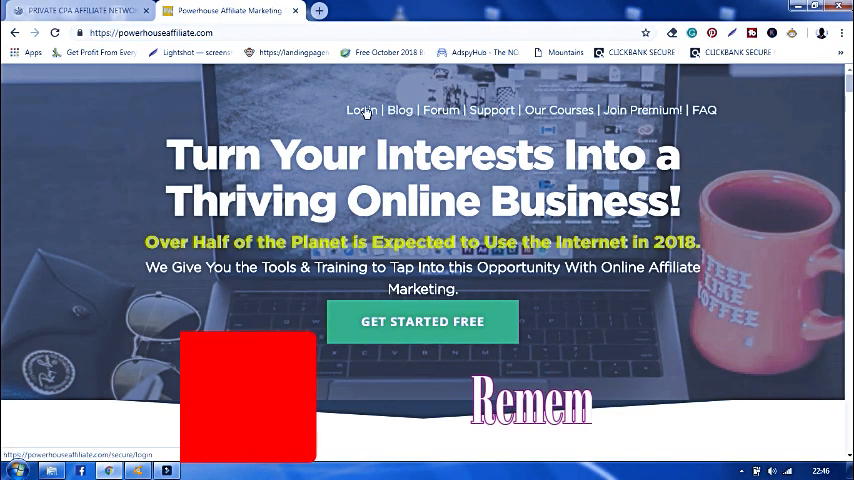
# - Sign in from the homepage and scroll the dashboard past the action plan and click stats
pyautogui.click(360, 110)
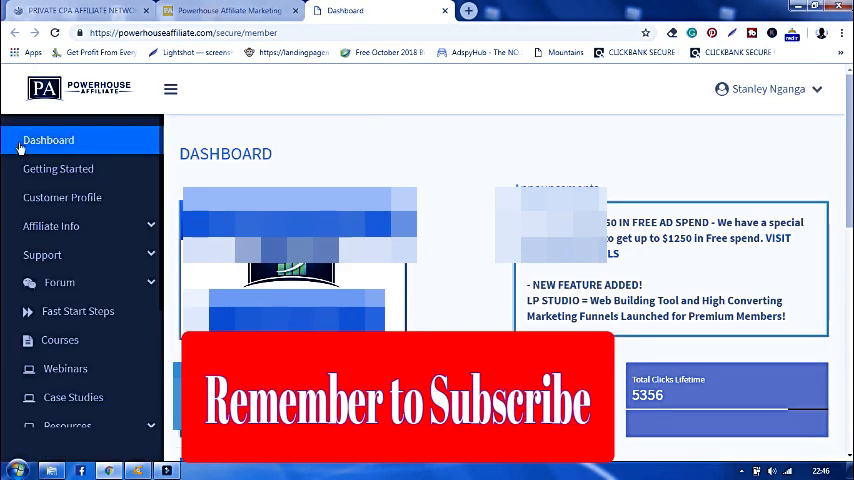
pyautogui.moveTo(62, 196)
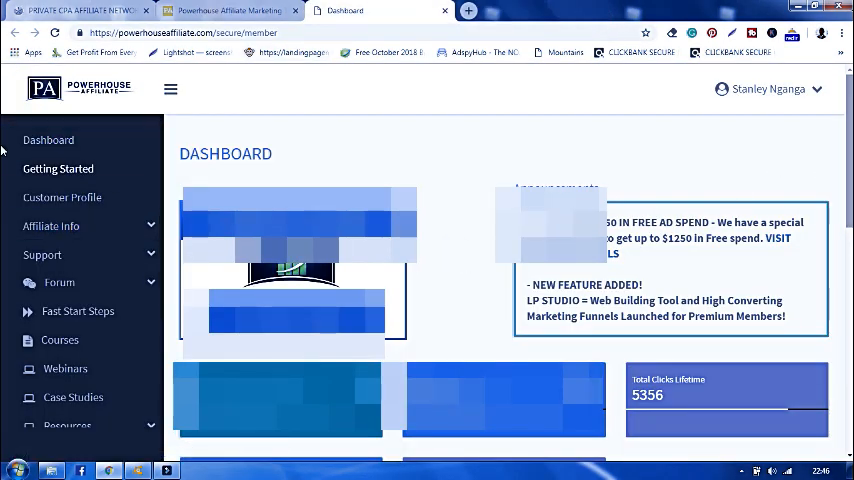
pyautogui.scroll(-3)
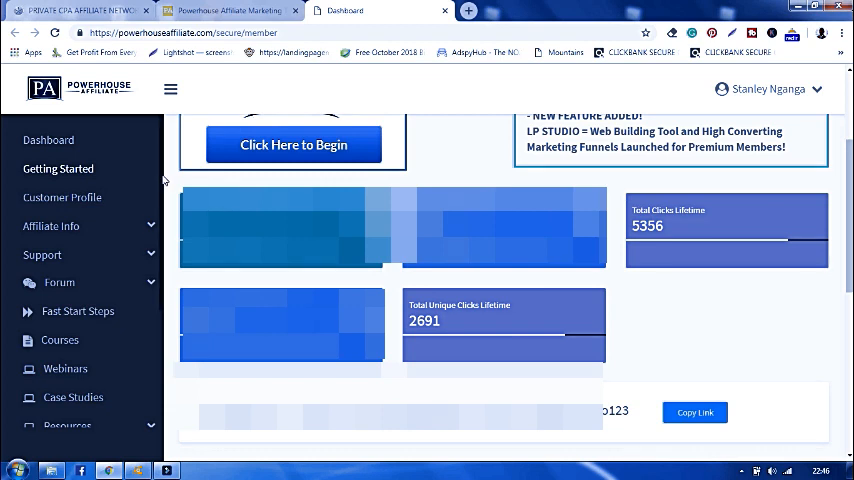
pyautogui.scroll(-3)
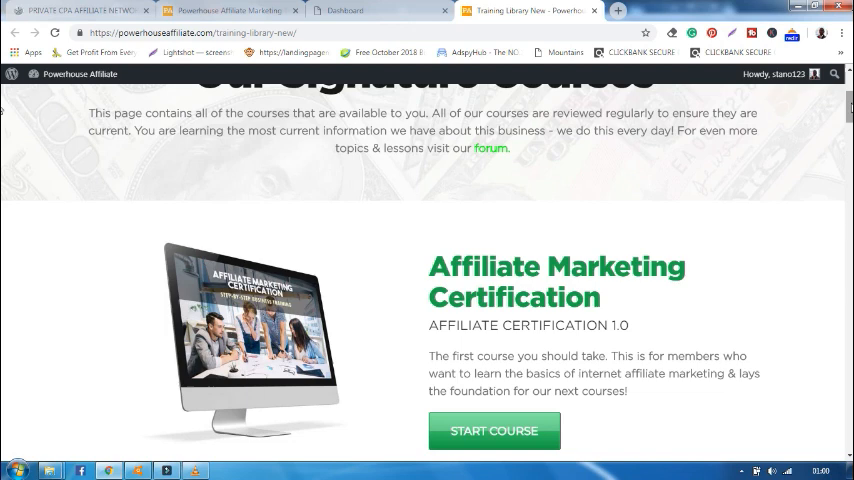
pyautogui.moveTo(498, 430)
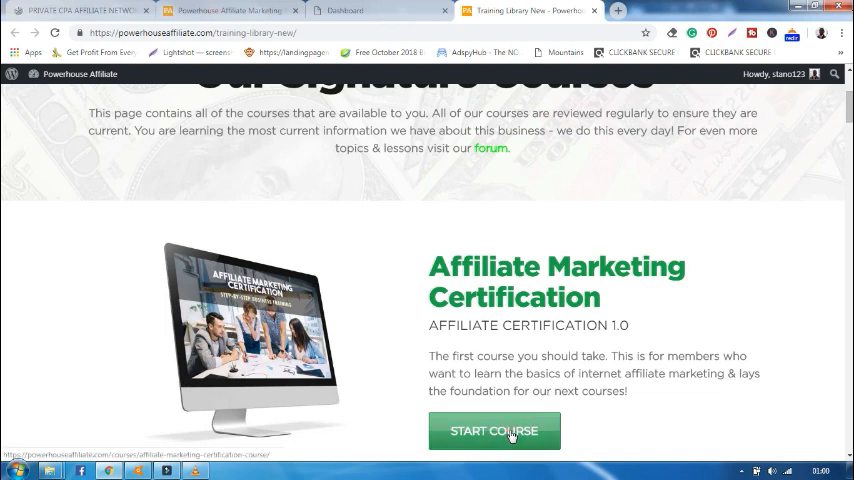
# - Start the Affiliate Marketing Certification course and browse its lesson list
pyautogui.click(494, 430)
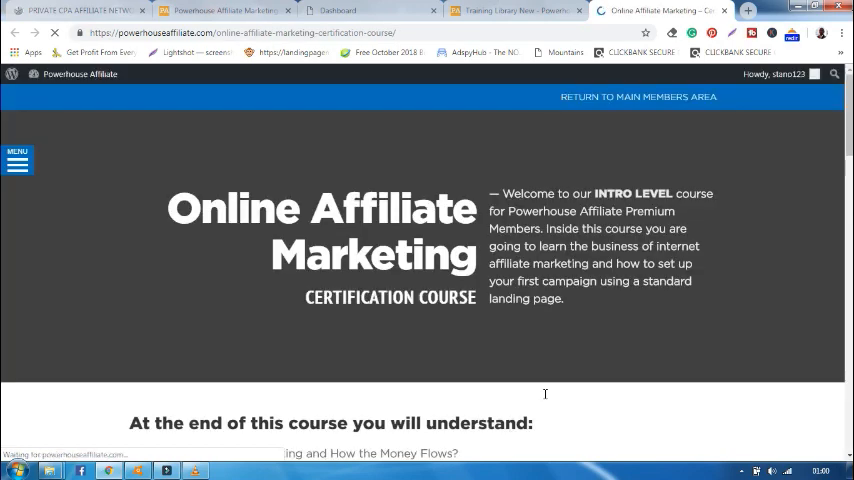
pyautogui.scroll(-3)
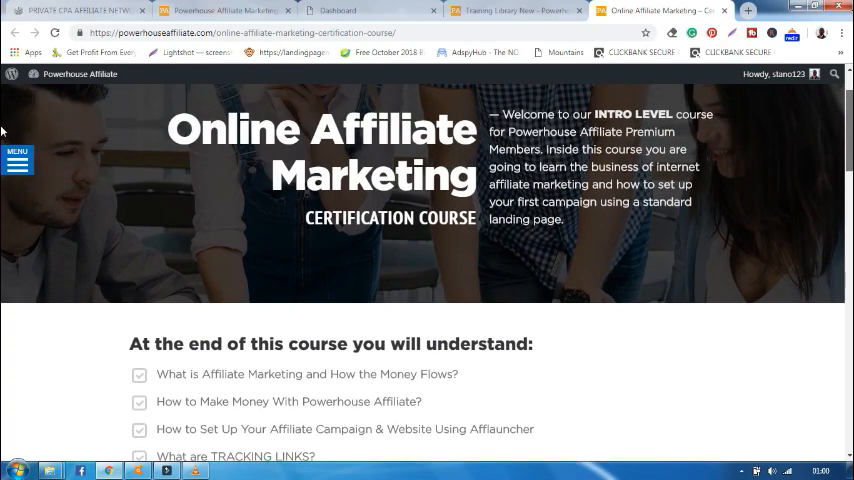
pyautogui.scroll(-3)
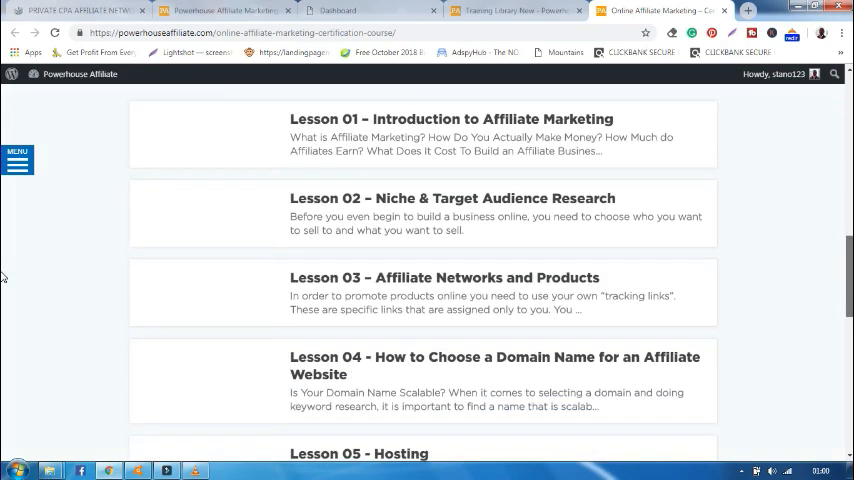
pyautogui.scroll(-3)
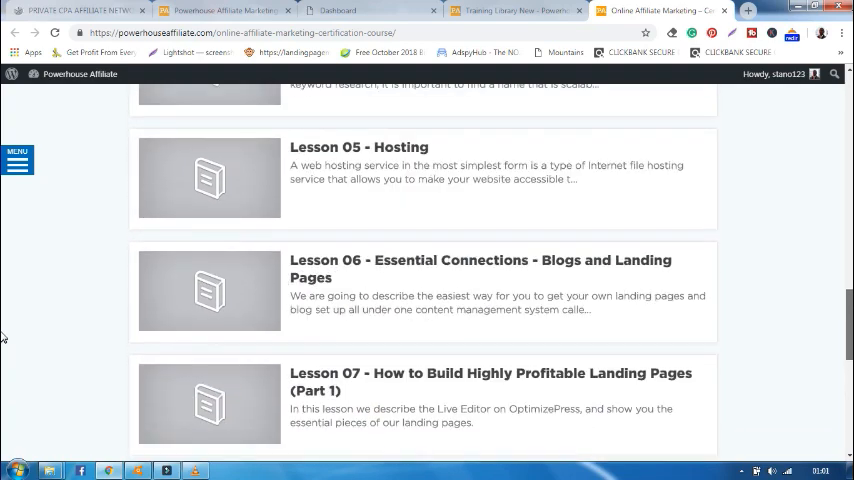
pyautogui.scroll(3)
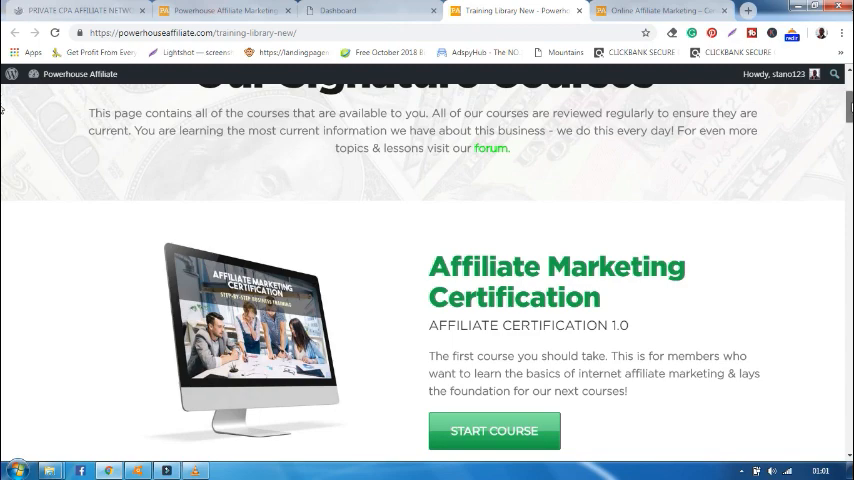
# - Scroll through all Signature Courses and the Additional Single Lessons list
pyautogui.scroll(-3)
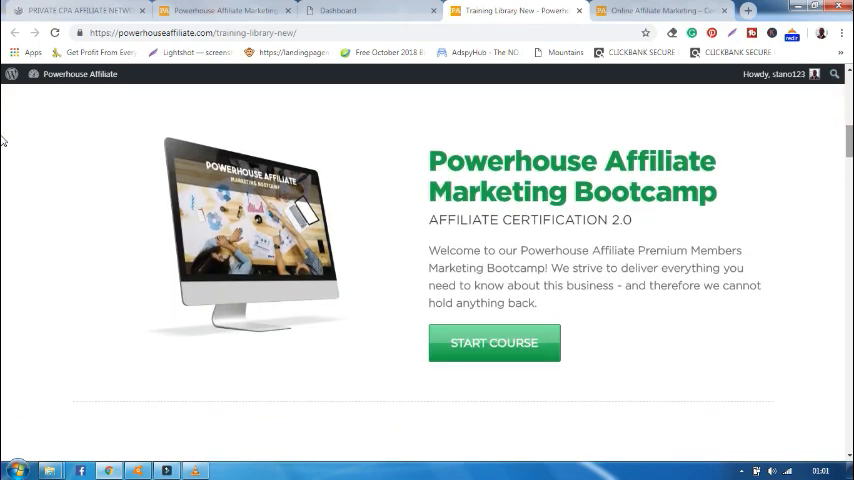
pyautogui.scroll(-3)
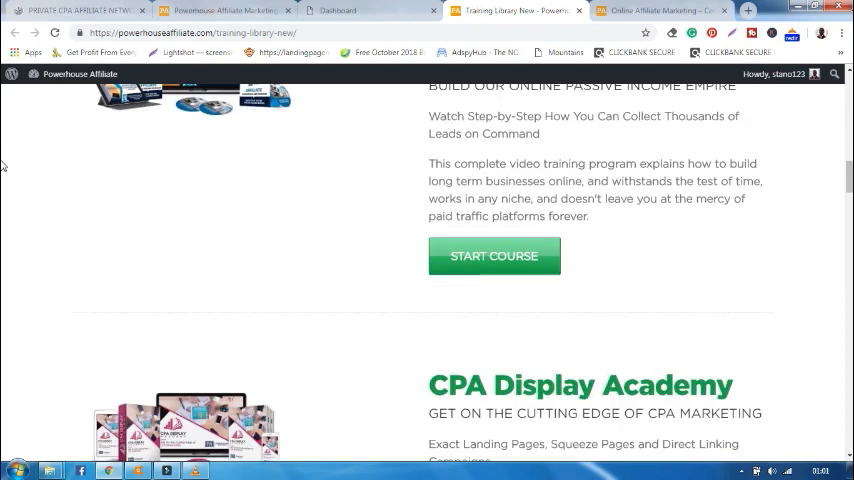
pyautogui.scroll(3)
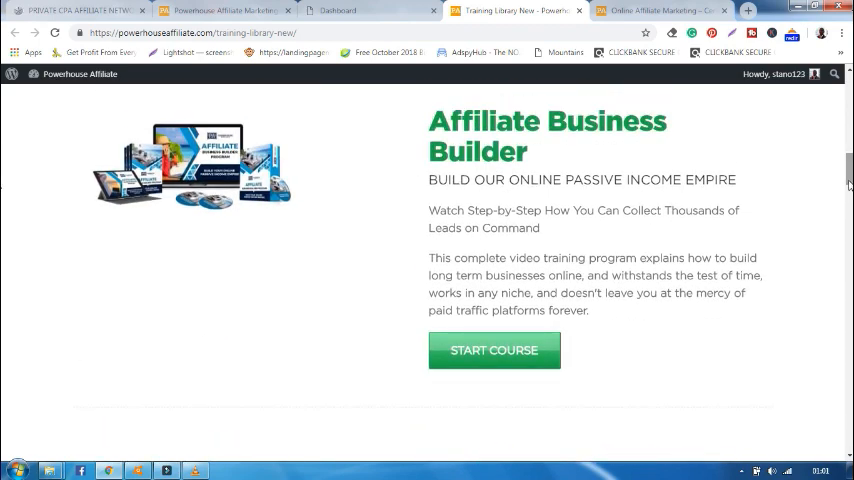
pyautogui.scroll(-3)
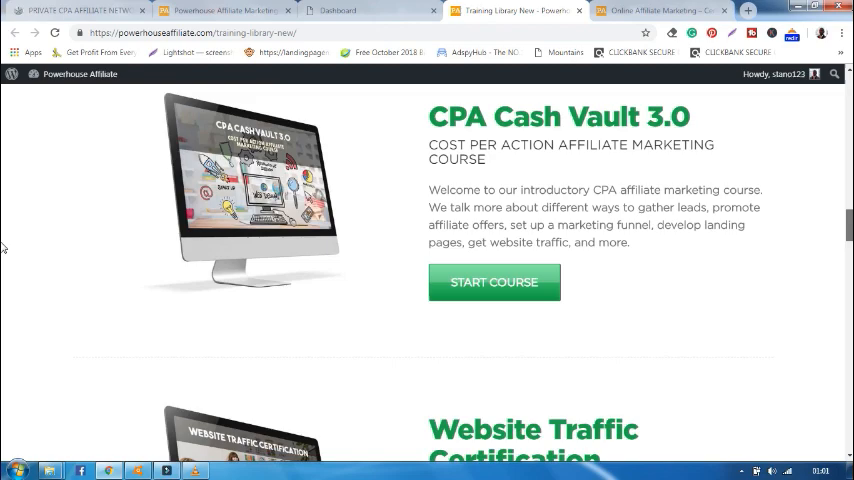
pyautogui.scroll(-3)
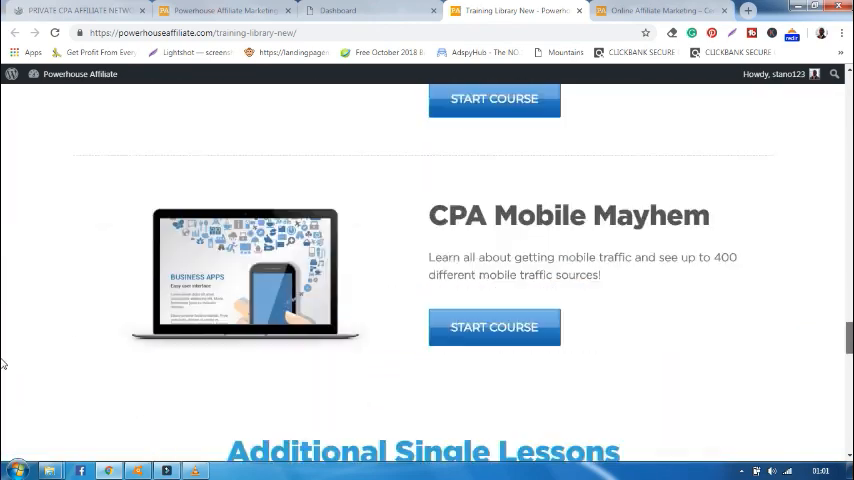
pyautogui.scroll(-3)
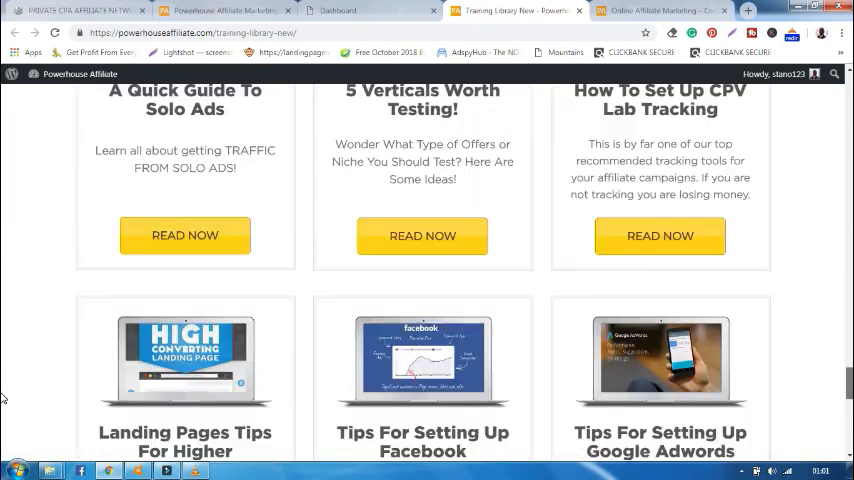
pyautogui.scroll(-3)
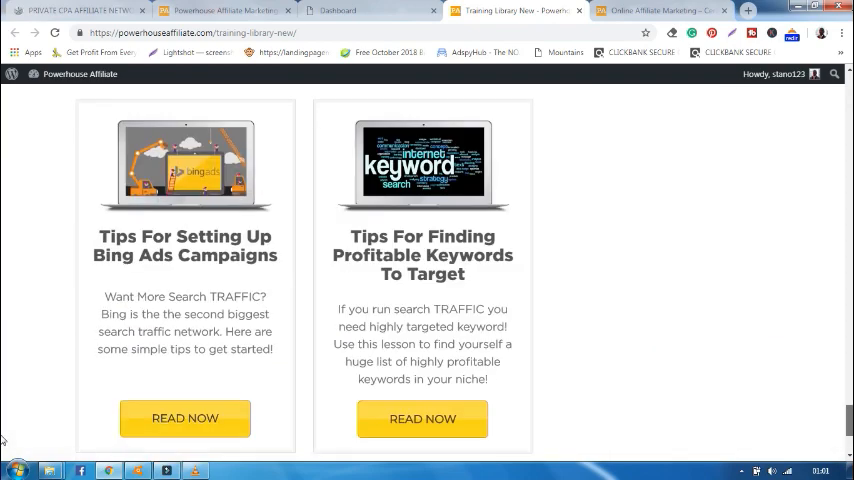
pyautogui.scroll(-3)
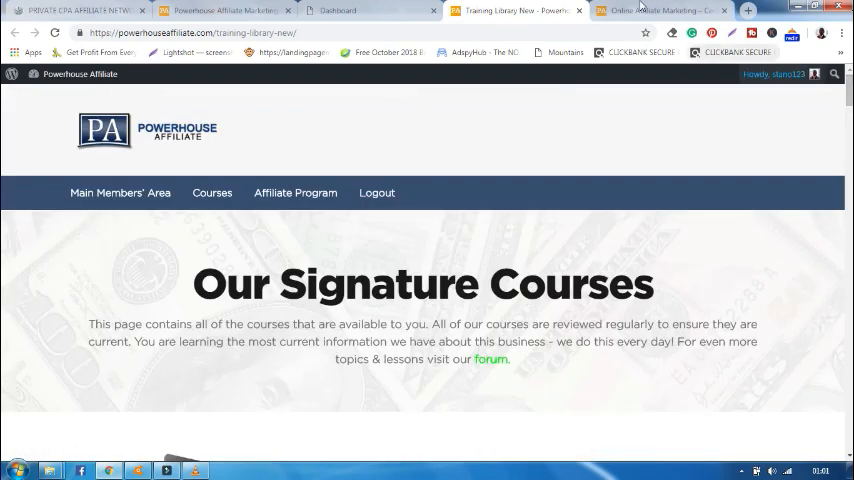
pyautogui.moveTo(342, 8)
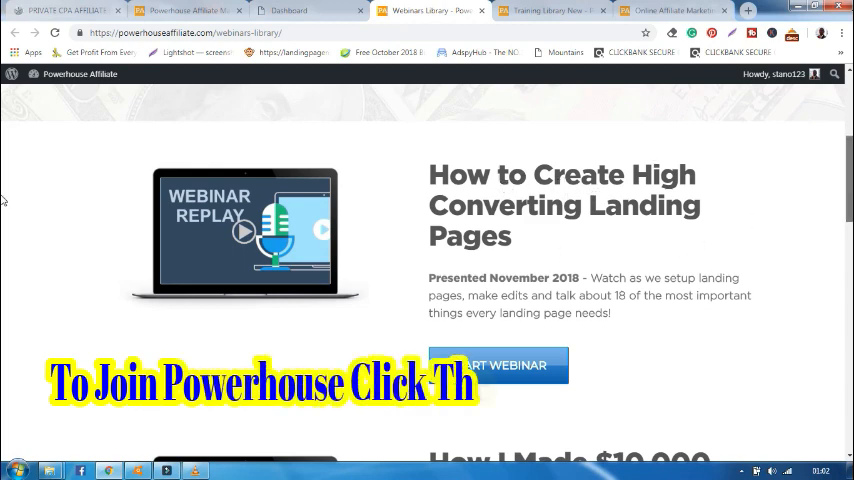
# - Scroll the Webinar Recordings page to its end, then return to the Dashboard tab
pyautogui.scroll(-3)
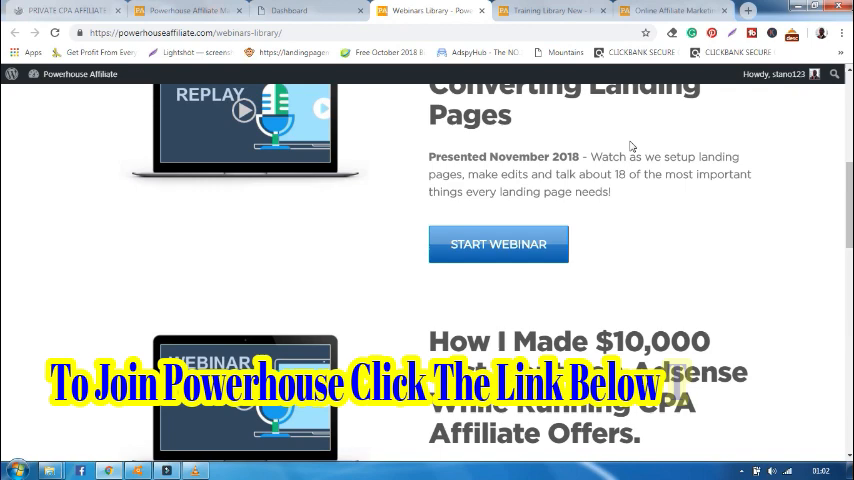
pyautogui.scroll(-3)
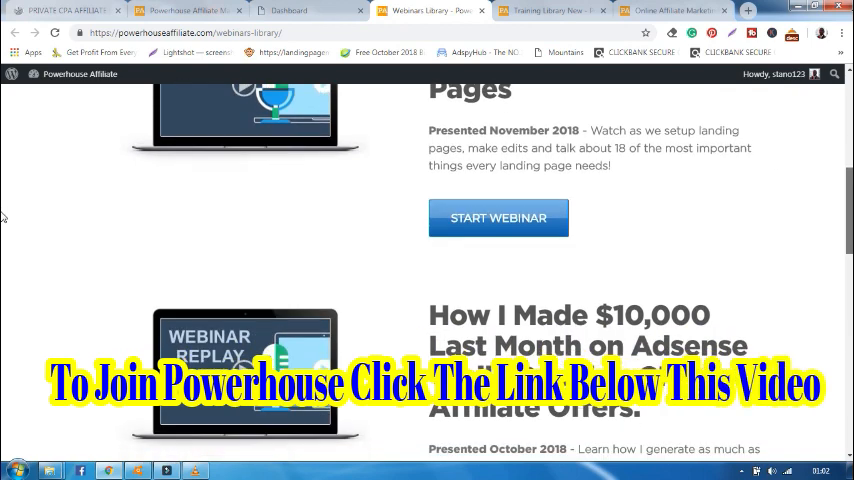
pyautogui.scroll(-3)
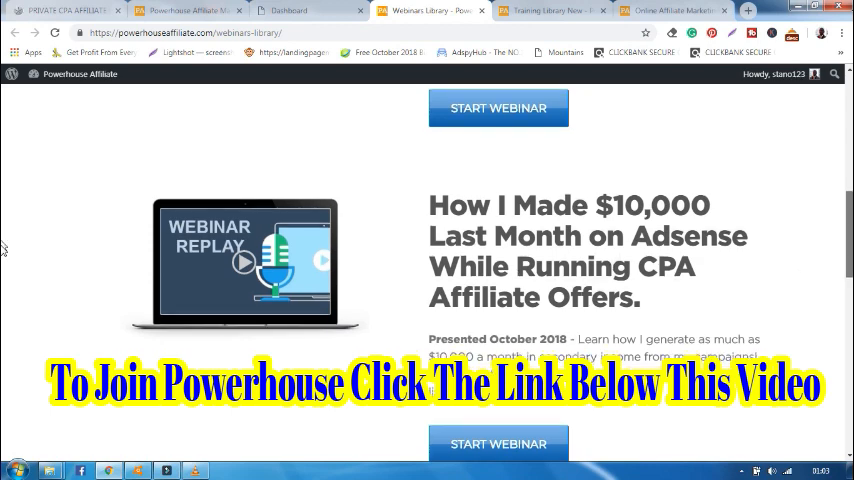
pyautogui.scroll(-3)
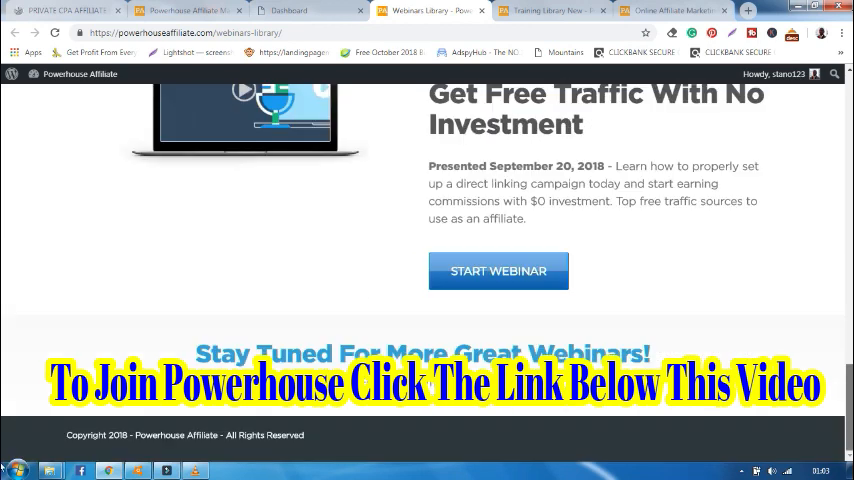
pyautogui.scroll(3)
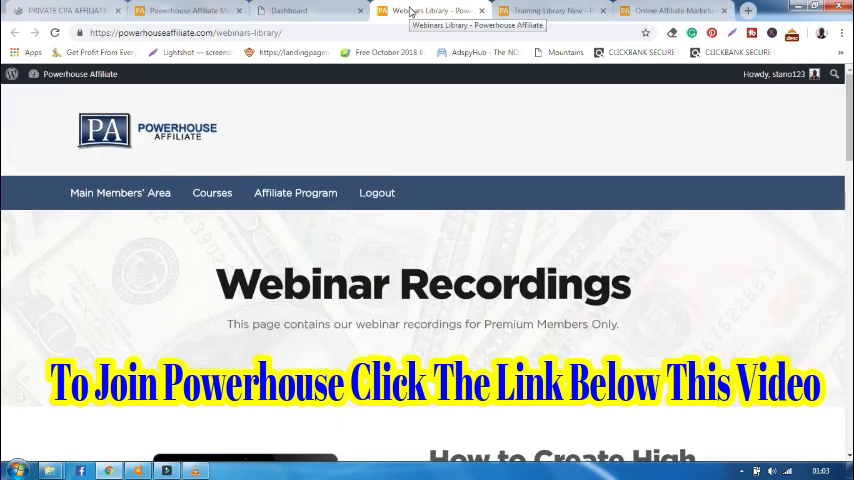
pyautogui.click(300, 8)
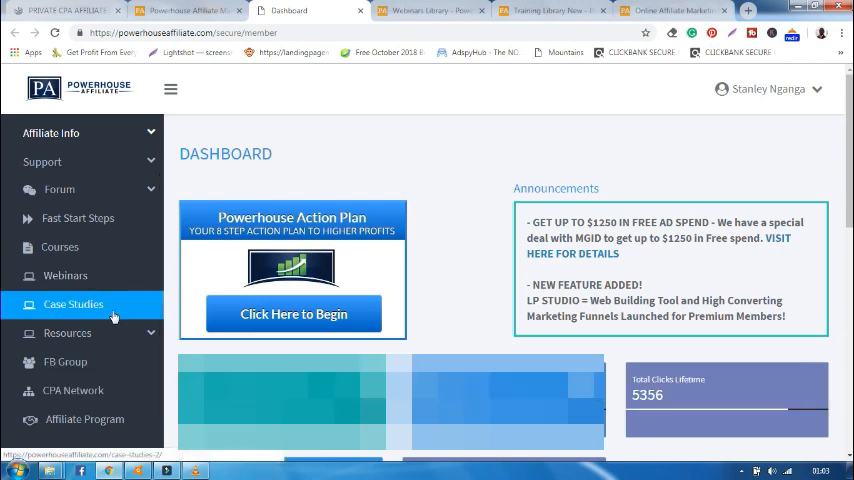
# - Browse the Case Studies page with the Google Ads ecommerce CPA study, then return to the dashboard
pyautogui.click(72, 304)
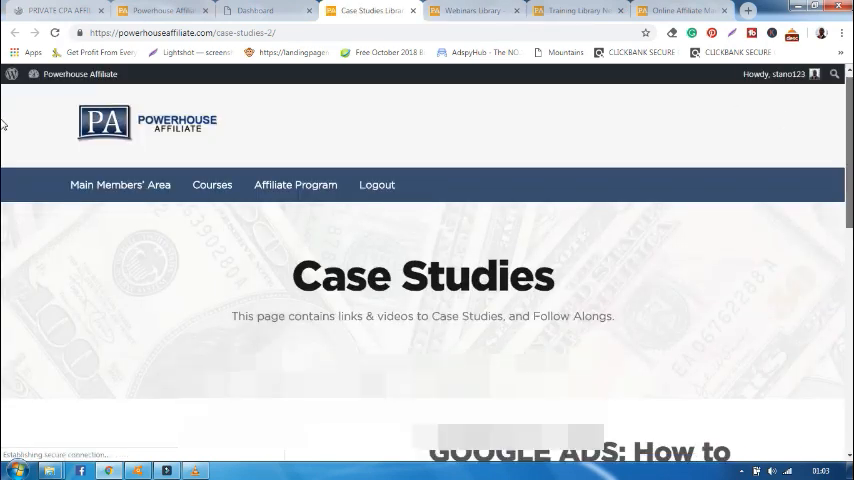
pyautogui.scroll(-3)
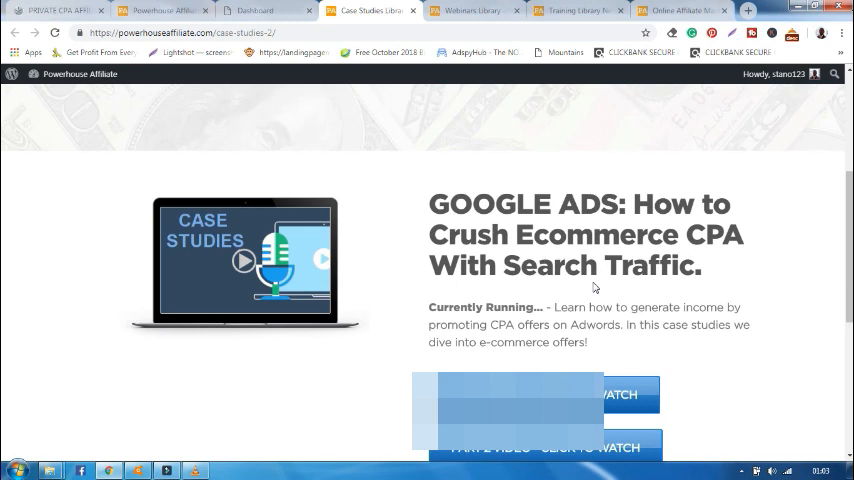
pyautogui.moveTo(832, 232)
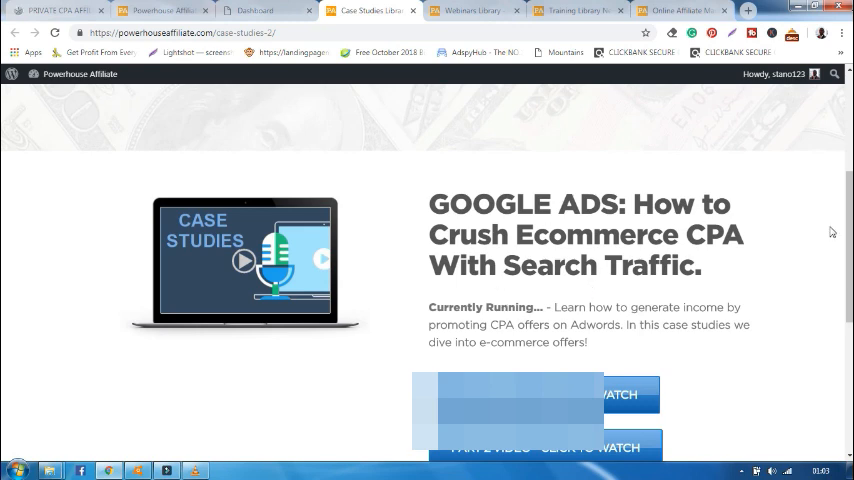
pyautogui.scroll(-3)
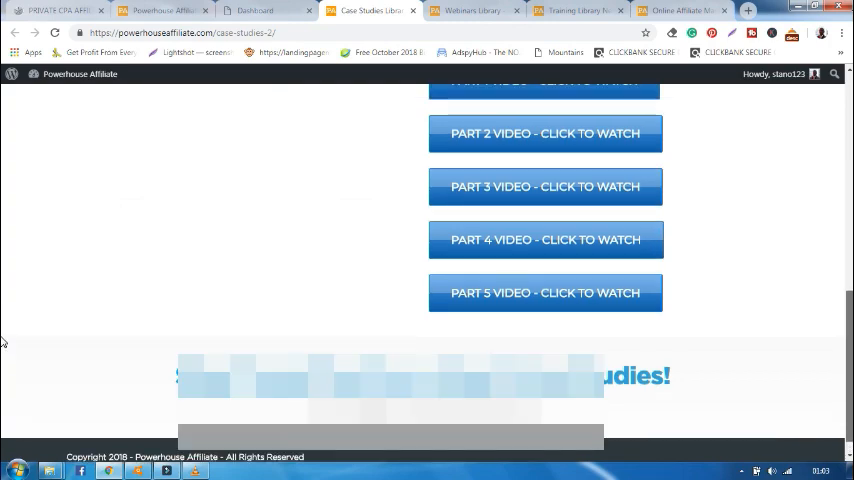
pyautogui.scroll(3)
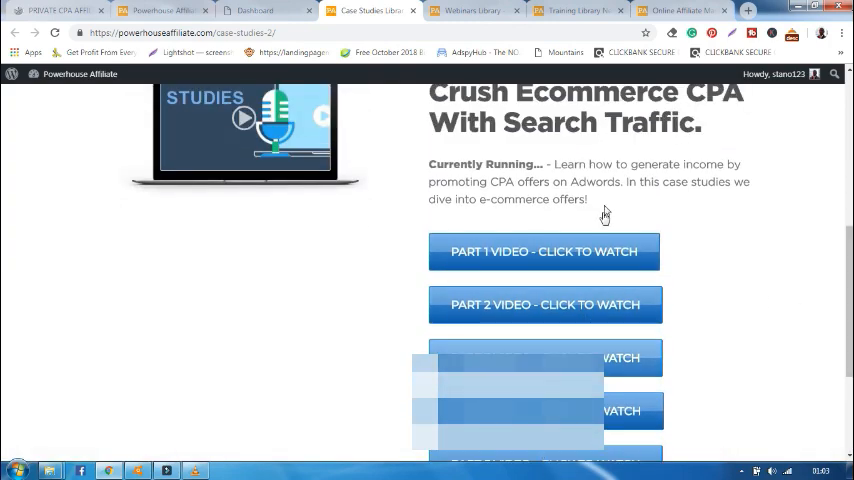
pyautogui.moveTo(272, 8)
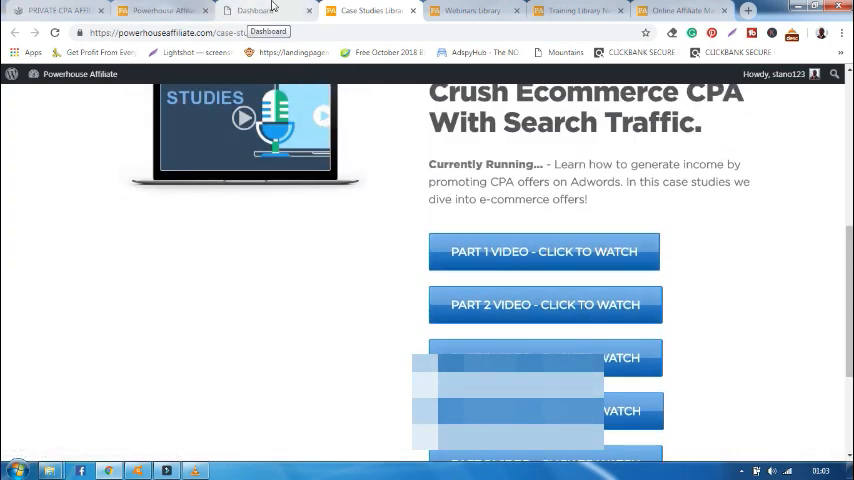
pyautogui.click(262, 12)
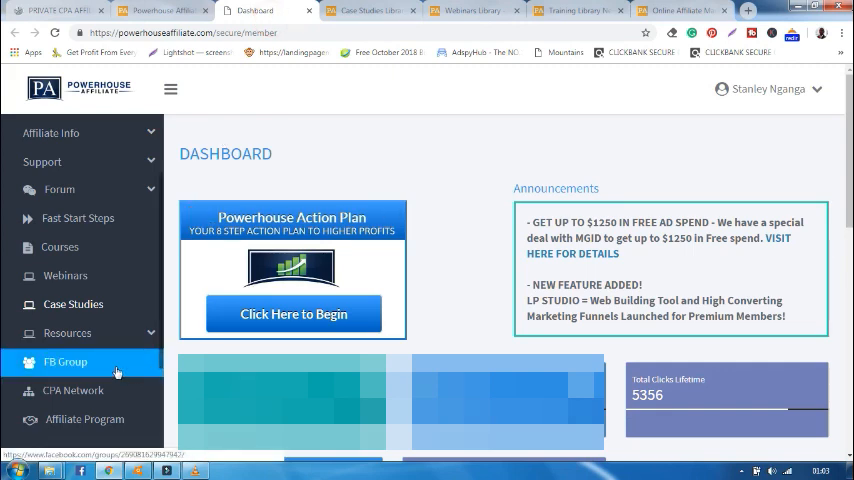
pyautogui.click(66, 360)
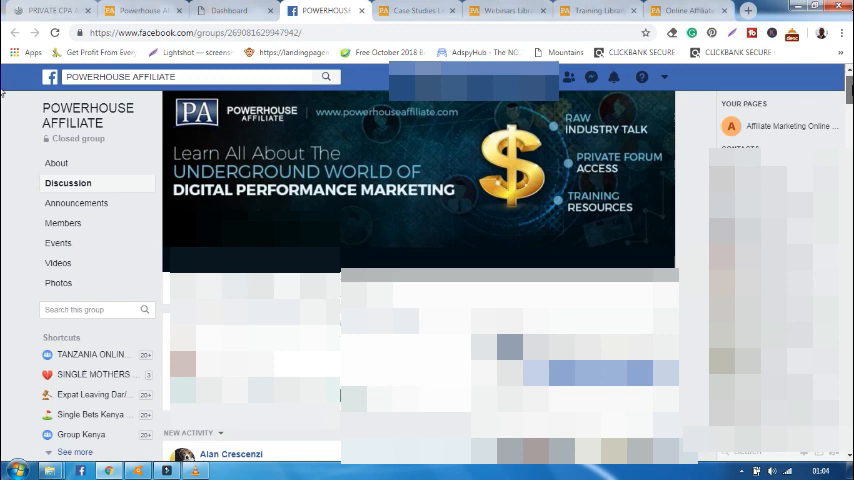
pyautogui.scroll(-3)
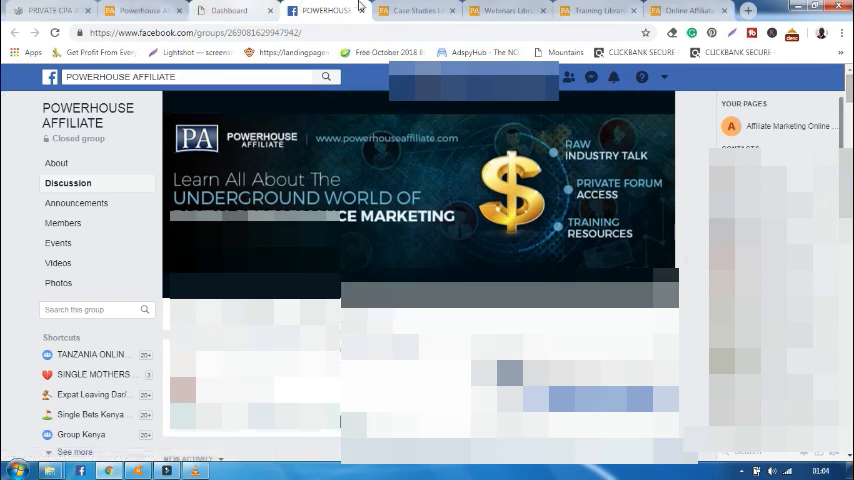
pyautogui.click(234, 10)
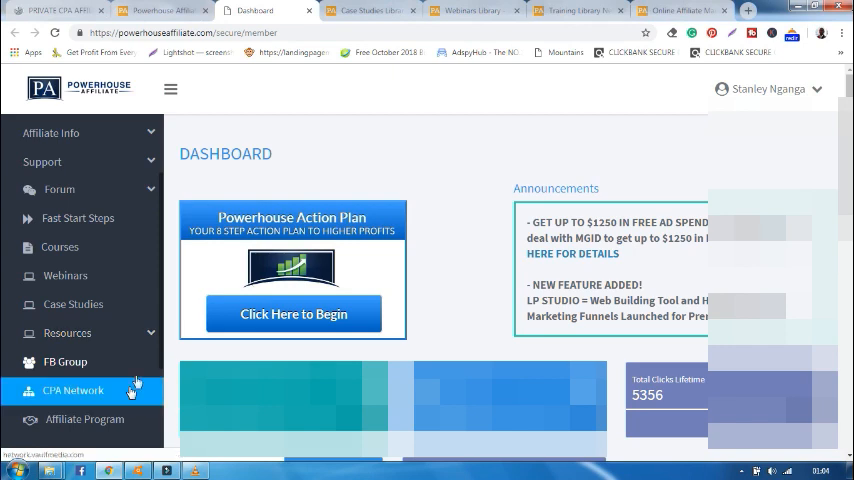
pyautogui.moveTo(164, 310)
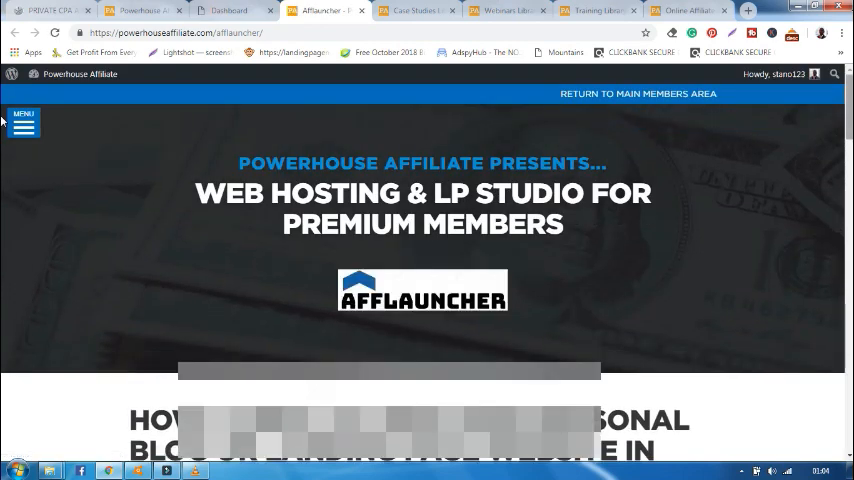
pyautogui.scroll(-3)
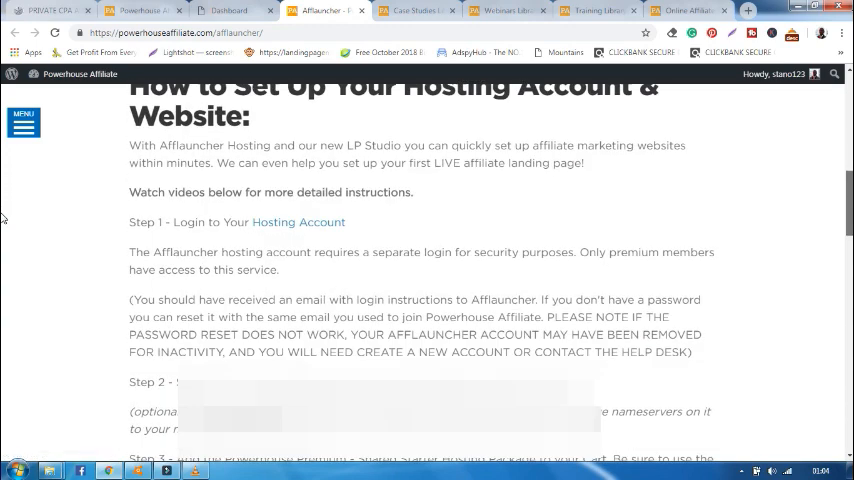
pyautogui.scroll(-3)
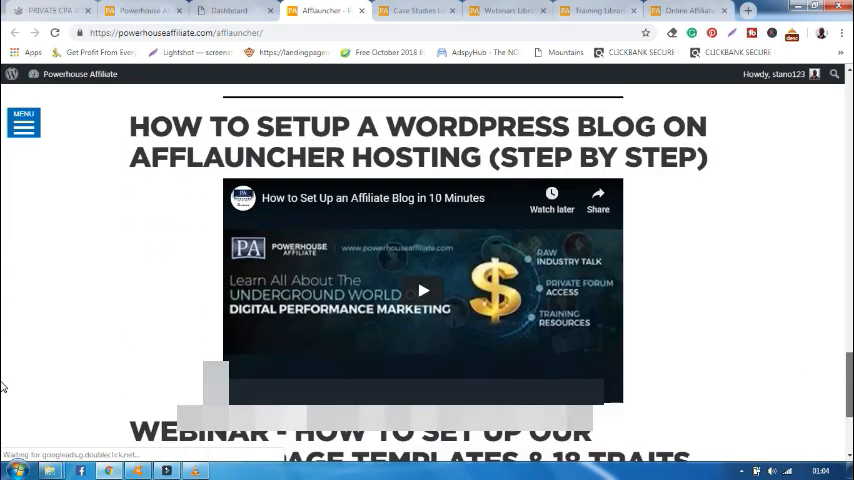
pyautogui.scroll(-3)
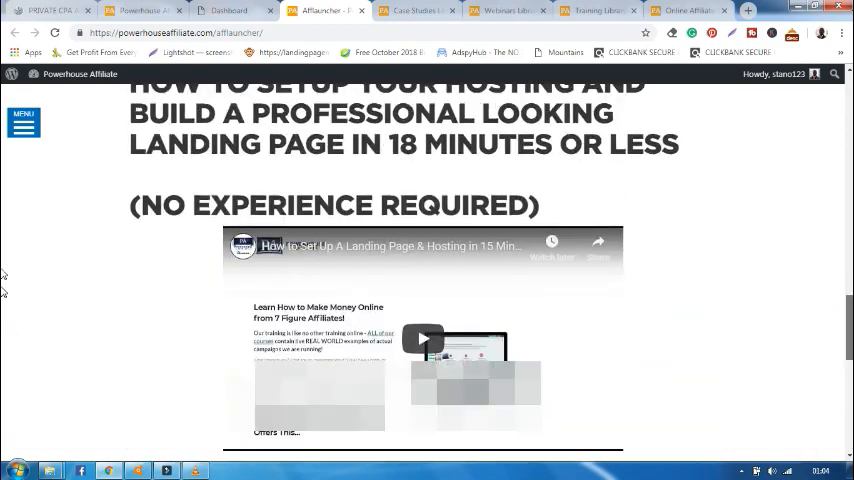
pyautogui.scroll(-3)
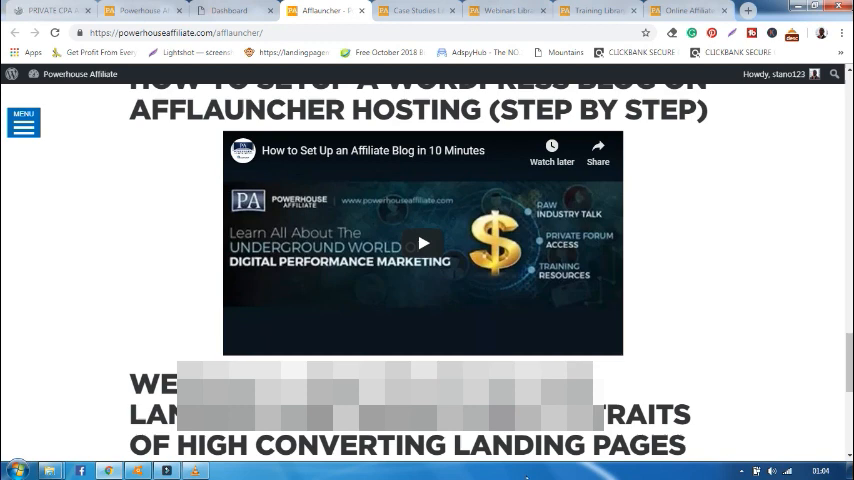
pyautogui.click(240, 10)
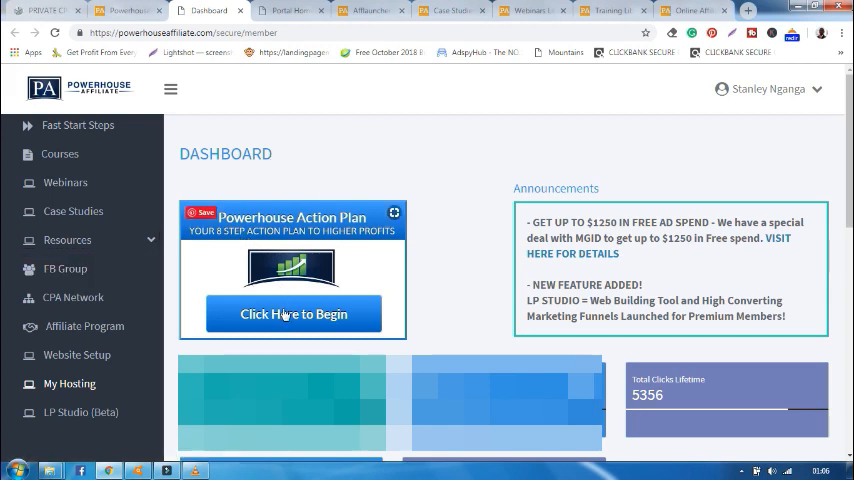
# - Begin the Powerhouse Action Plan guide and look over its first step videos
pyautogui.click(292, 312)
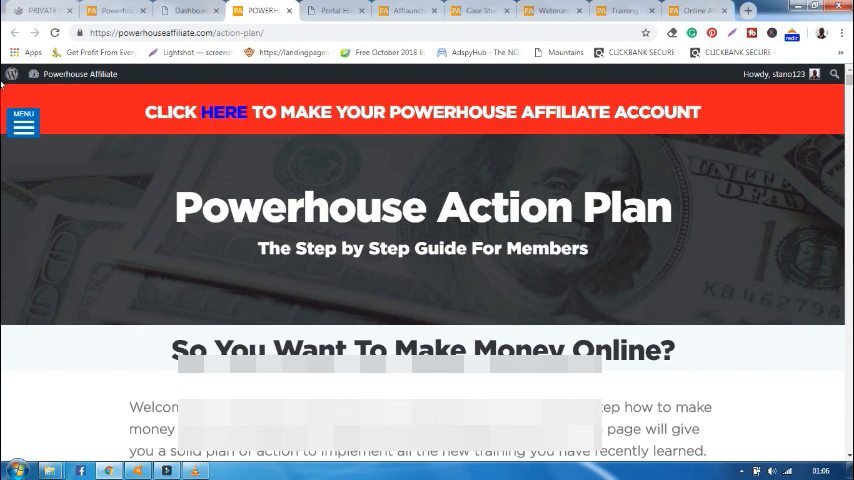
pyautogui.scroll(-3)
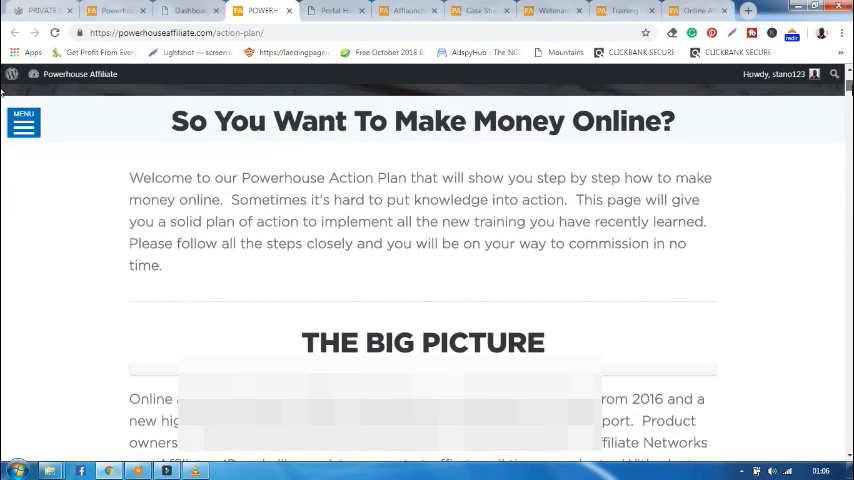
pyautogui.scroll(-3)
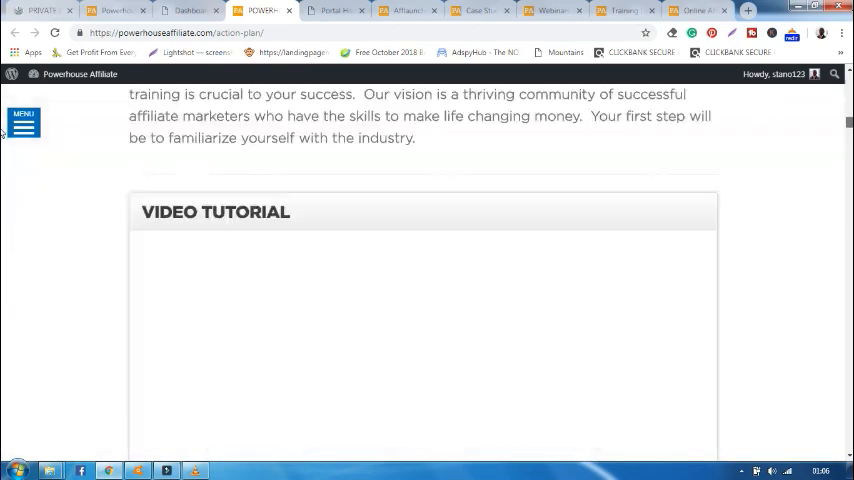
pyautogui.scroll(-3)
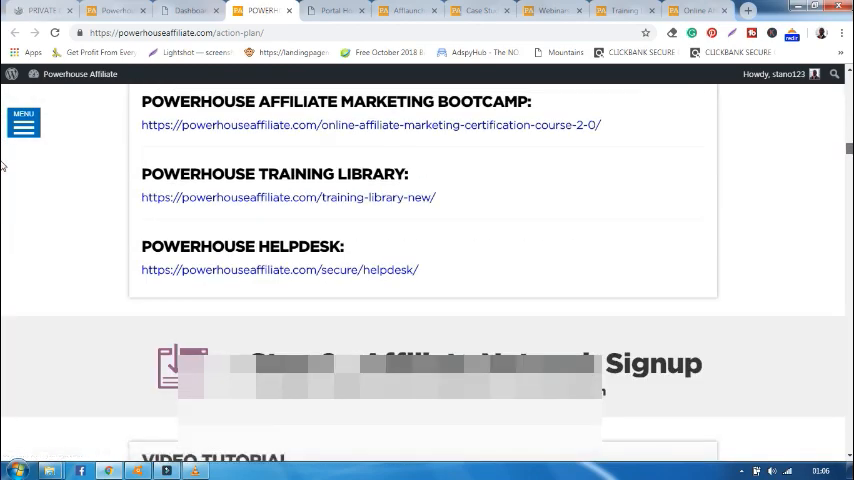
pyautogui.scroll(3)
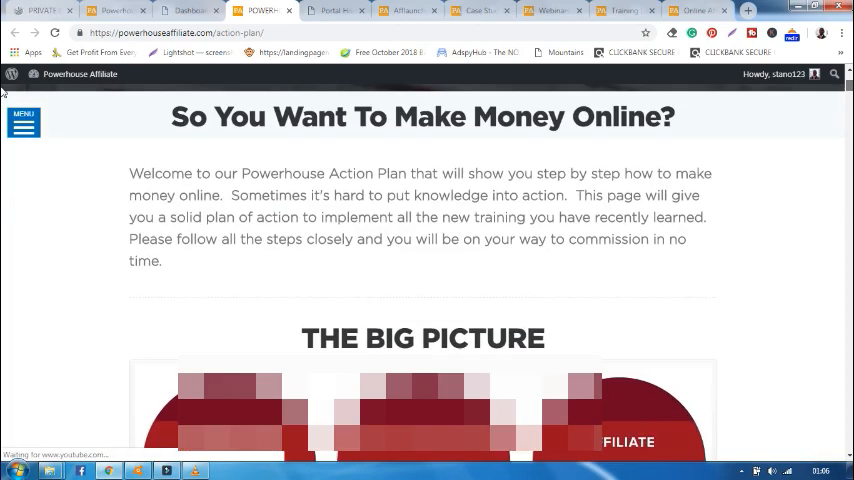
pyautogui.scroll(3)
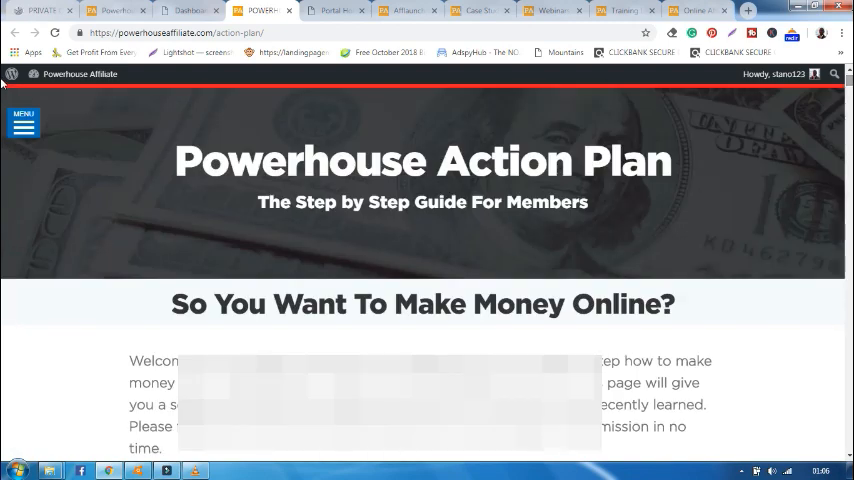
# - Continue down the guide through the instructions and helpdesk ticket template
pyautogui.scroll(-3)
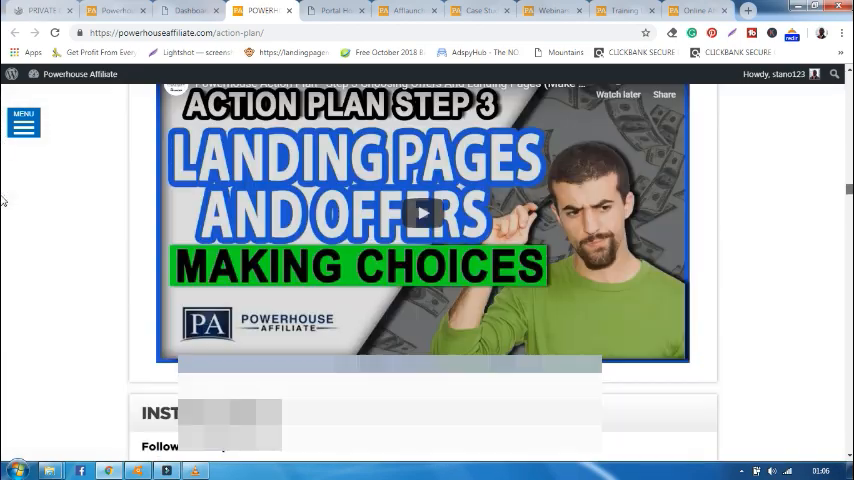
pyautogui.scroll(-3)
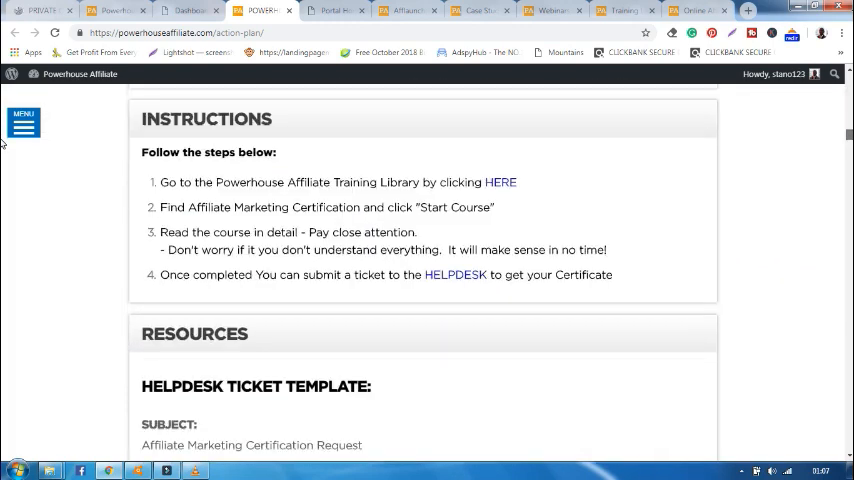
pyautogui.scroll(-3)
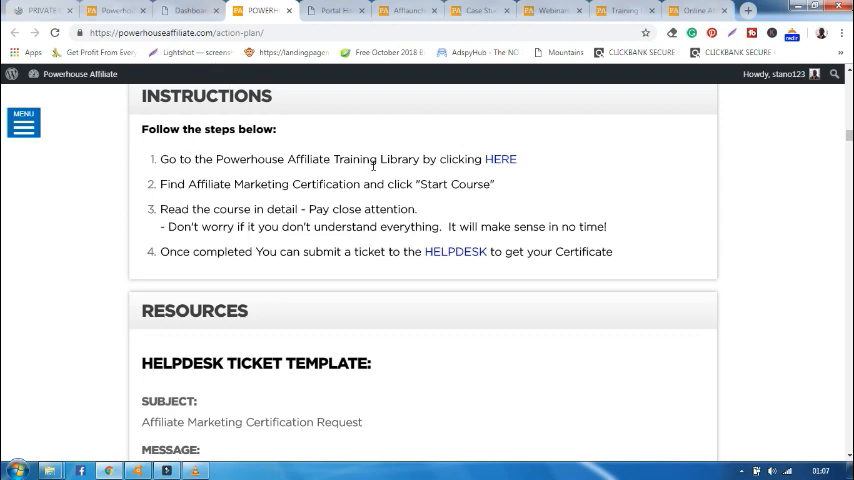
# - Follow the HERE link to the training library and start the Affiliate Marketing Certification course
pyautogui.click(500, 160)
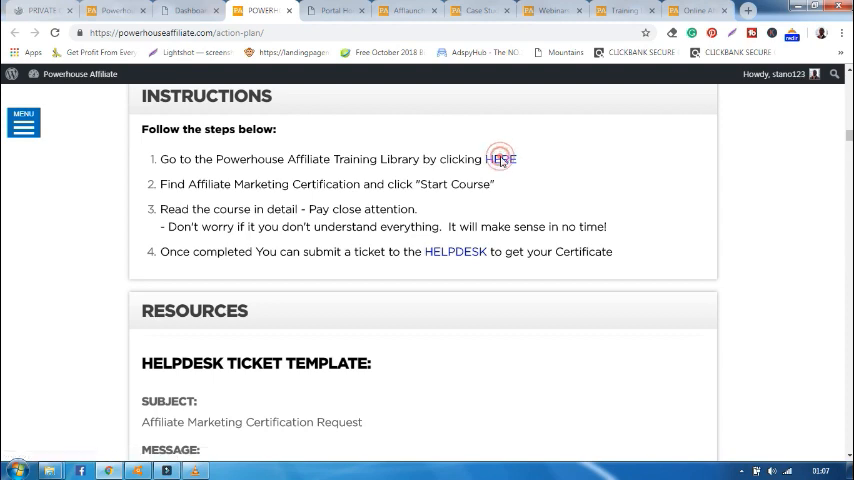
pyautogui.click(502, 160)
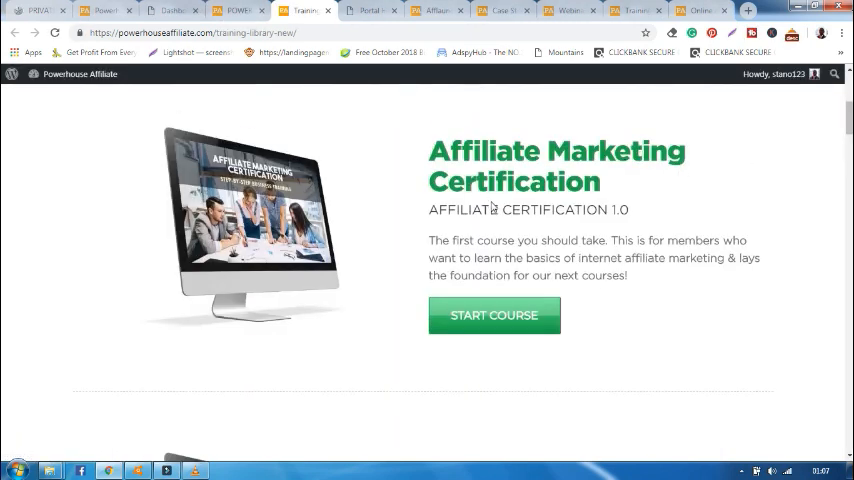
pyautogui.moveTo(598, 252)
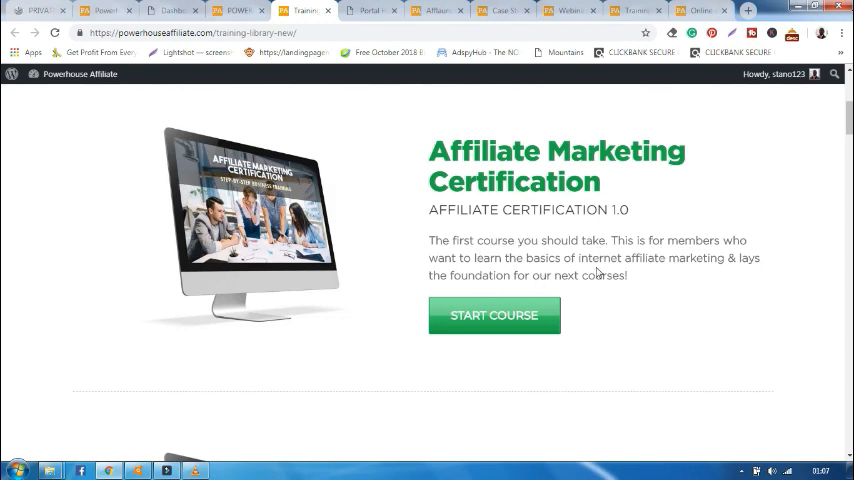
pyautogui.moveTo(608, 284)
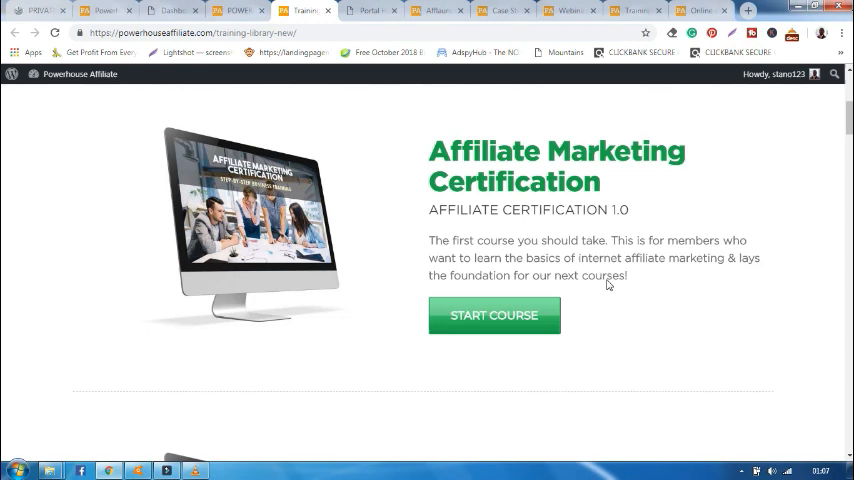
pyautogui.moveTo(588, 288)
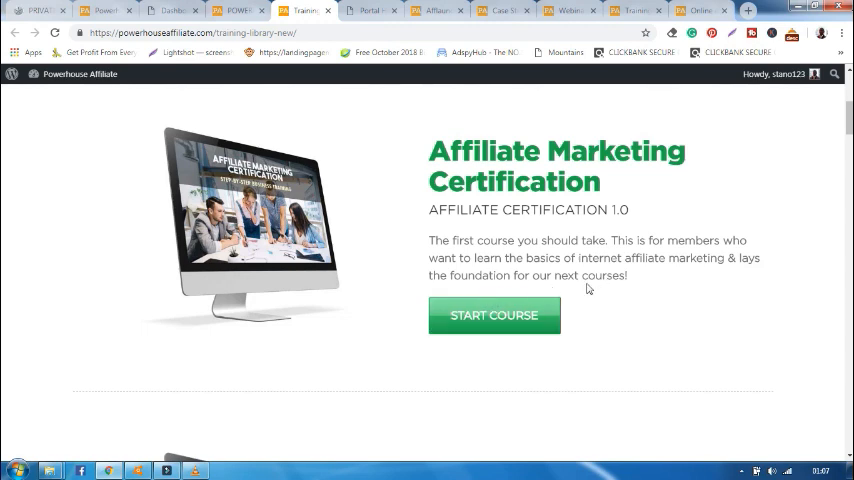
pyautogui.click(494, 316)
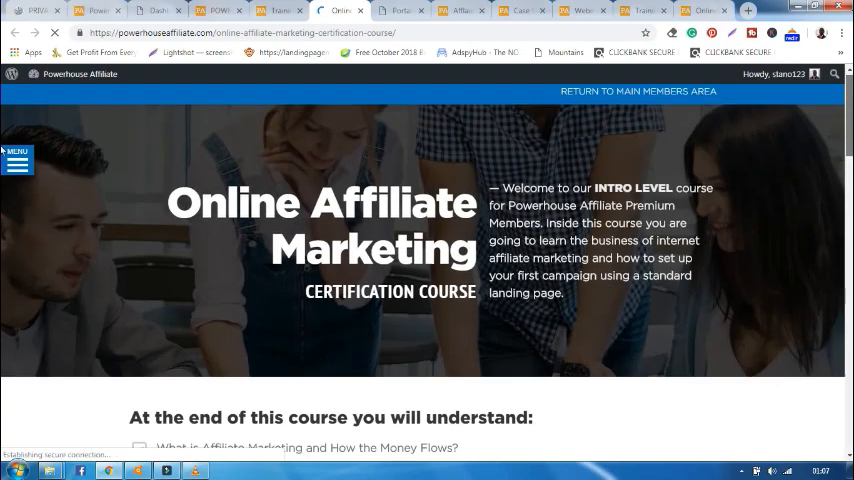
# - Browse the course lesson list down past Lesson 08 Tracking
pyautogui.scroll(-3)
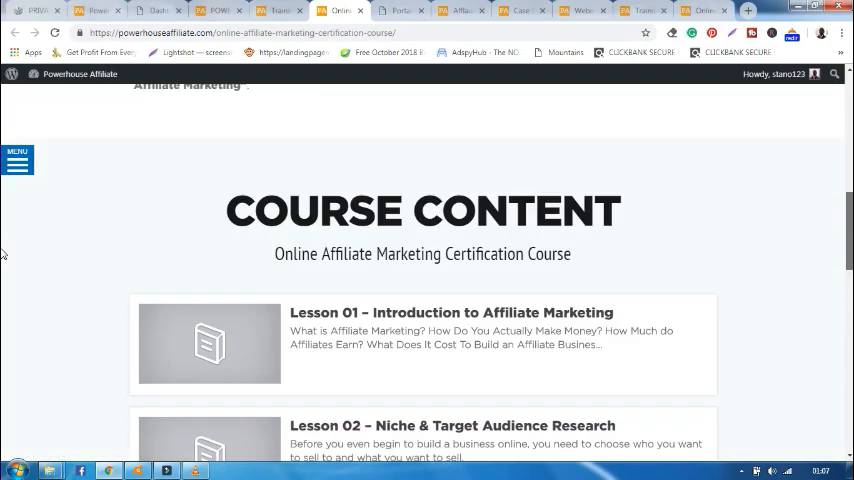
pyautogui.scroll(-3)
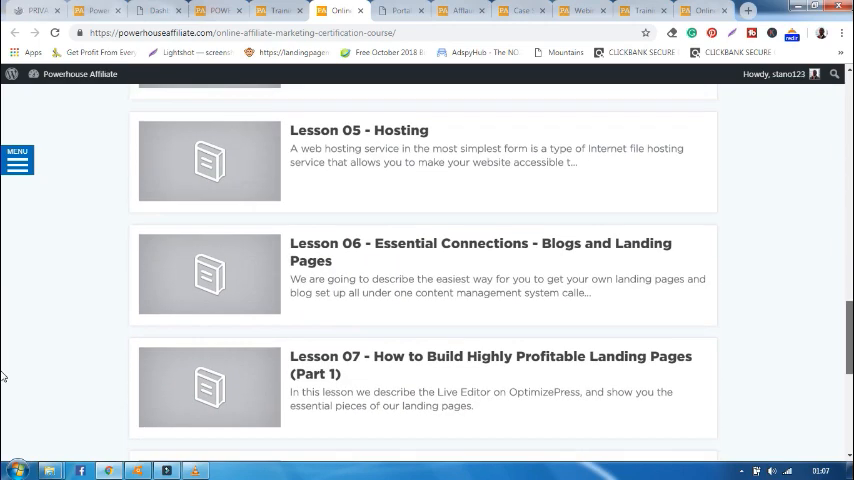
pyautogui.scroll(-3)
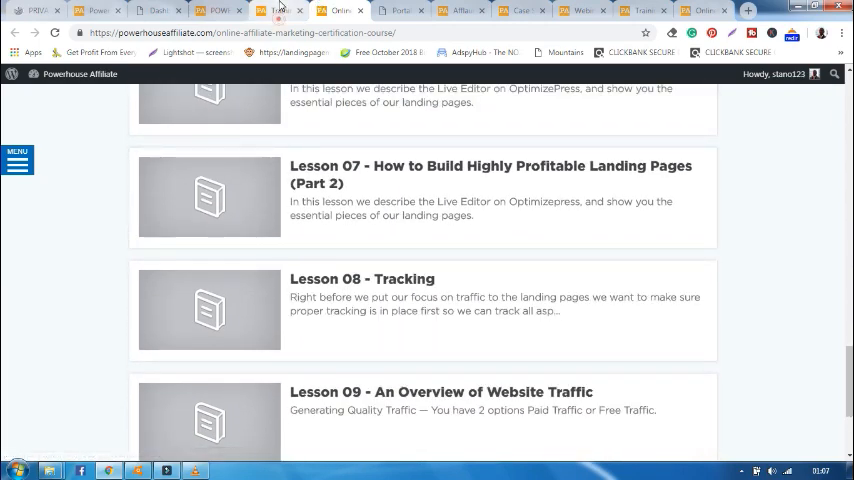
pyautogui.click(216, 12)
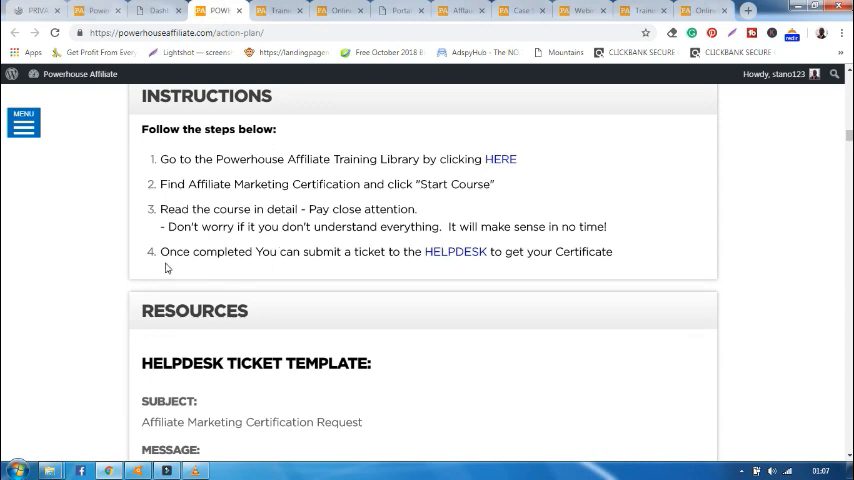
pyautogui.moveTo(380, 262)
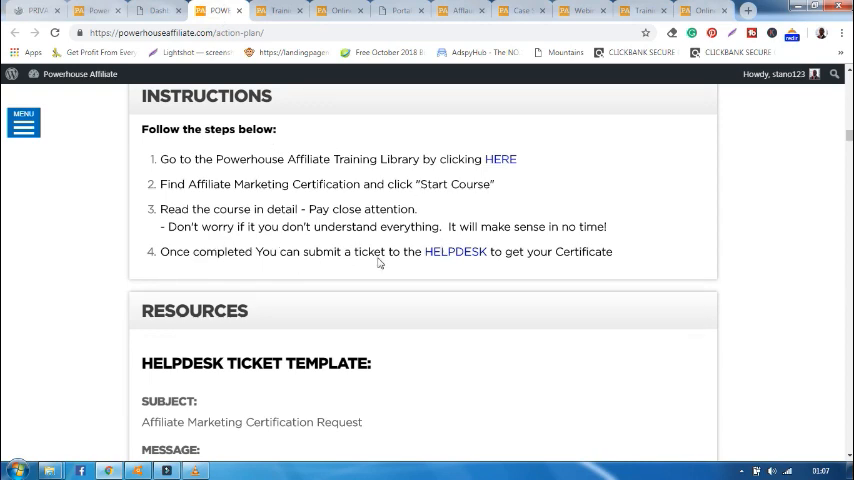
pyautogui.moveTo(462, 252)
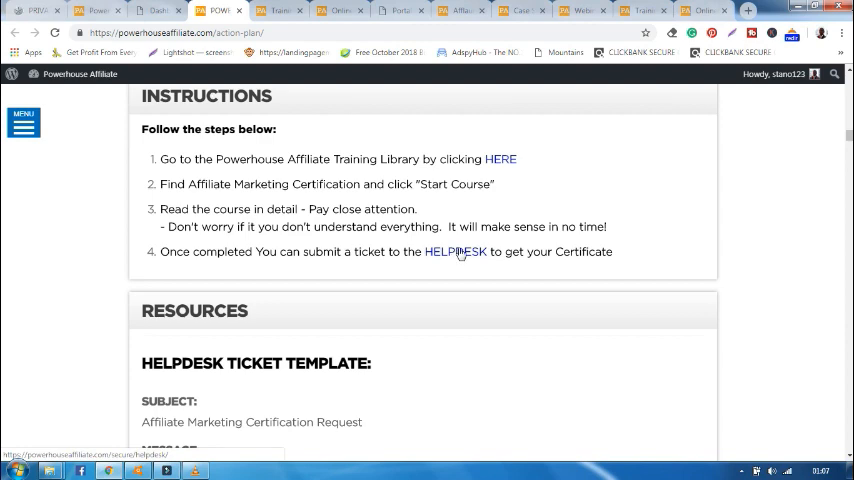
pyautogui.click(456, 252)
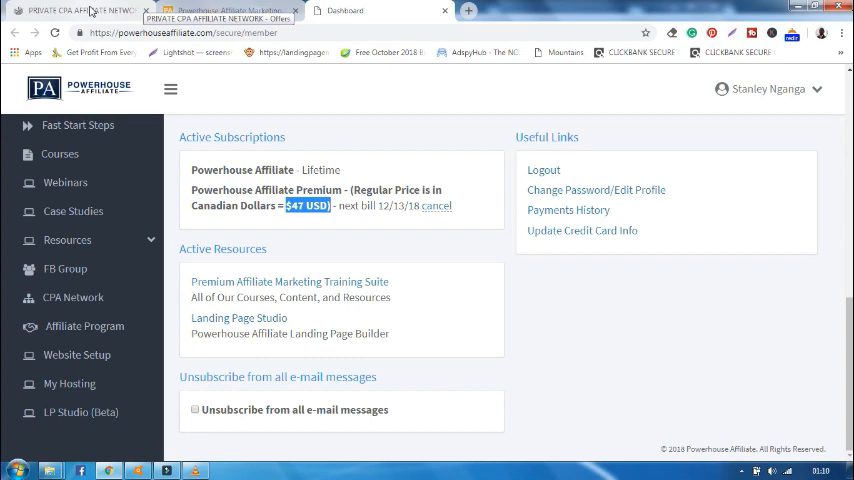
# - Switch to the tab showing the account page with the $47 USD Premium subscription
pyautogui.click(76, 8)
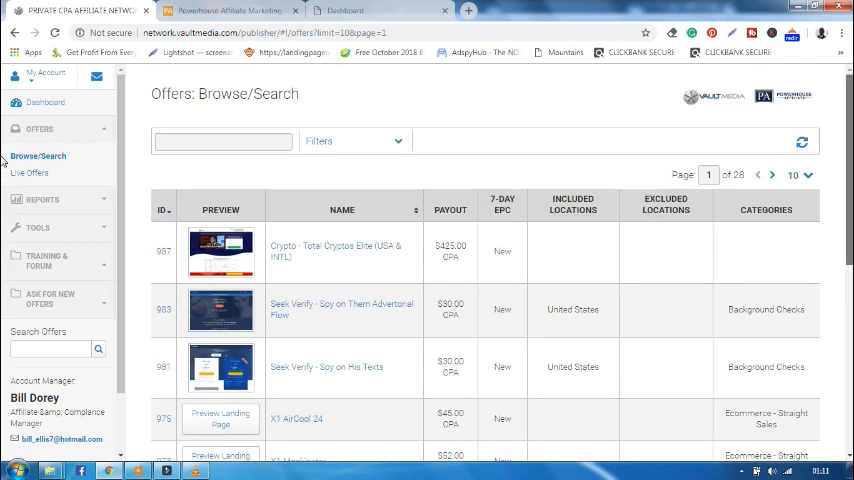
# - Scroll the Offers Browse/Search table headed by Total Cryptos Elite at $425.00 CPA
pyautogui.scroll(-3)
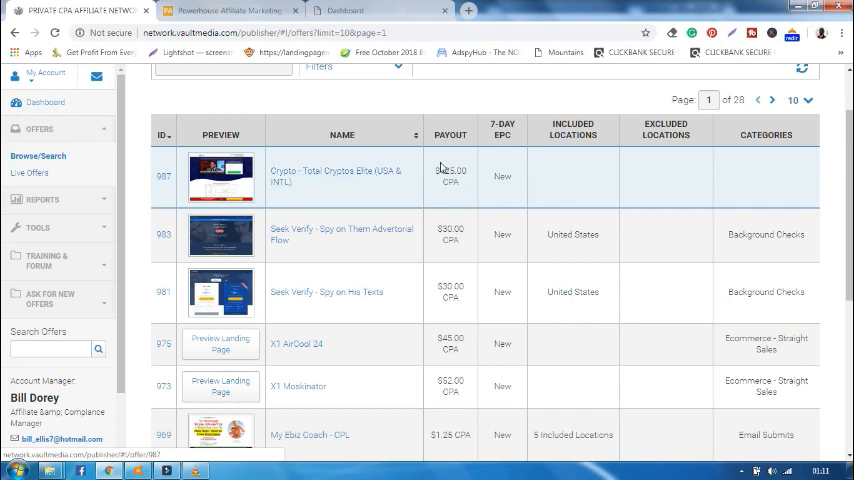
pyautogui.moveTo(482, 156)
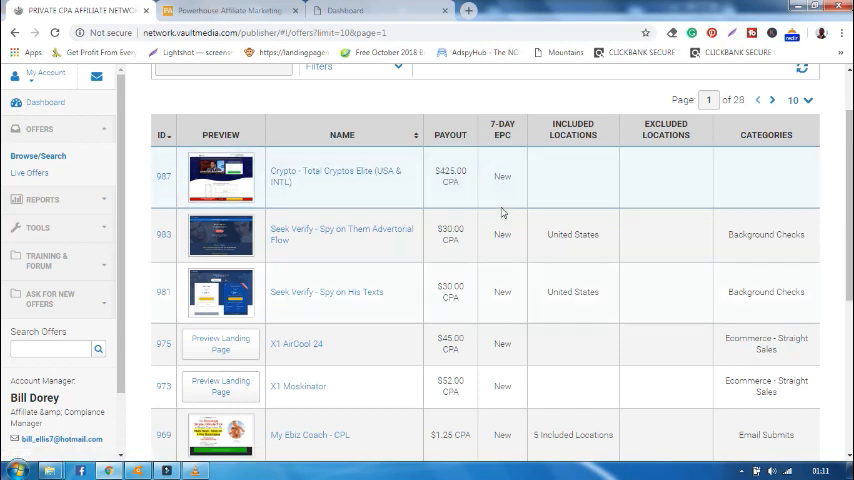
pyautogui.moveTo(660, 110)
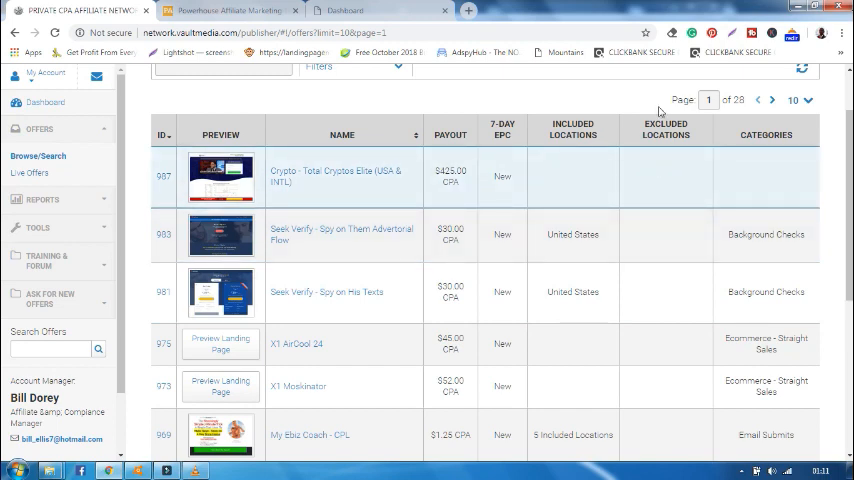
pyautogui.moveTo(764, 162)
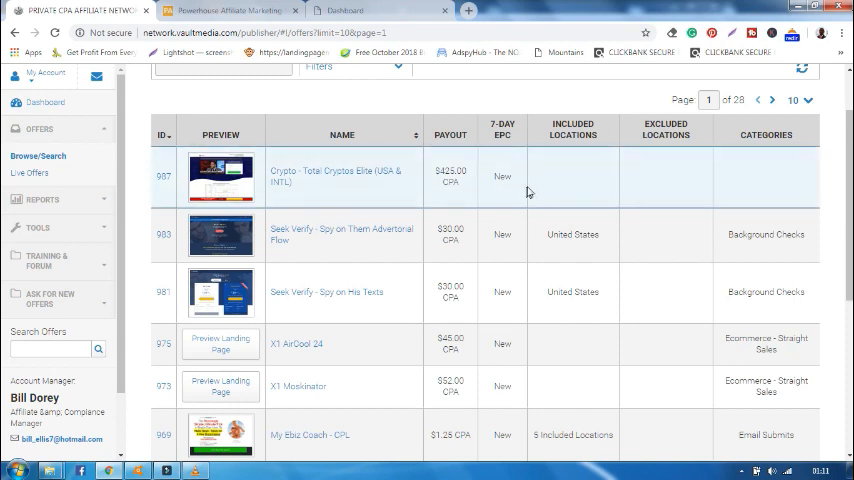
pyautogui.moveTo(388, 188)
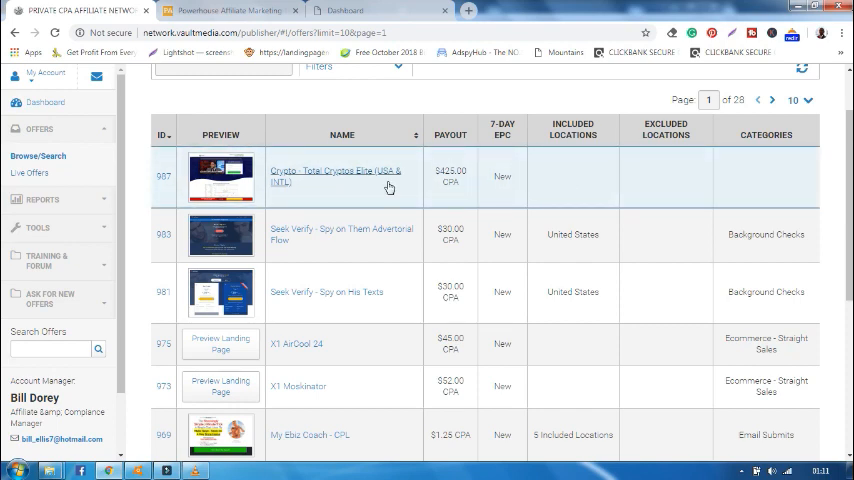
pyautogui.moveTo(596, 190)
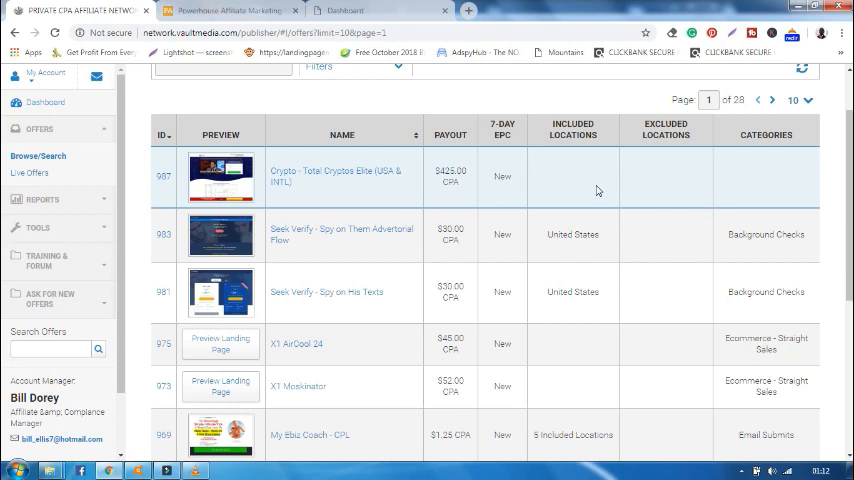
pyautogui.moveTo(358, 186)
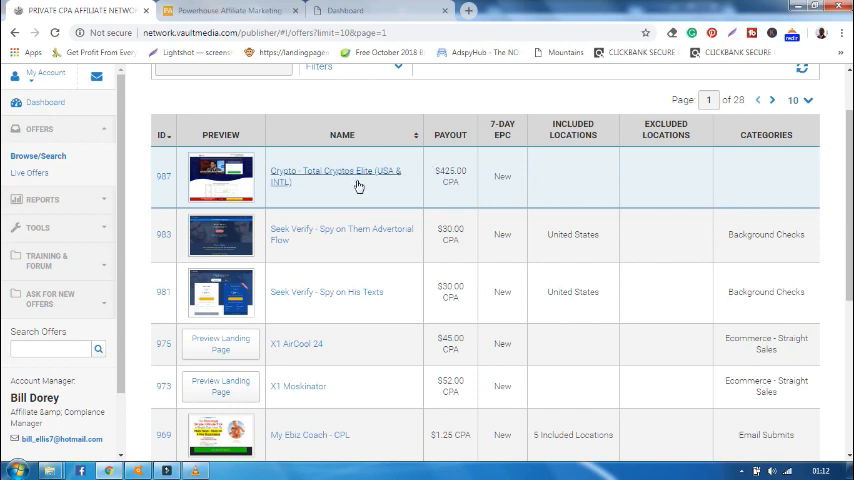
# - Open the Crypto - Total Cryptos Elite offer details and highlight the Converts on Signup note
pyautogui.click(336, 172)
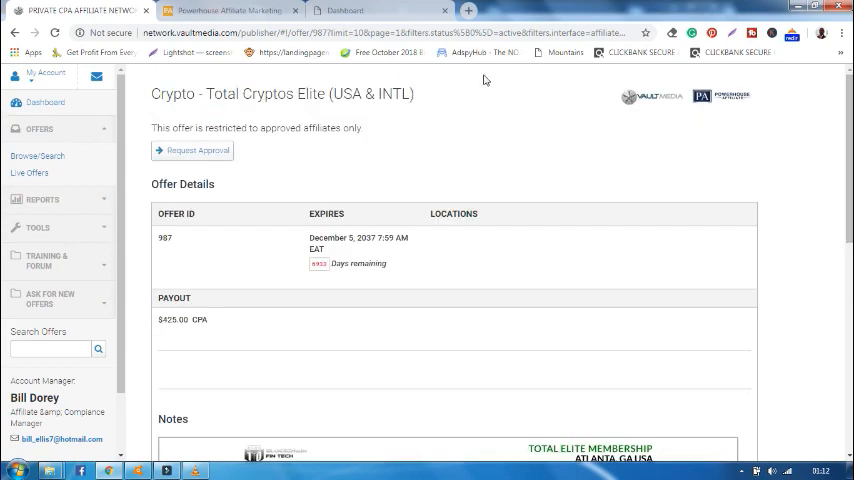
pyautogui.moveTo(384, 136)
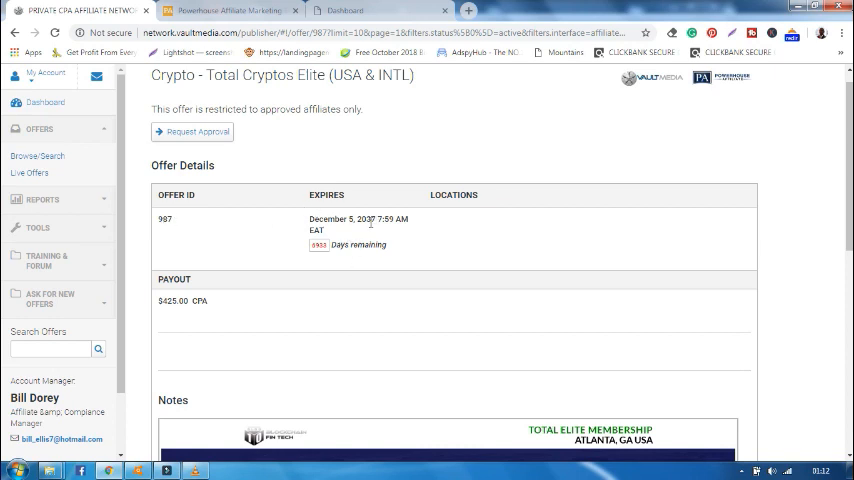
pyautogui.moveTo(510, 262)
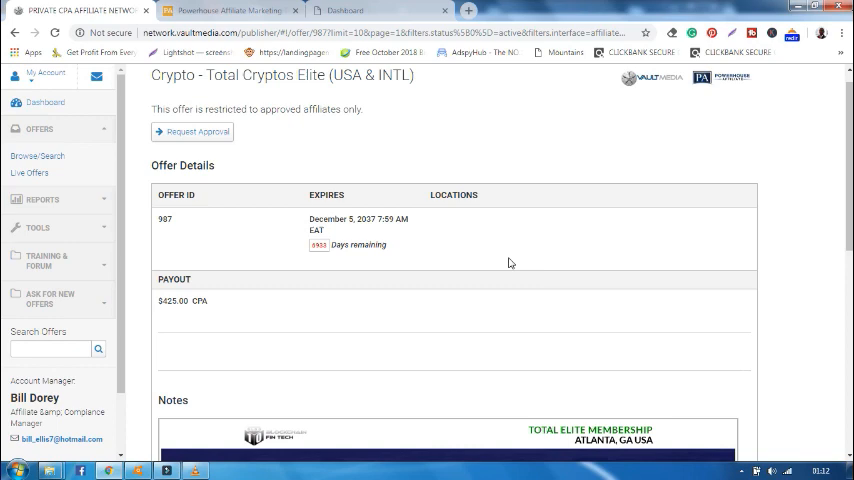
pyautogui.scroll(-3)
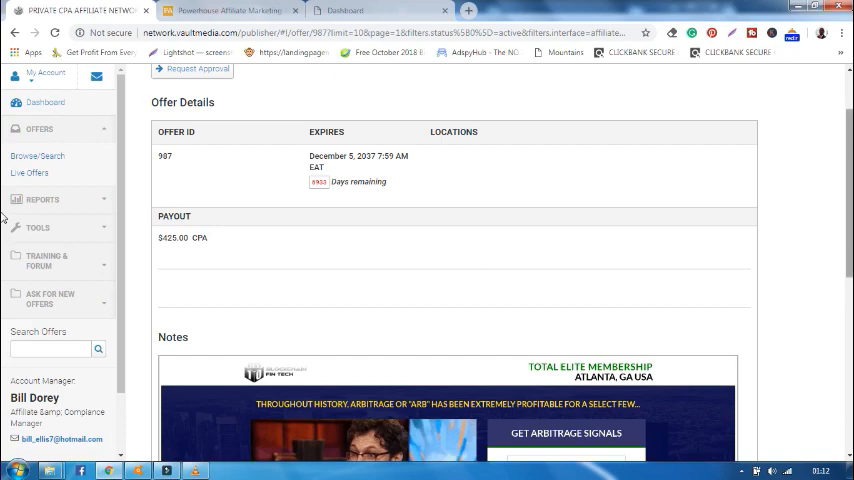
pyautogui.scroll(-3)
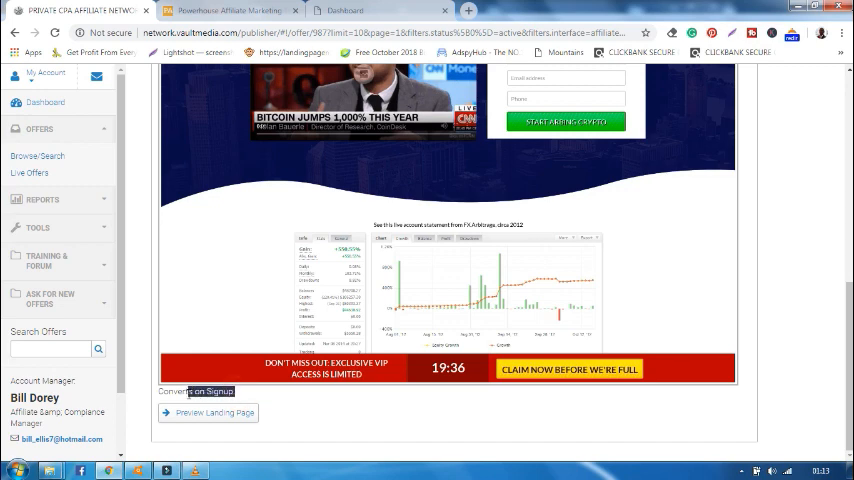
pyautogui.doubleClick(190, 392)
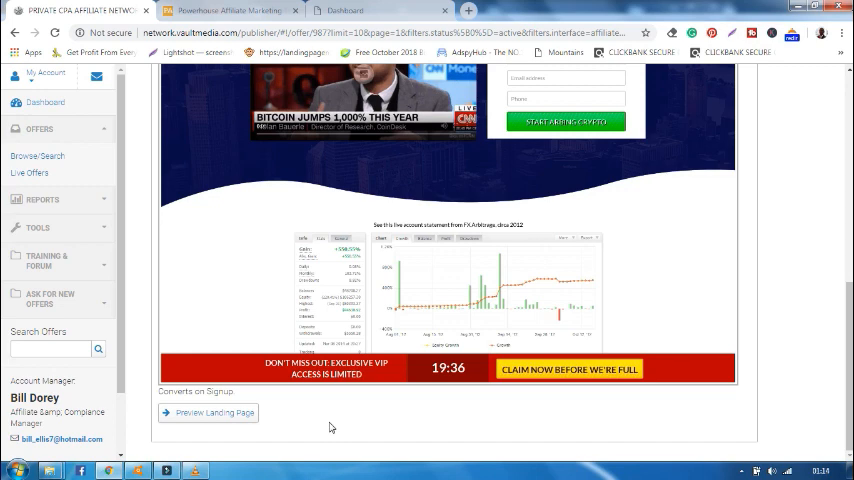
pyautogui.moveTo(234, 396)
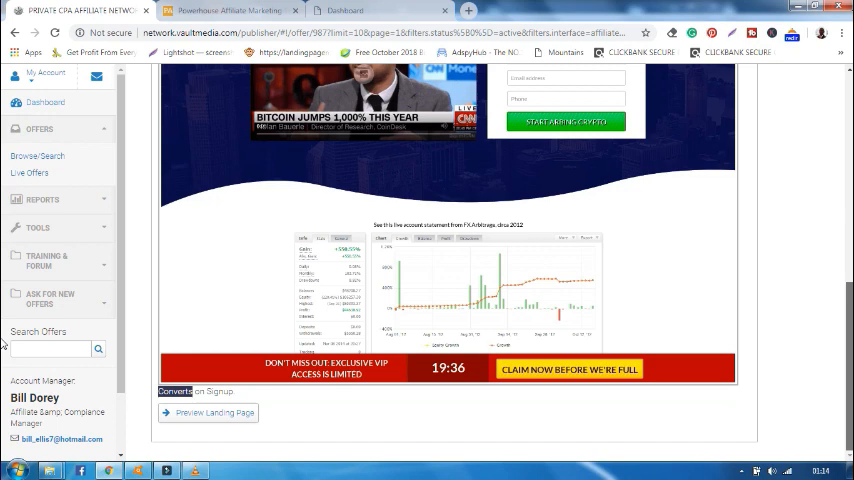
# - Highlight the $425.00 CPA payout and scroll down to the landing page preview
pyautogui.scroll(3)
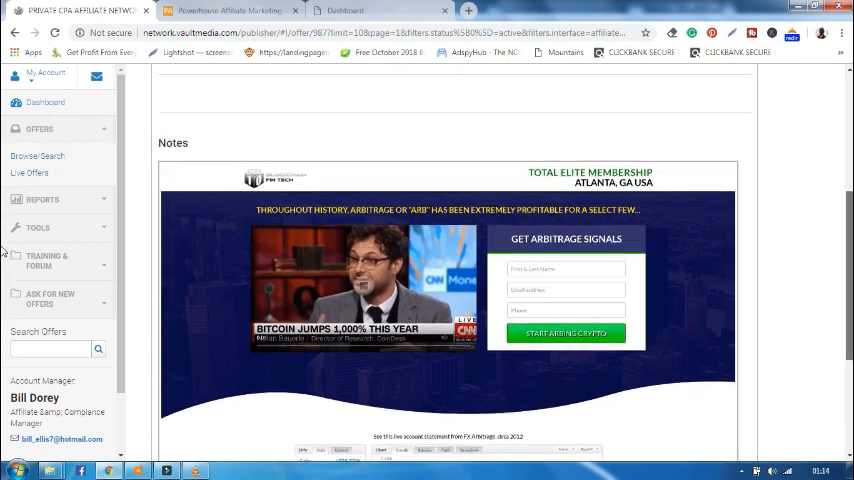
pyautogui.scroll(3)
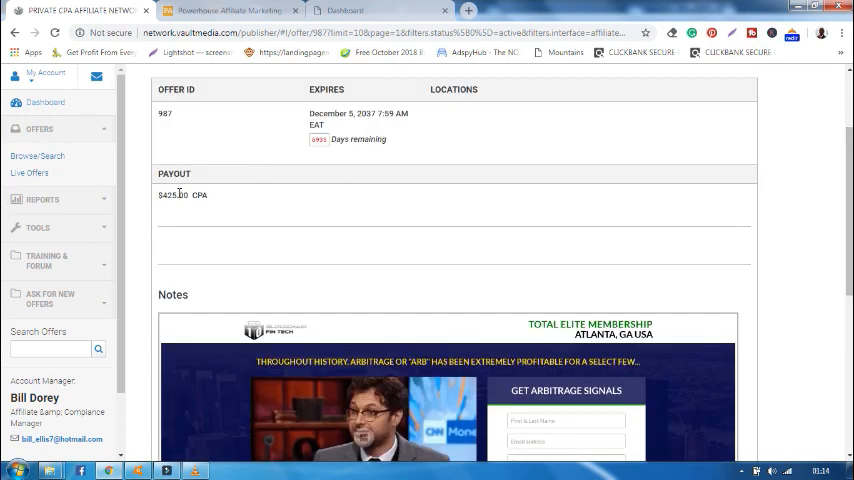
pyautogui.doubleClick(168, 194)
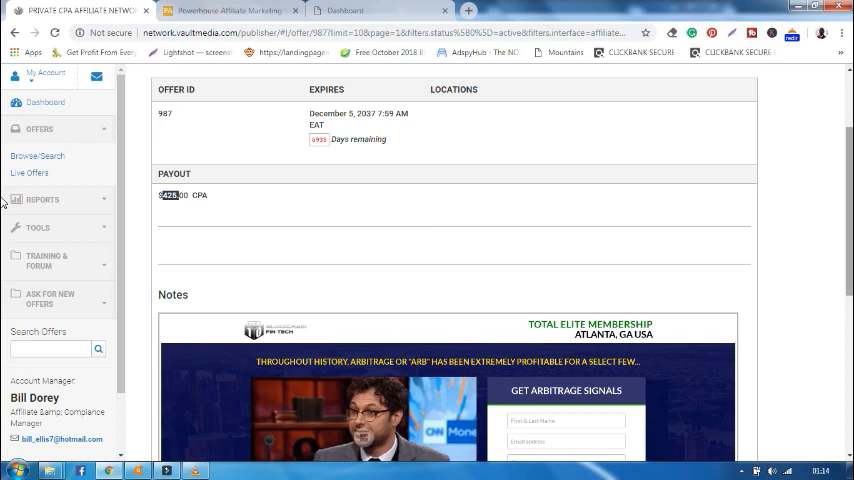
pyautogui.scroll(-3)
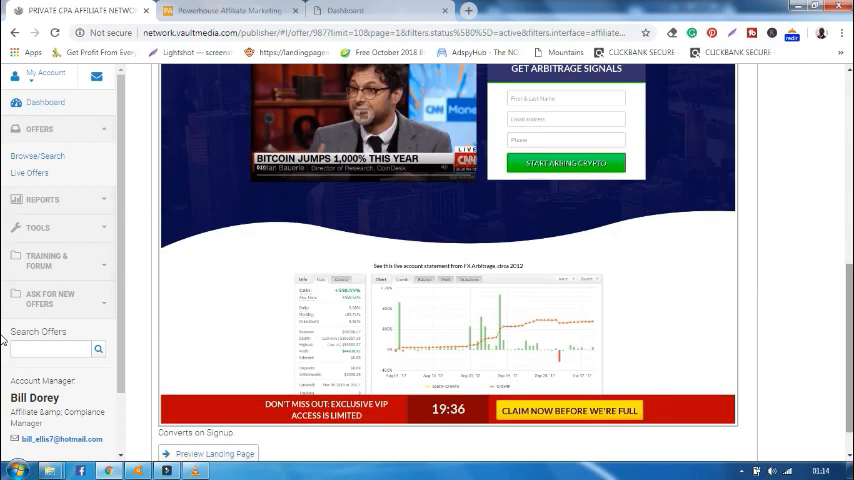
pyautogui.scroll(-3)
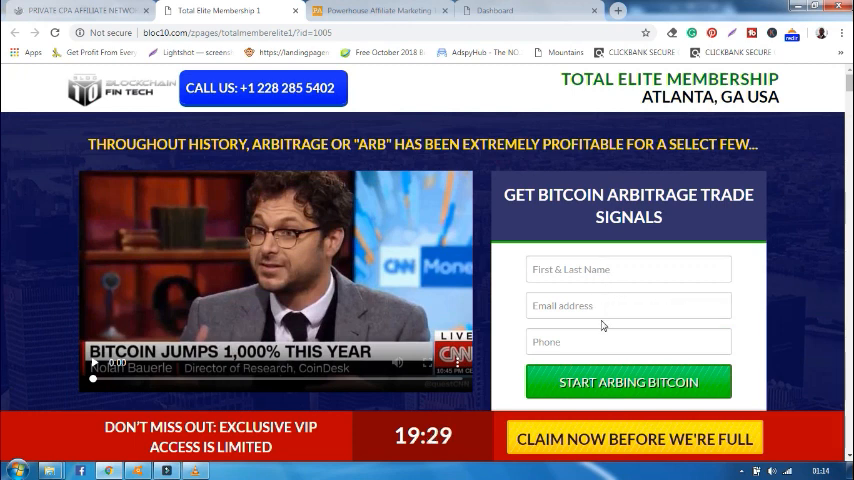
pyautogui.moveTo(604, 388)
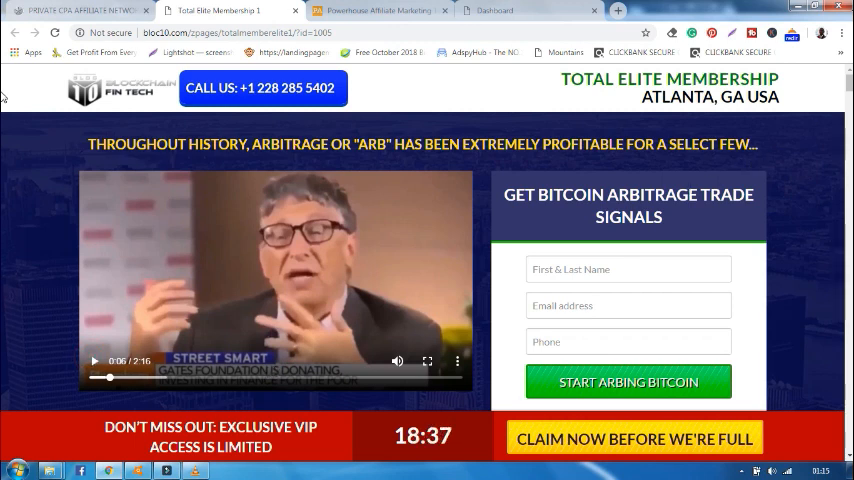
# - Browse the Total Elite Membership landing page down to its Frequently Asked Questions section
pyautogui.scroll(-3)
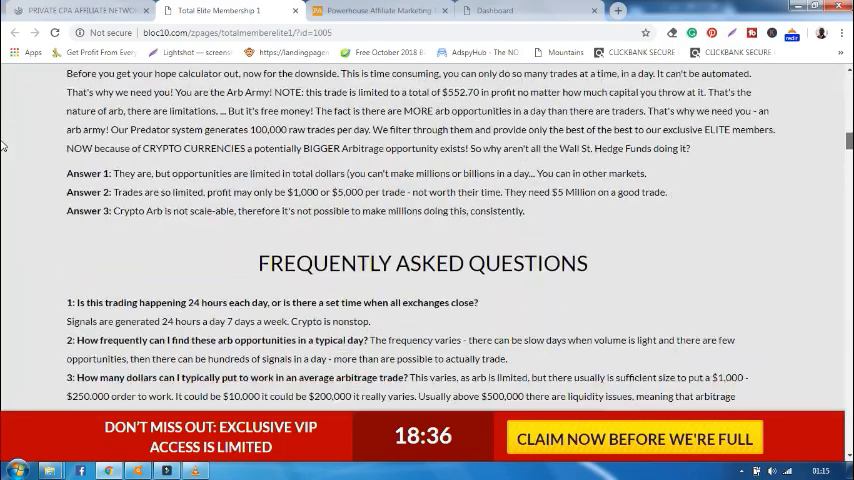
pyautogui.scroll(-3)
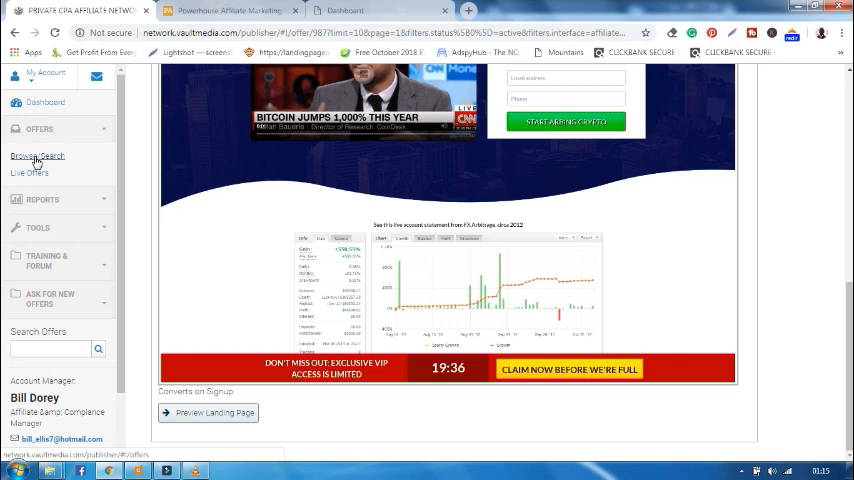
# - Return to the offers list and open the Seek Verify - Spy on His Texts offer details
pyautogui.click(38, 156)
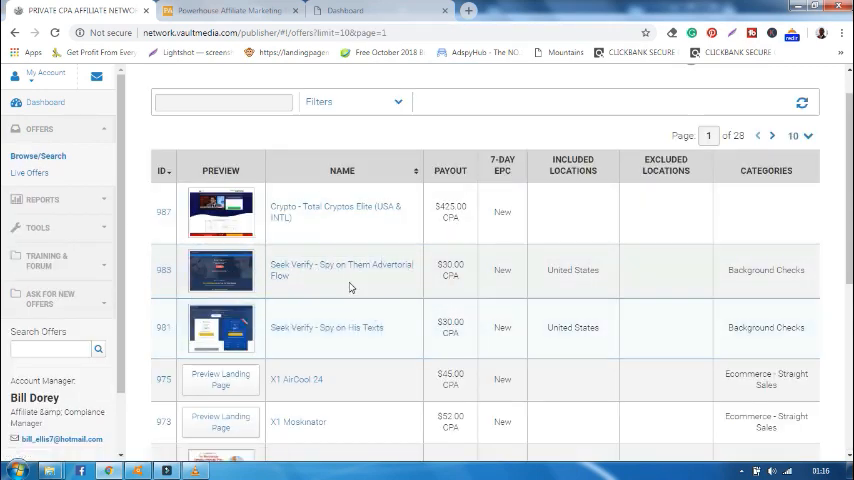
pyautogui.moveTo(356, 332)
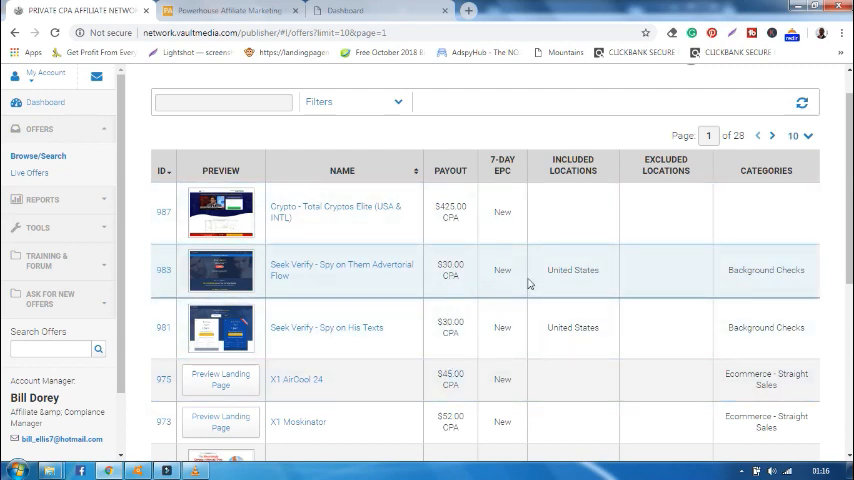
pyautogui.moveTo(564, 376)
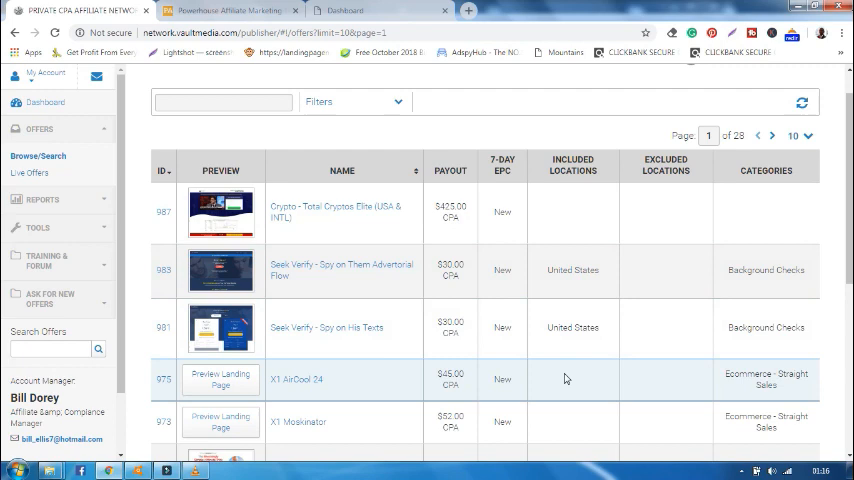
pyautogui.moveTo(774, 298)
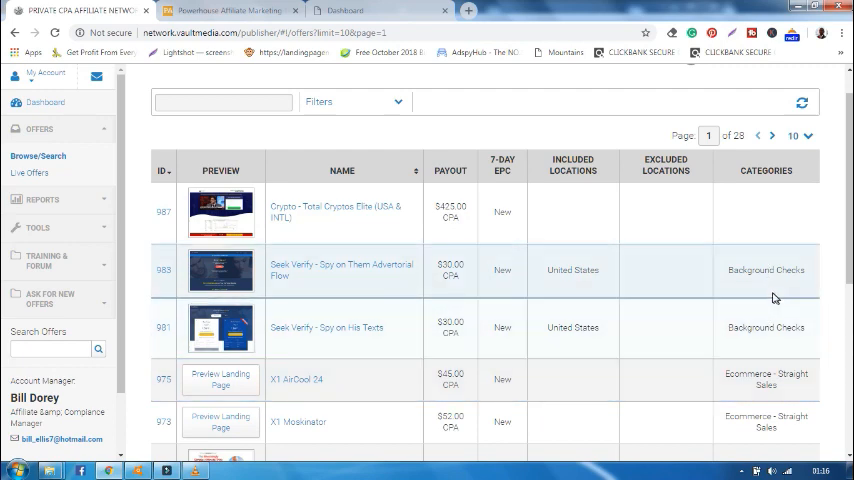
pyautogui.click(326, 328)
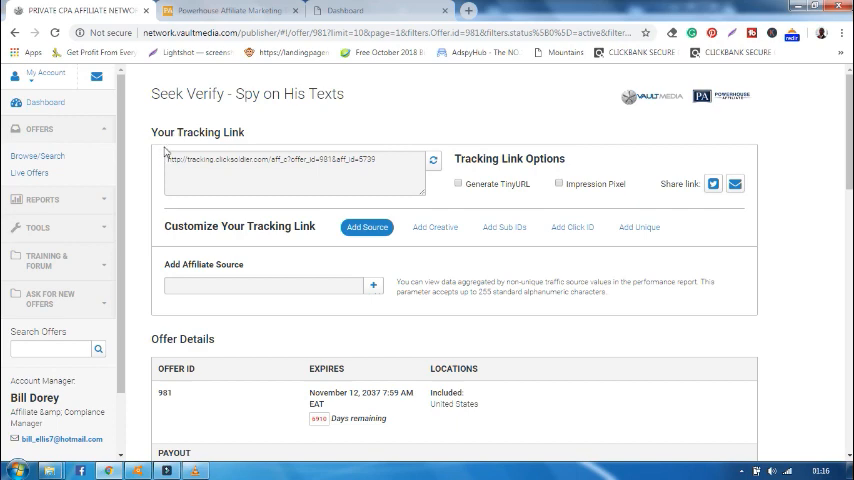
# - Enable 'Generate TinyURL' so the Seek Verify tracking link becomes a shortened tiny.url address
pyautogui.click(392, 160)
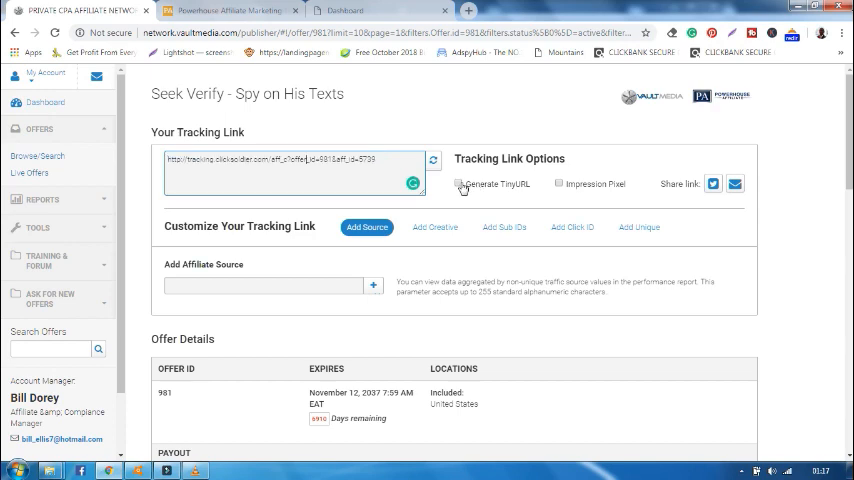
pyautogui.click(460, 184)
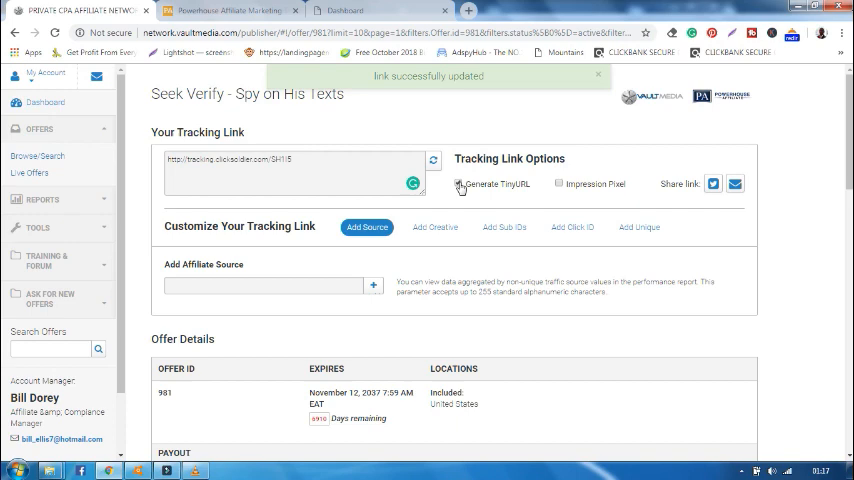
pyautogui.click(460, 184)
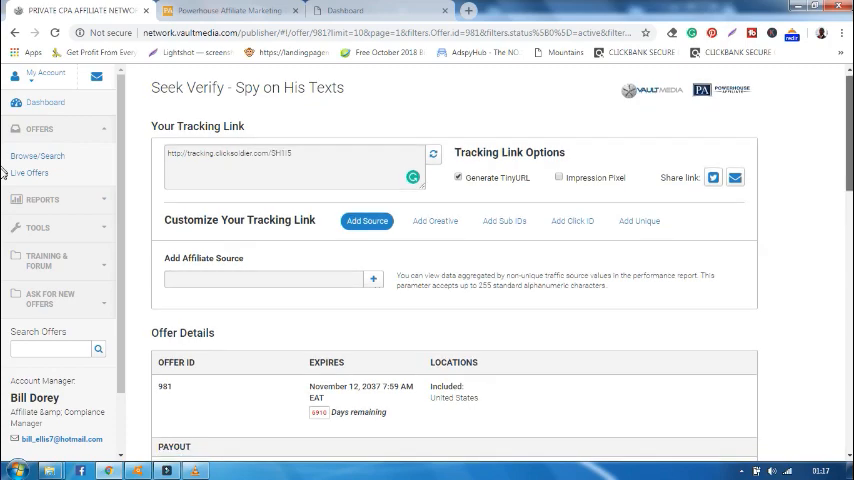
pyautogui.scroll(-3)
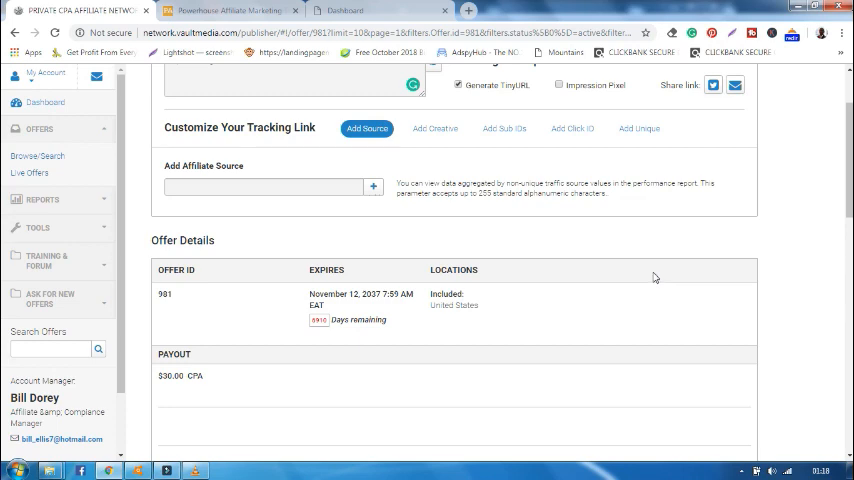
pyautogui.scroll(-3)
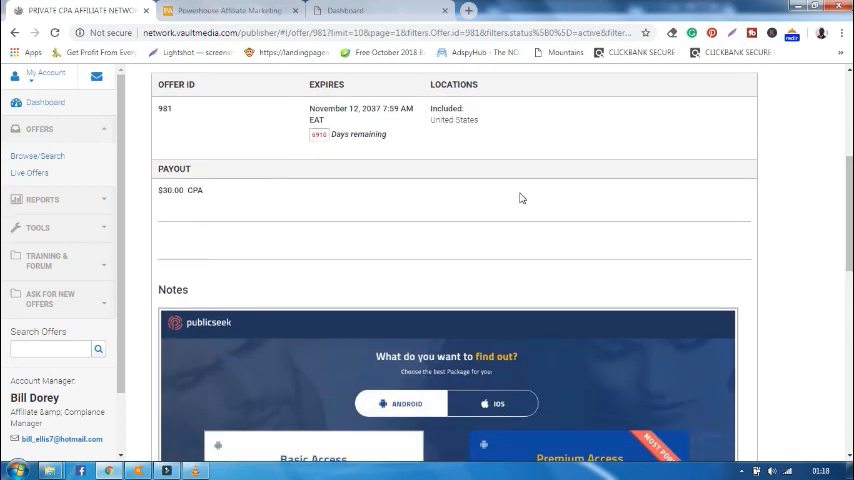
pyautogui.moveTo(238, 228)
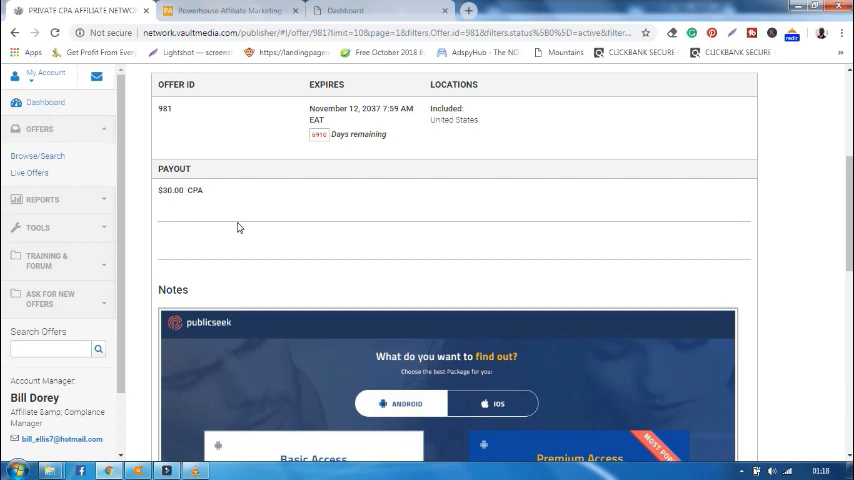
pyautogui.scroll(-3)
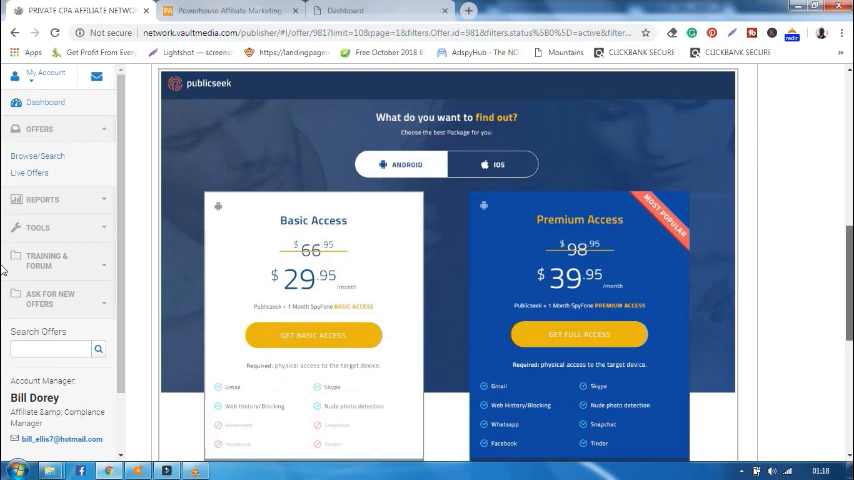
pyautogui.scroll(-3)
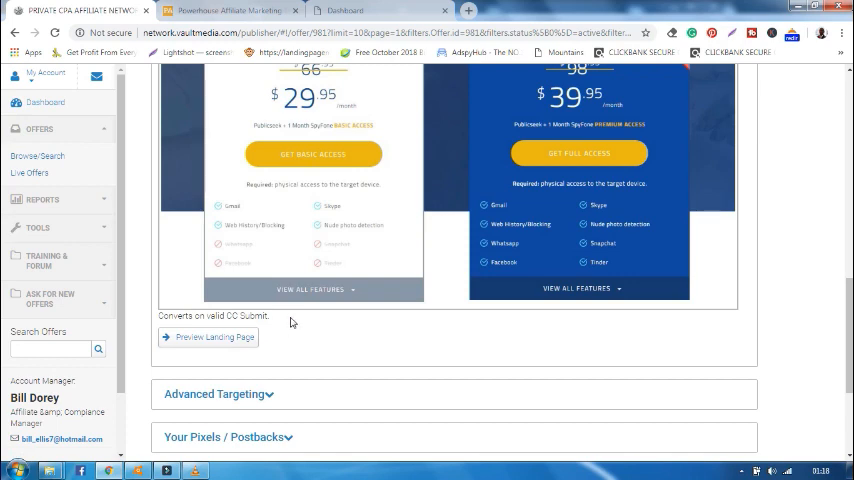
pyautogui.doubleClick(252, 316)
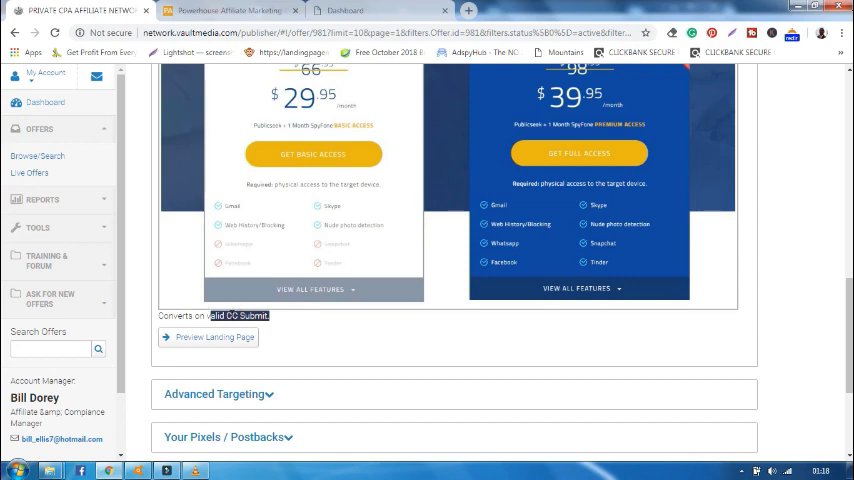
pyautogui.moveTo(198, 324)
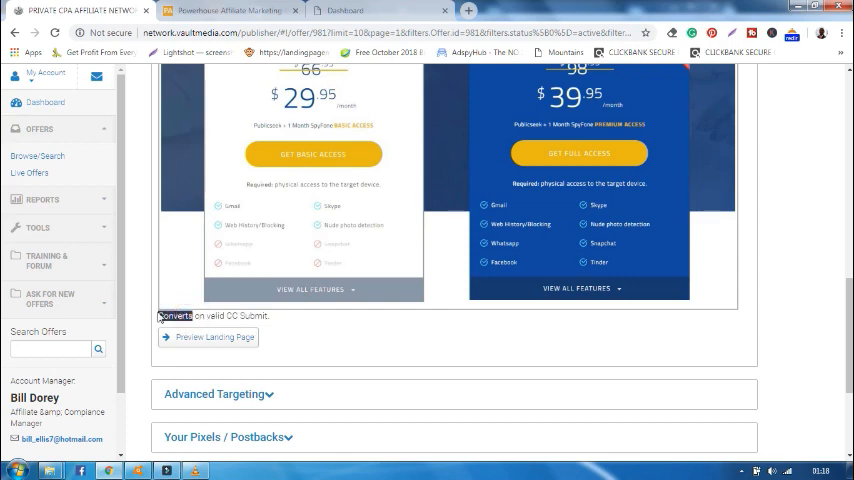
pyautogui.scroll(3)
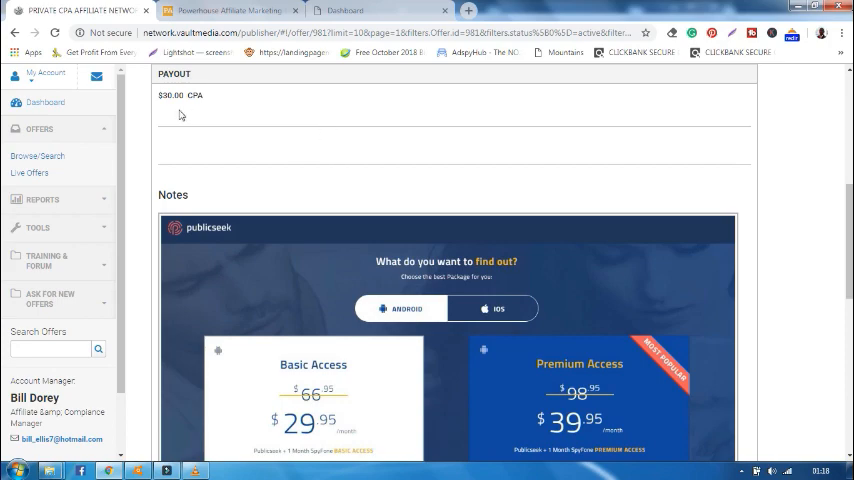
pyautogui.moveTo(4, 214)
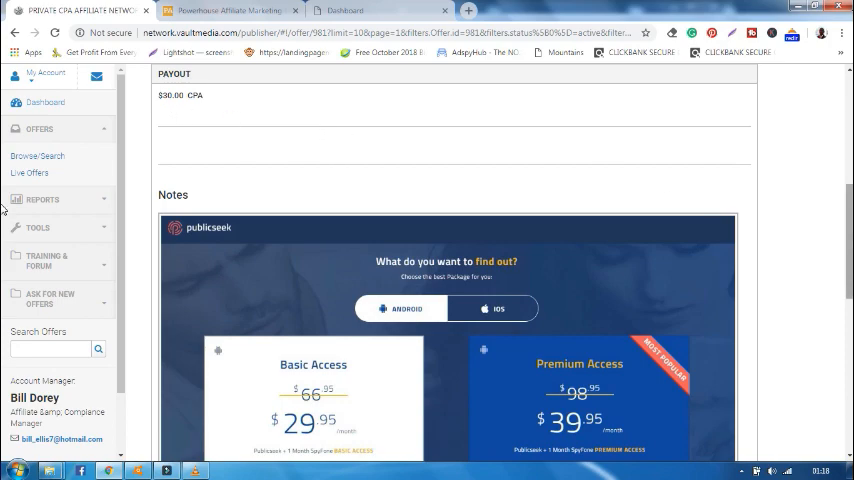
pyautogui.scroll(-3)
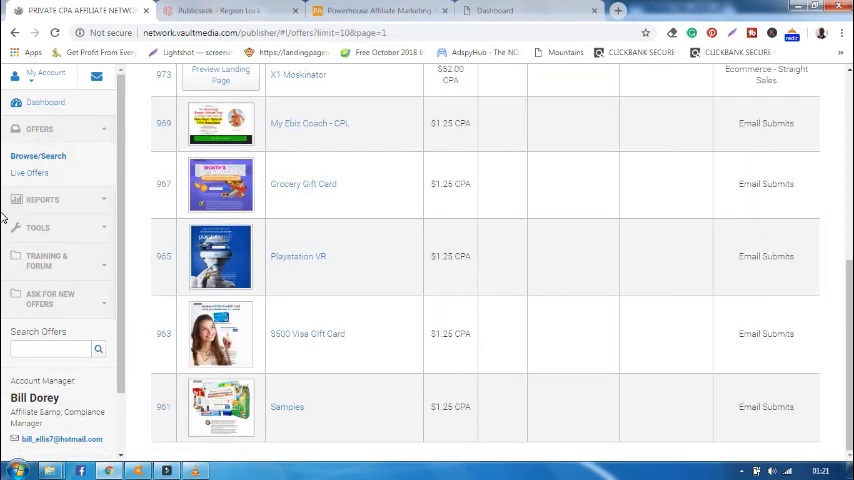
# - Locate the Grocery Gift Card offer in the offers table and open its details page
pyautogui.scroll(3)
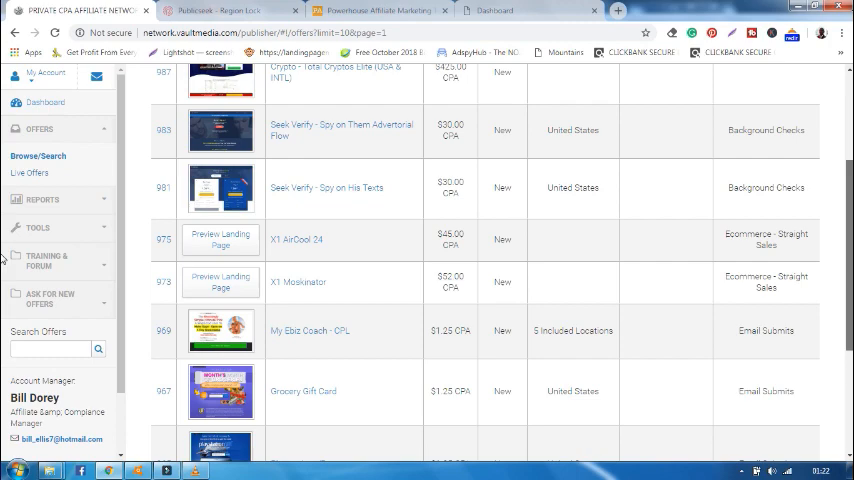
pyautogui.scroll(-3)
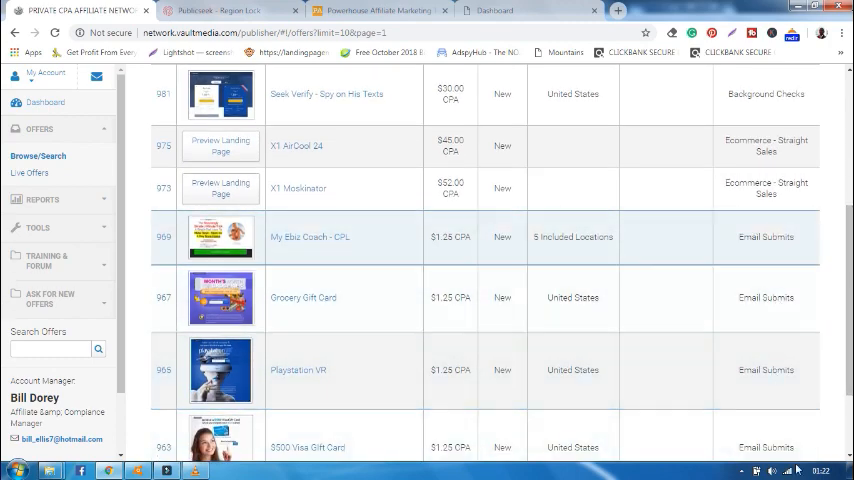
pyautogui.moveTo(784, 338)
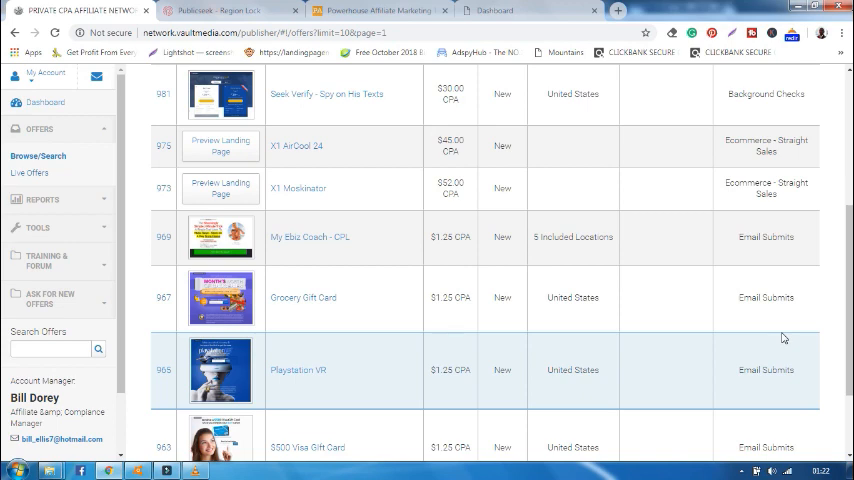
pyautogui.moveTo(388, 284)
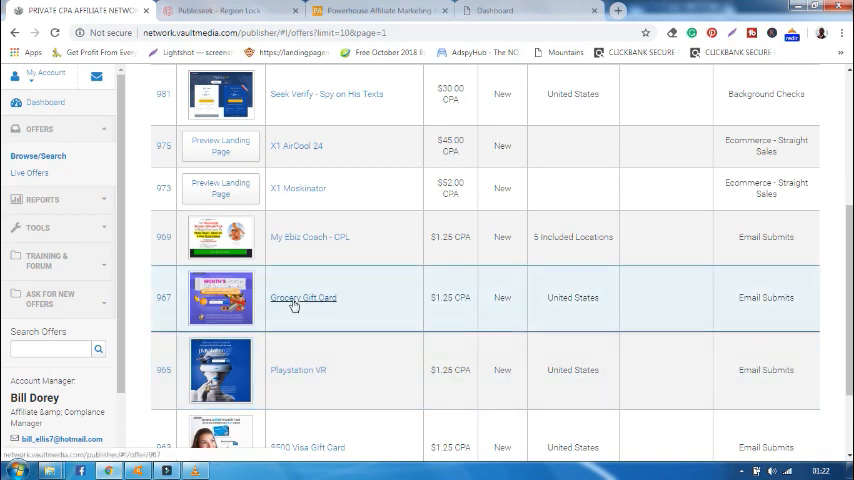
pyautogui.click(302, 296)
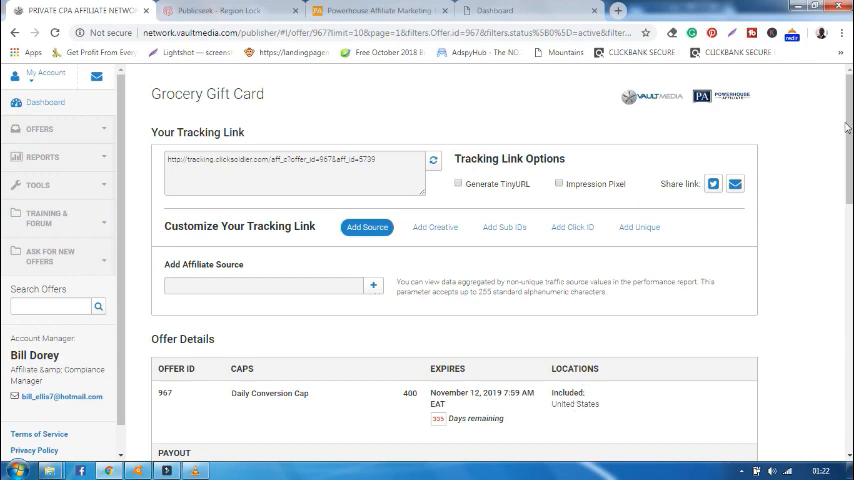
# - From the Notes section, preview the Grocery Gift Card month's-supply-of-groceries landing page
pyautogui.scroll(-3)
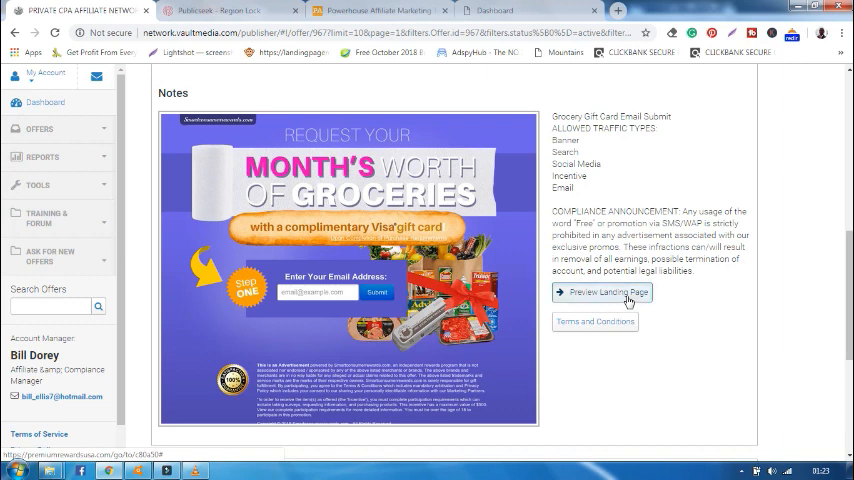
pyautogui.click(608, 292)
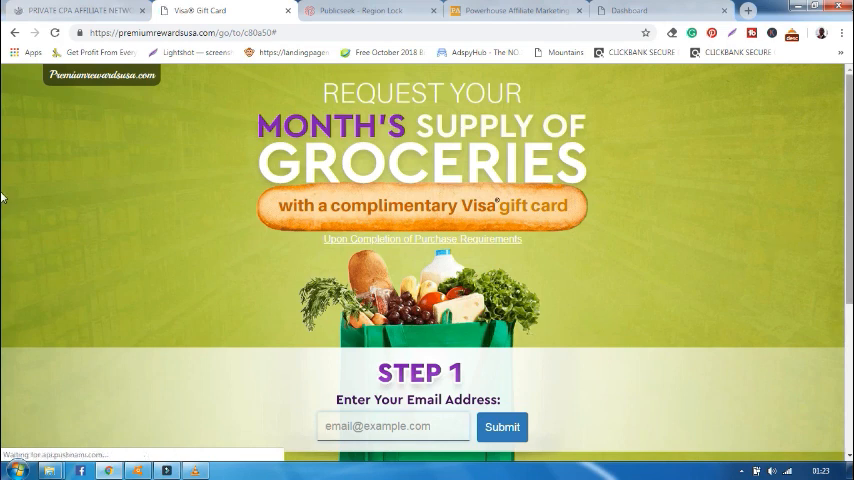
# - Check the landing page's email sign-up field, then leave the site back to the offers list
pyautogui.scroll(-3)
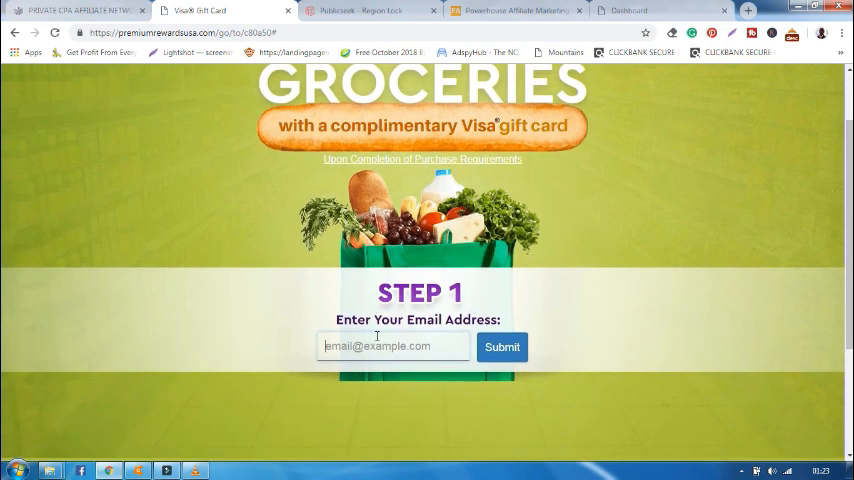
pyautogui.click(500, 348)
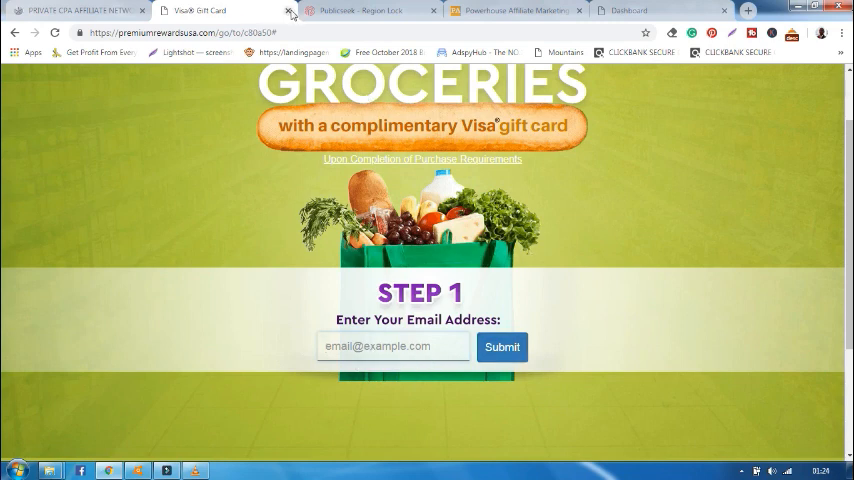
pyautogui.click(294, 10)
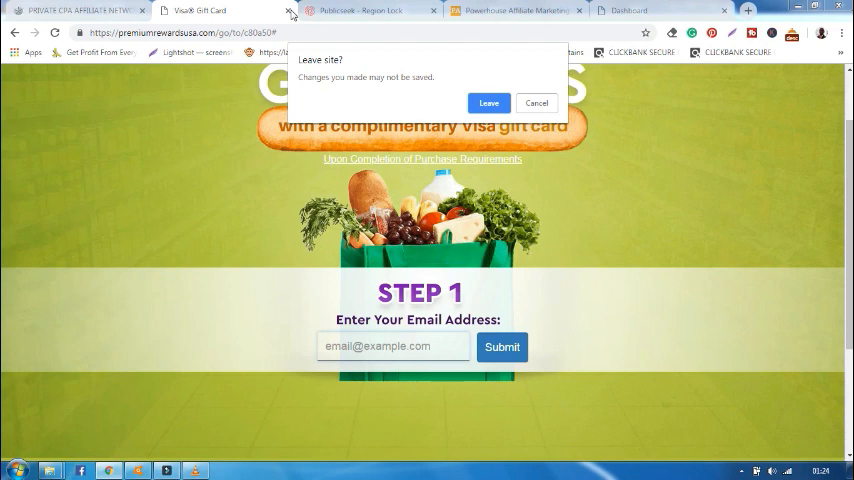
pyautogui.click(488, 102)
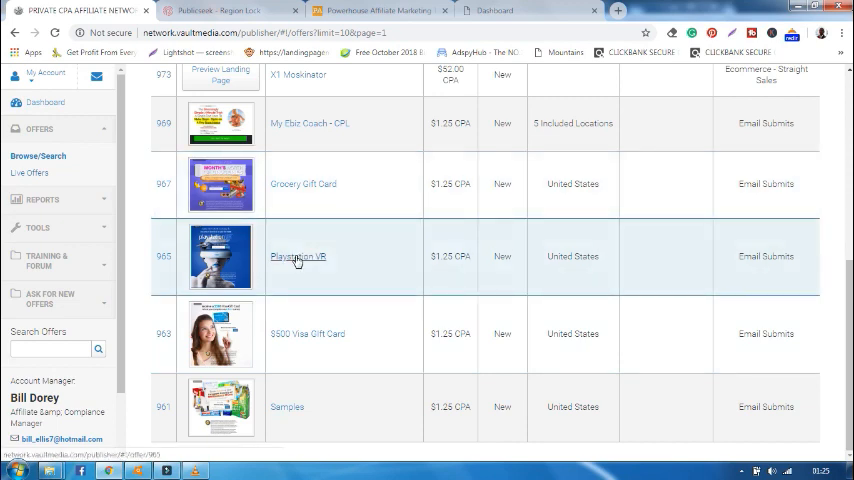
# - Open the Playstation VR offer, review its notes and terms, and agree to the terms
pyautogui.click(296, 256)
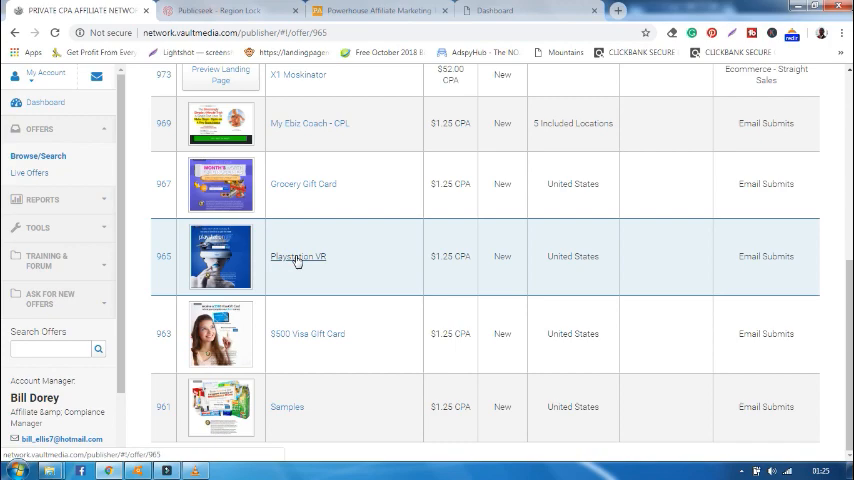
pyautogui.click(296, 256)
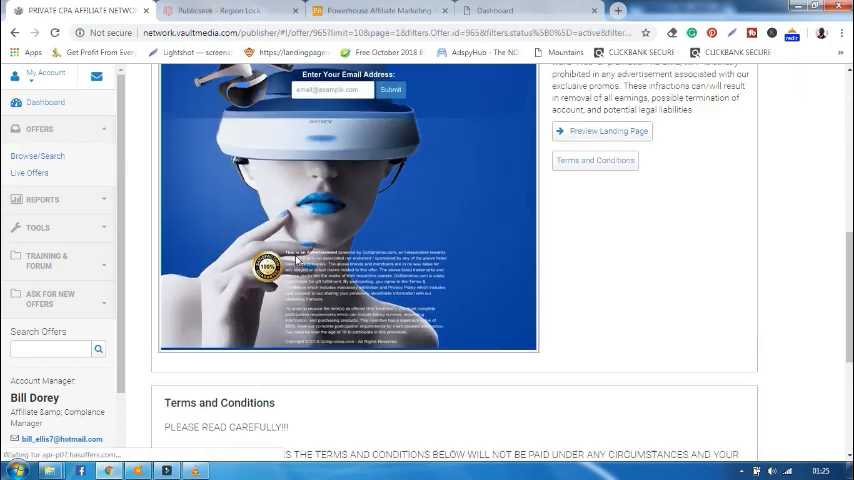
pyautogui.scroll(3)
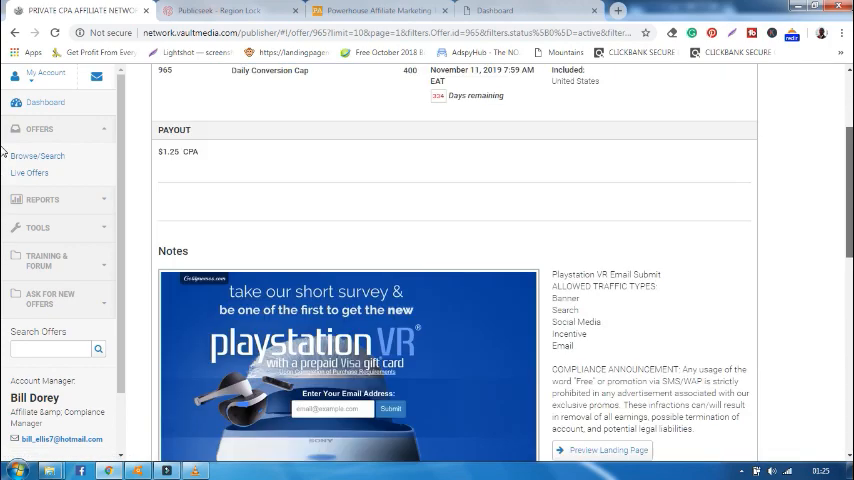
pyautogui.scroll(3)
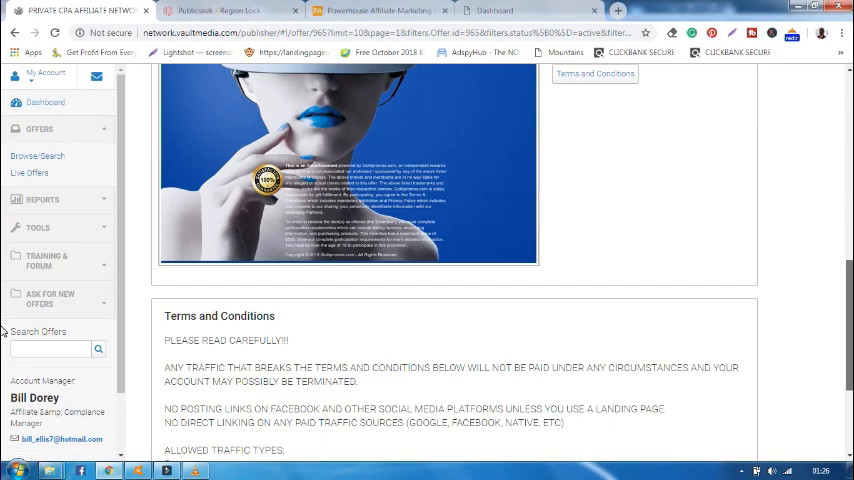
pyautogui.scroll(-3)
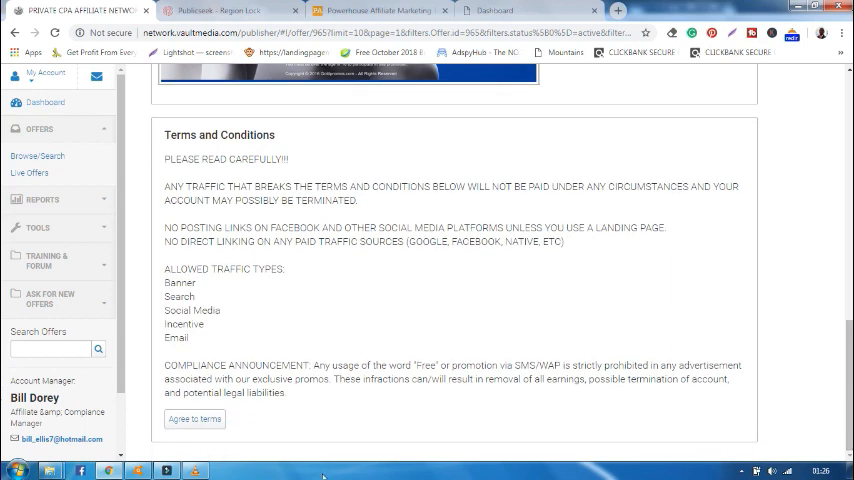
pyautogui.moveTo(838, 384)
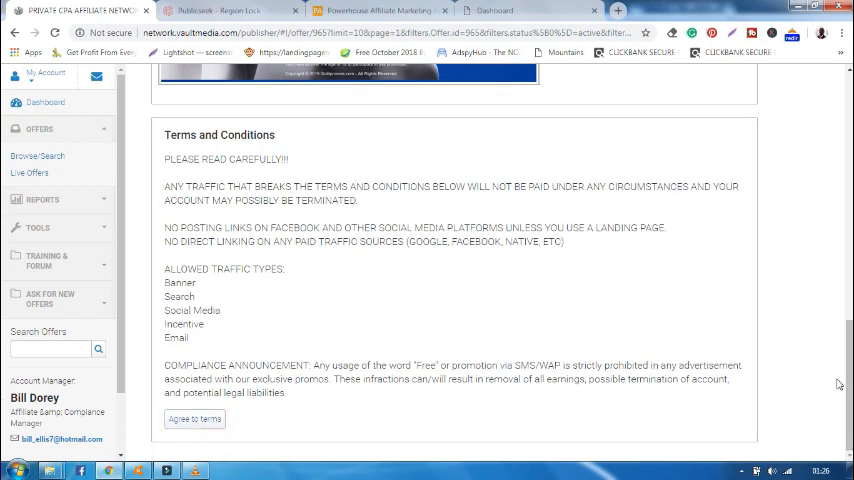
pyautogui.click(200, 420)
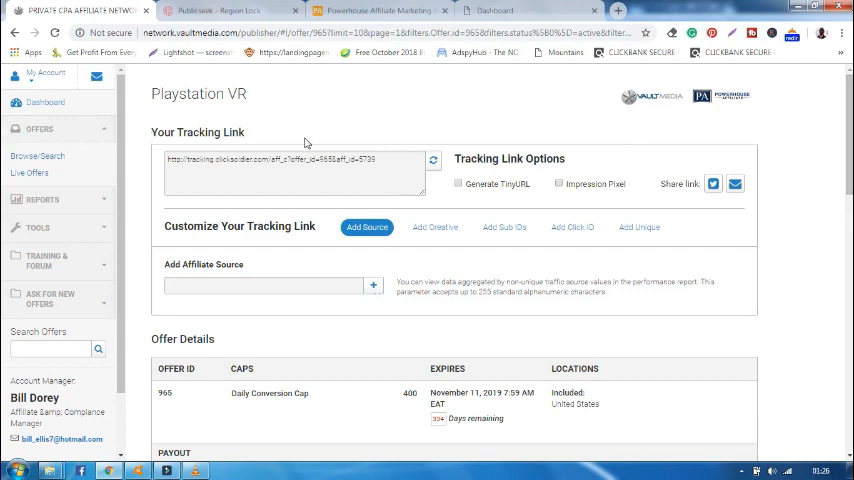
pyautogui.scroll(-3)
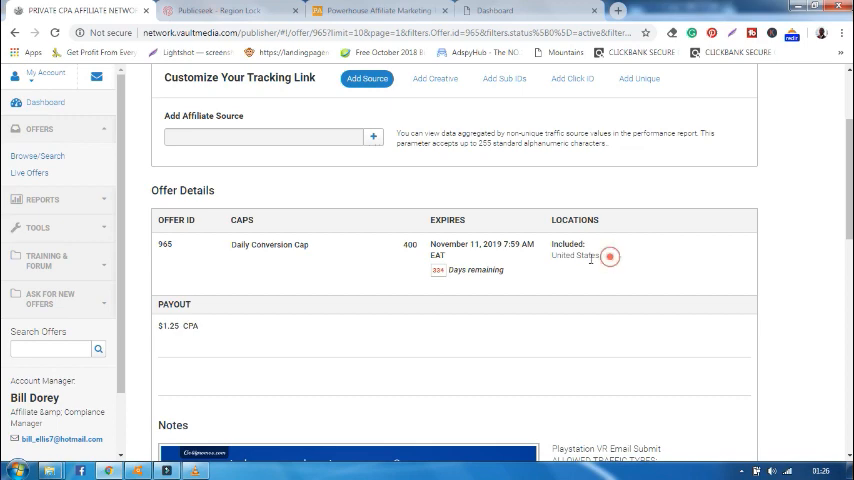
pyautogui.doubleClick(574, 256)
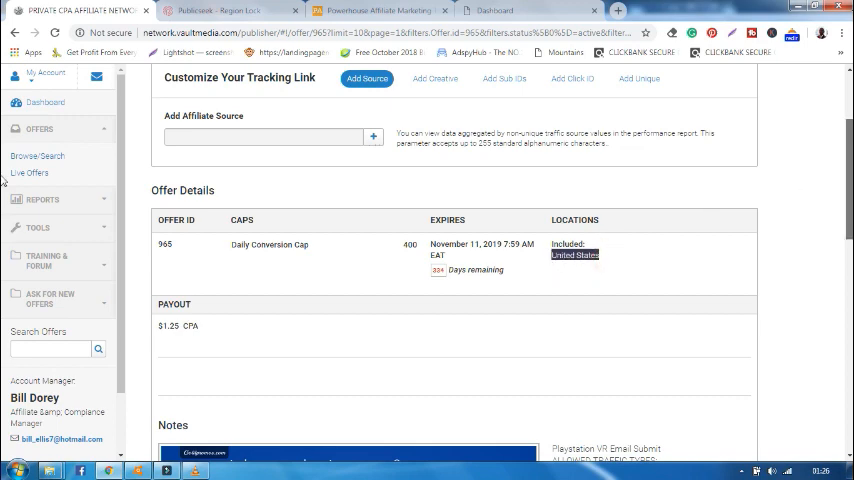
pyautogui.scroll(-3)
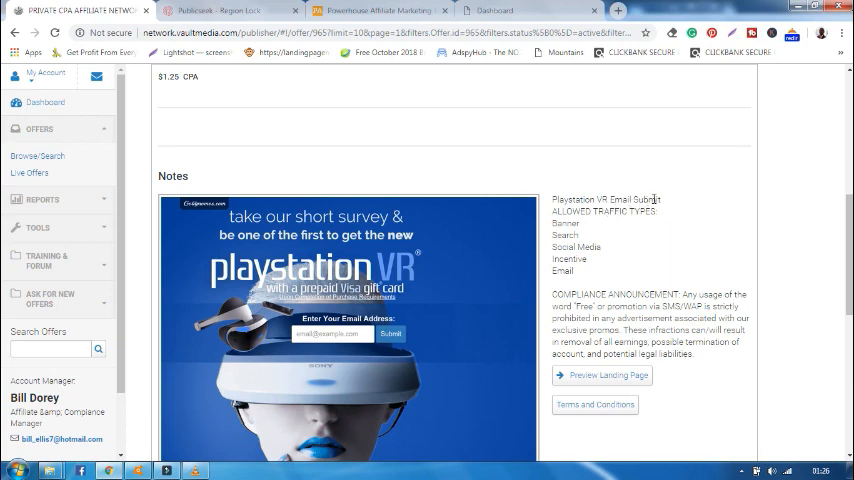
pyautogui.doubleClick(640, 200)
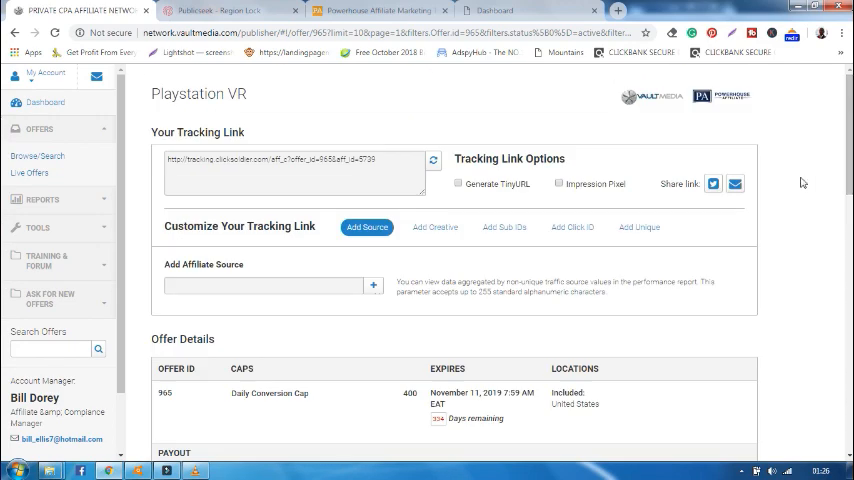
pyautogui.moveTo(780, 220)
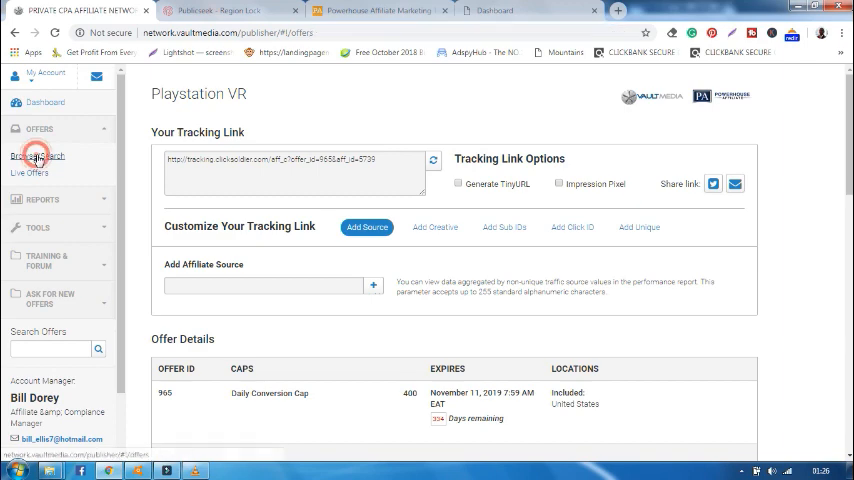
# - Bring up the full Browse/Search offers listing and move to its second page
pyautogui.click(36, 156)
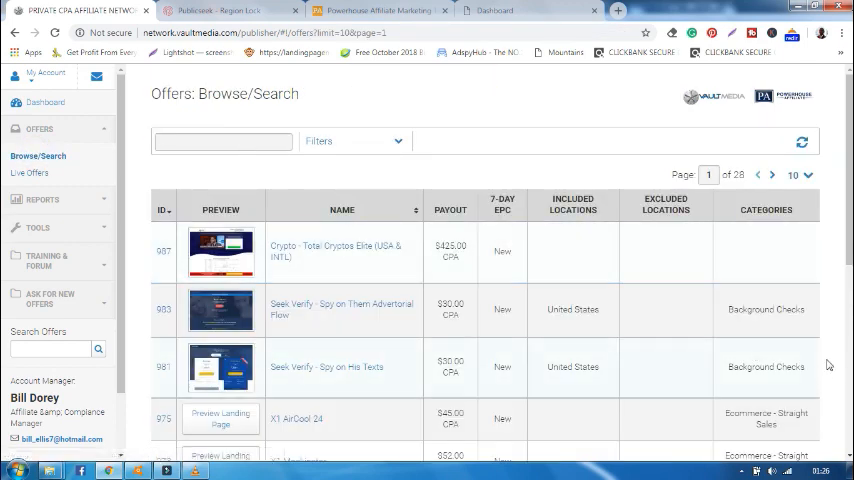
pyautogui.scroll(-3)
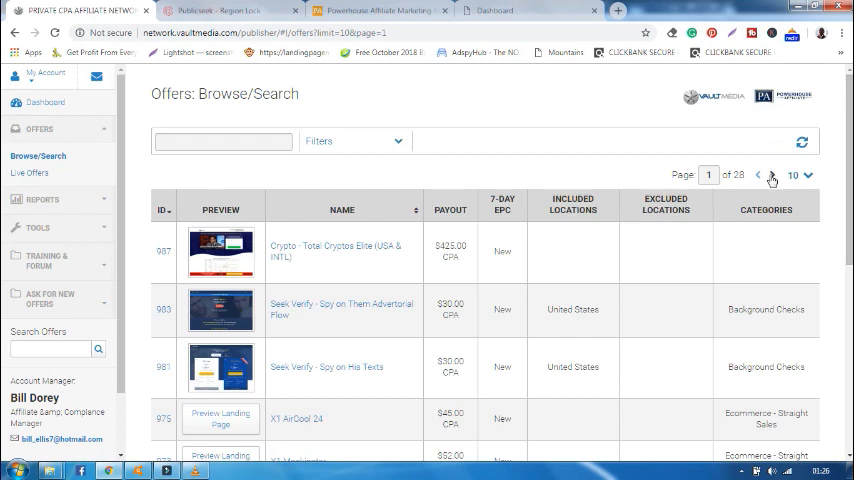
pyautogui.click(770, 176)
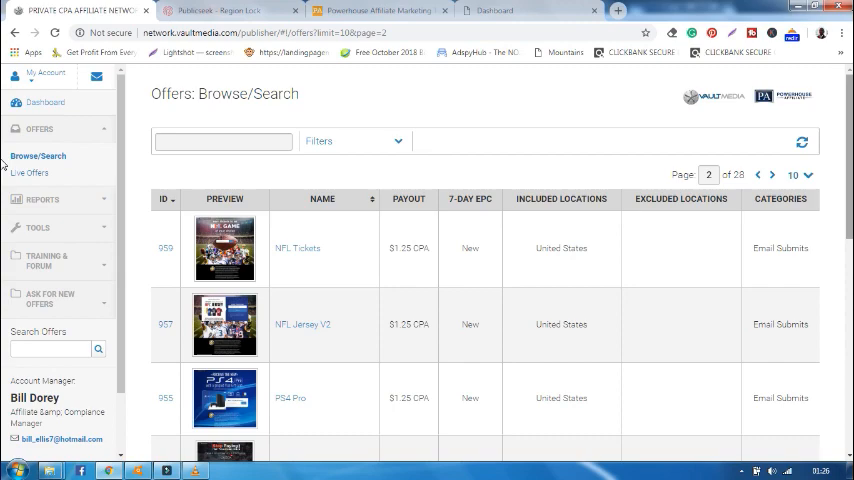
pyautogui.scroll(-3)
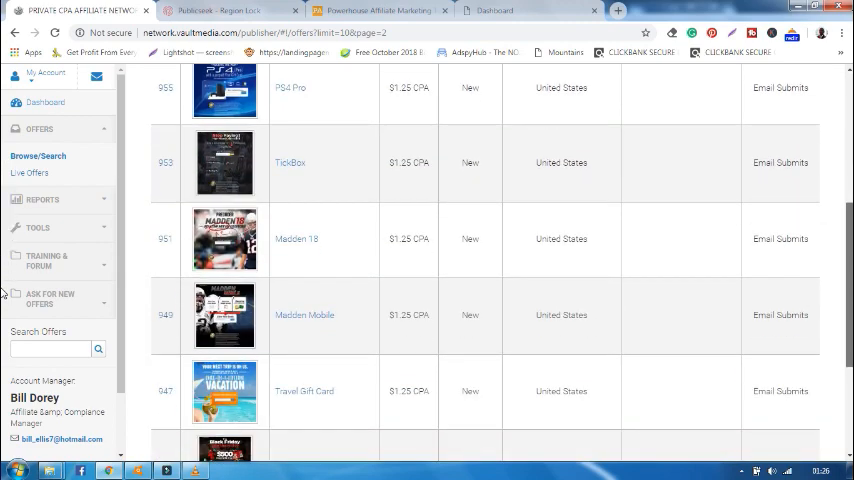
pyautogui.scroll(3)
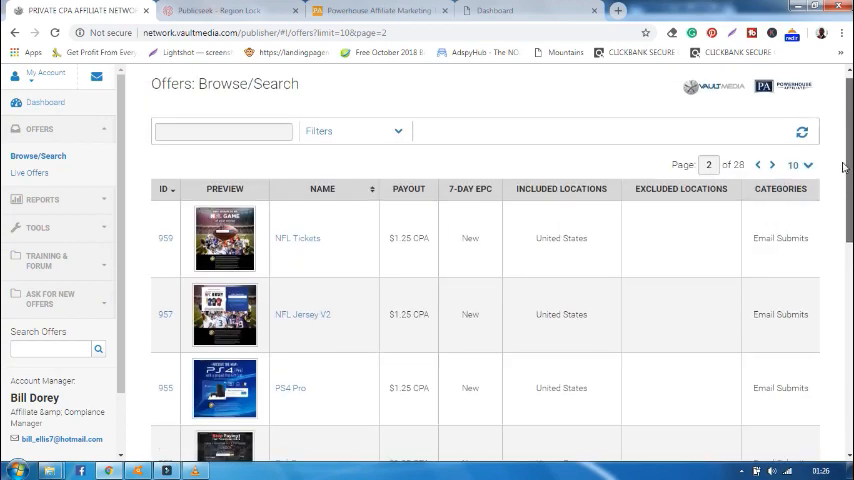
pyautogui.scroll(-3)
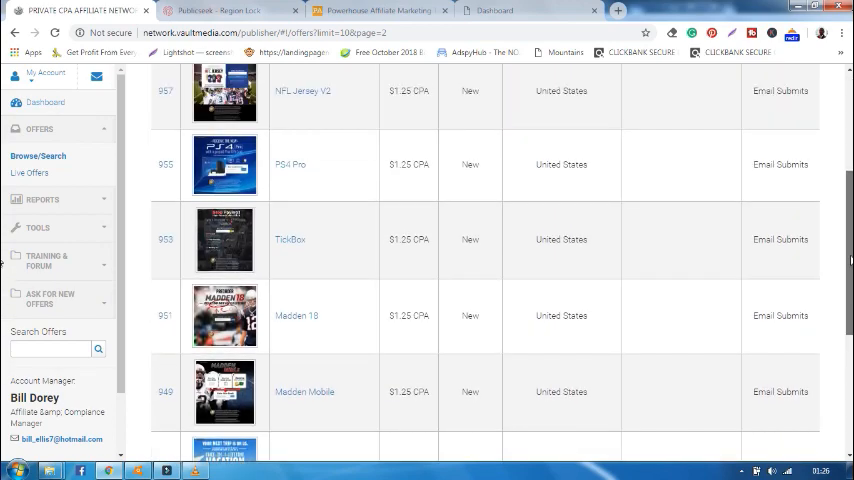
pyautogui.scroll(3)
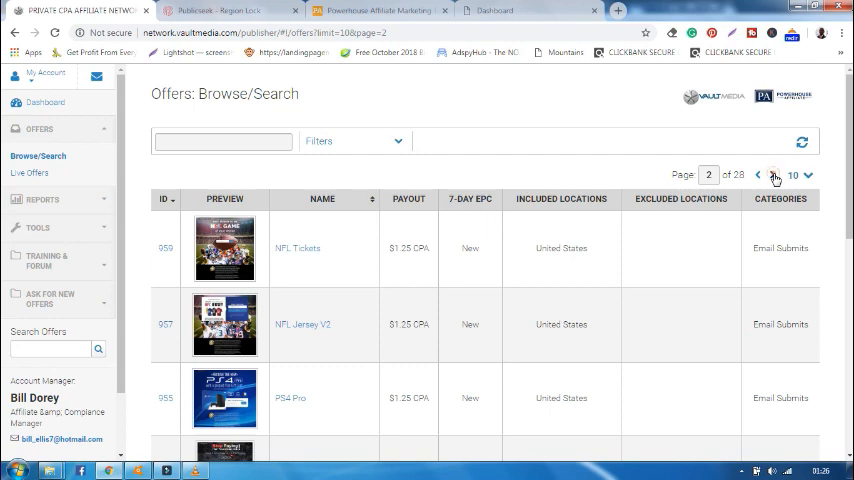
# - Page the offers listing onward through page 3 to page 4 of 28
pyautogui.click(784, 176)
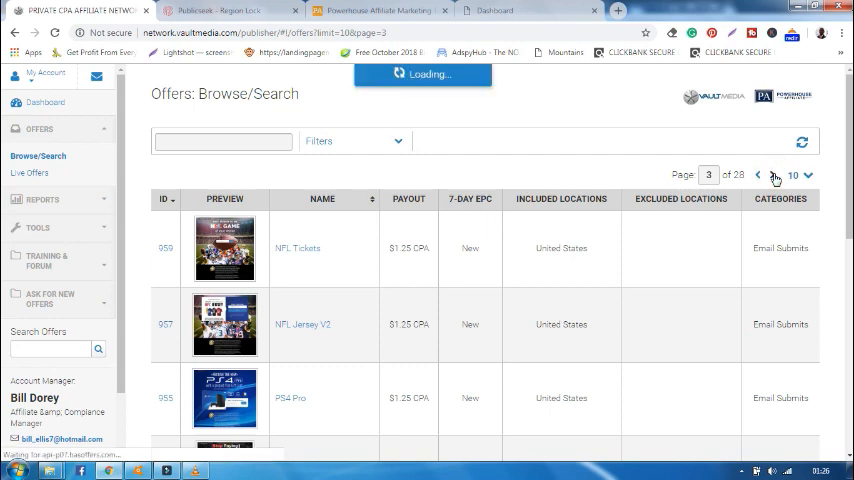
pyautogui.click(774, 174)
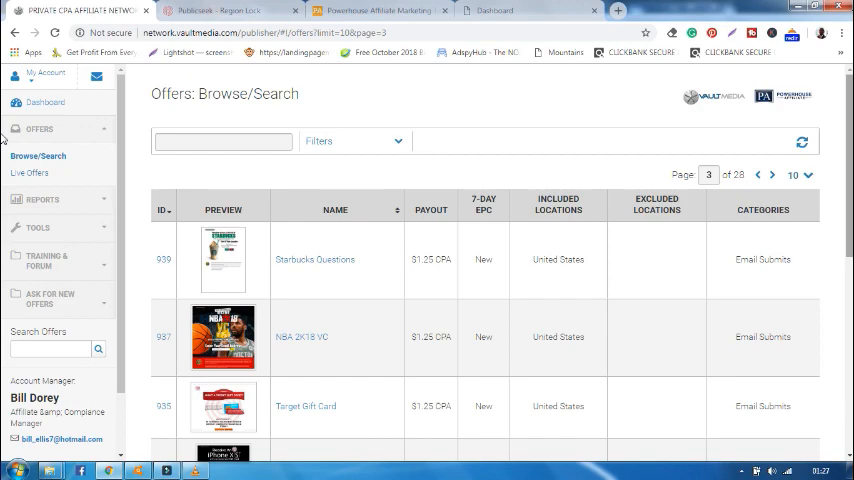
pyautogui.scroll(-3)
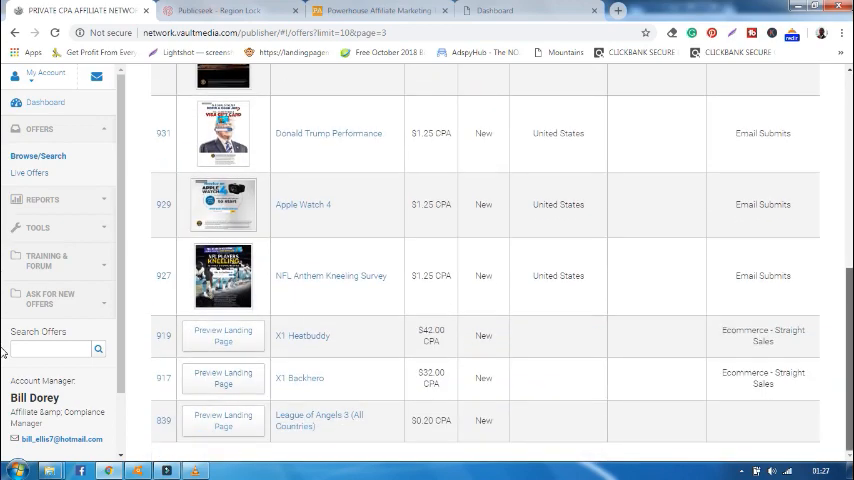
pyautogui.scroll(3)
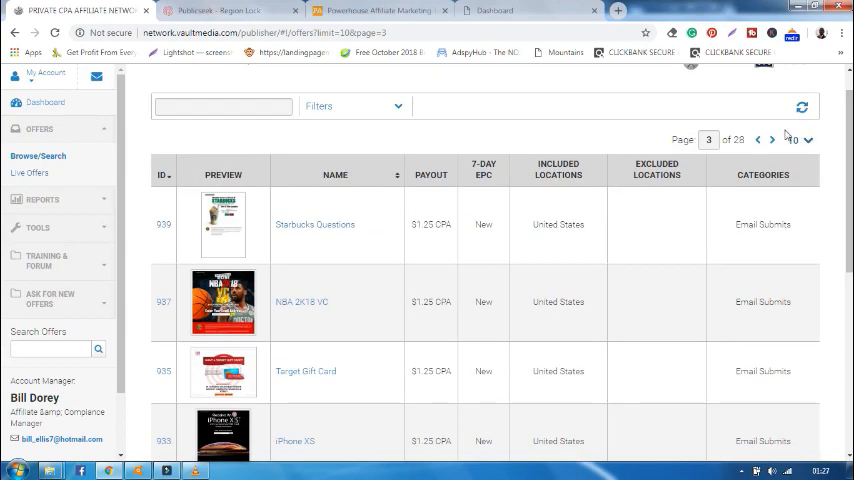
pyautogui.click(772, 140)
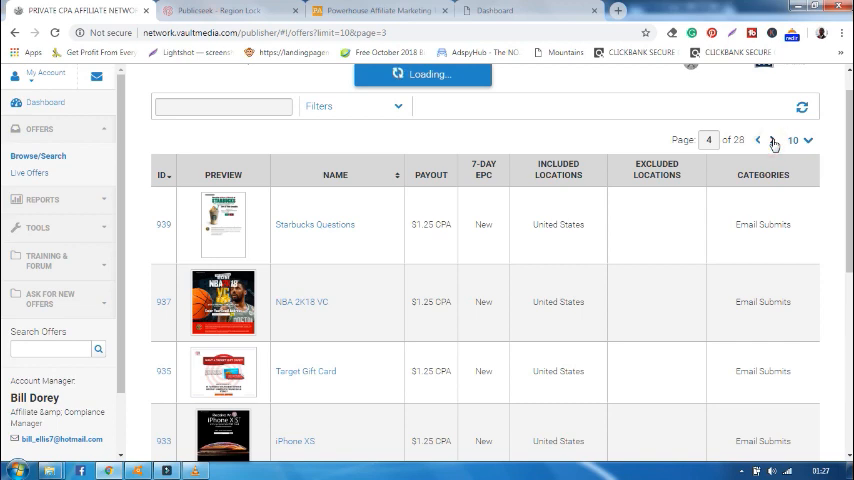
pyautogui.click(776, 140)
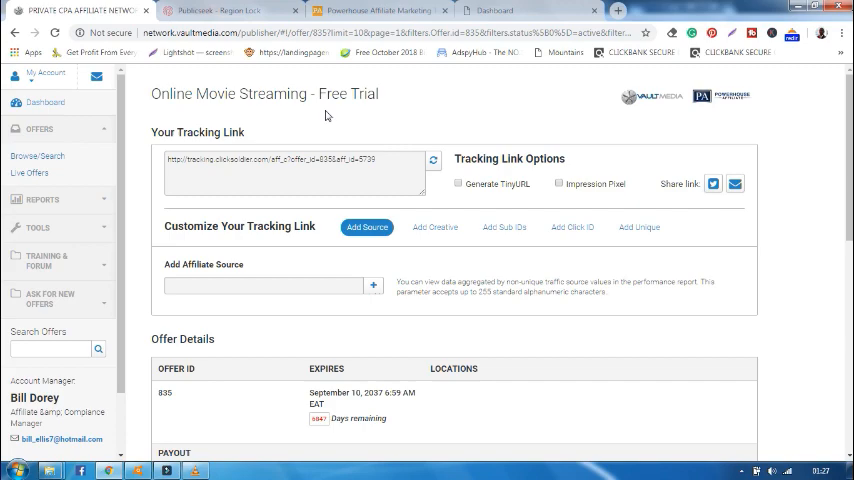
pyautogui.moveTo(512, 430)
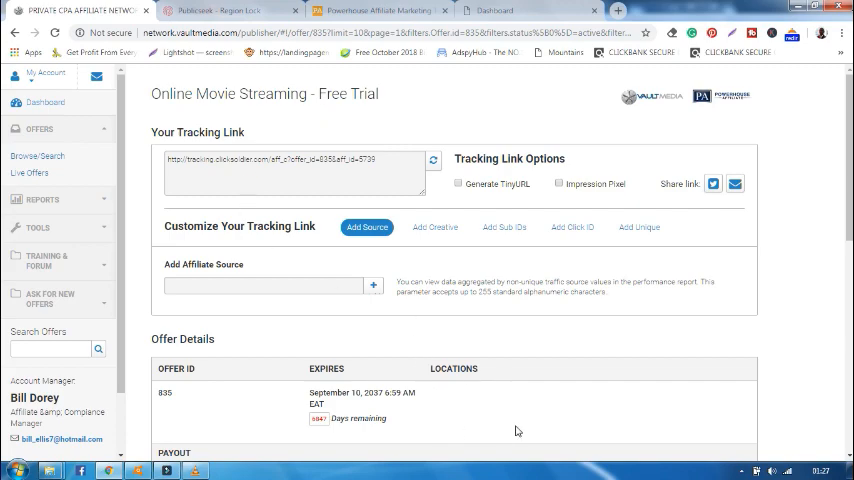
# - From the Online Movie Streaming - Free Trial notes, preview the Movie Boss landing page
pyautogui.scroll(-3)
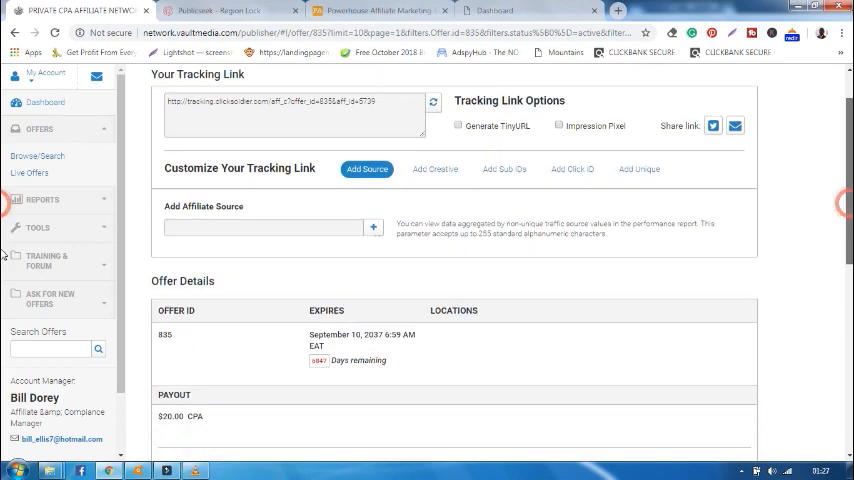
pyautogui.scroll(-3)
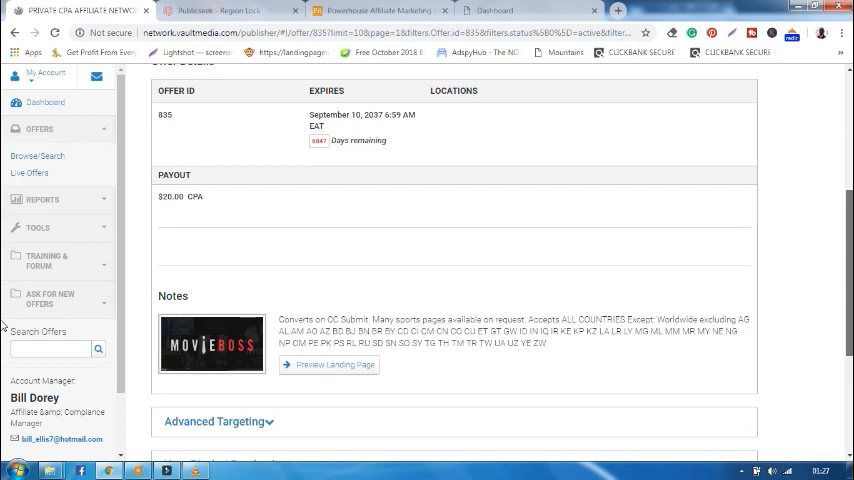
pyautogui.scroll(-3)
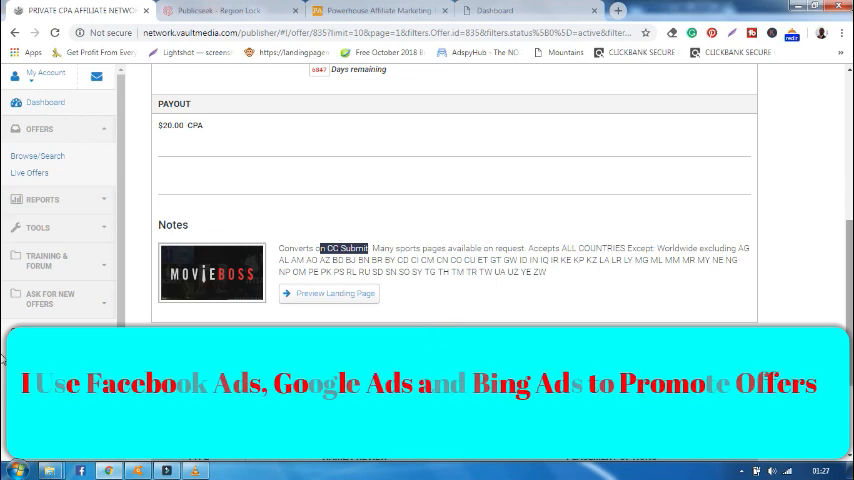
pyautogui.moveTo(336, 292)
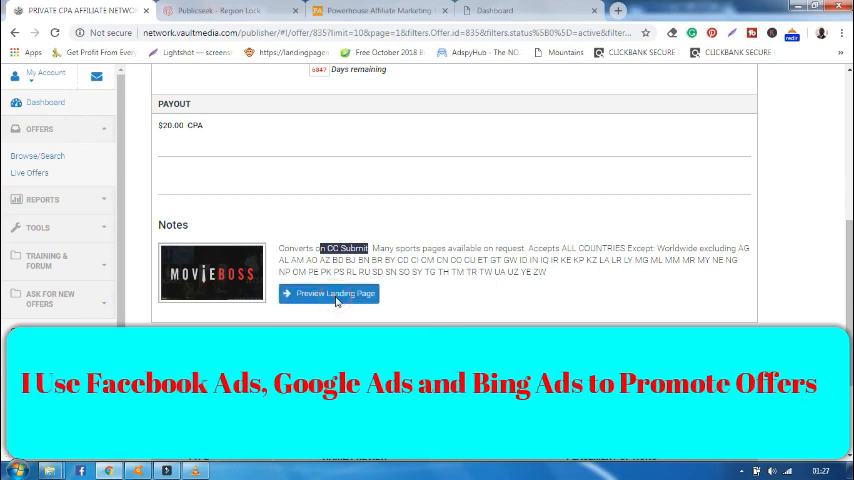
pyautogui.click(334, 292)
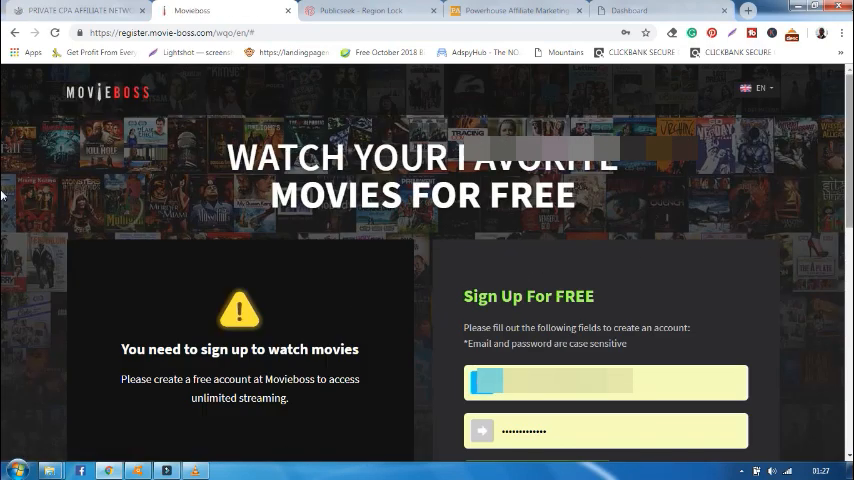
# - Scroll the Movie Boss page past its sign-up form to the Join the Movieboss movement section
pyautogui.scroll(-3)
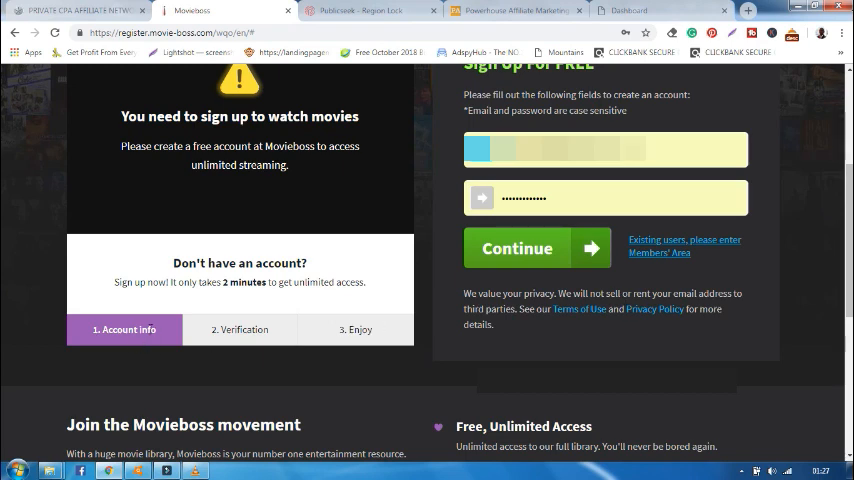
pyautogui.moveTo(172, 324)
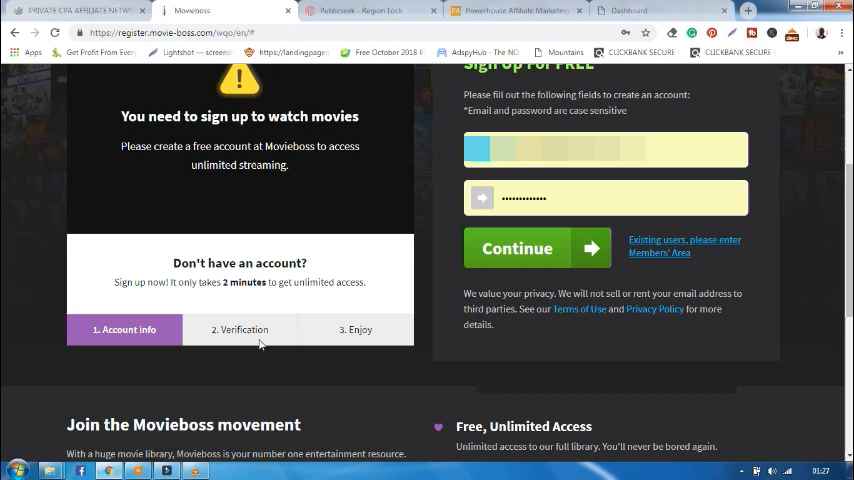
pyautogui.moveTo(352, 330)
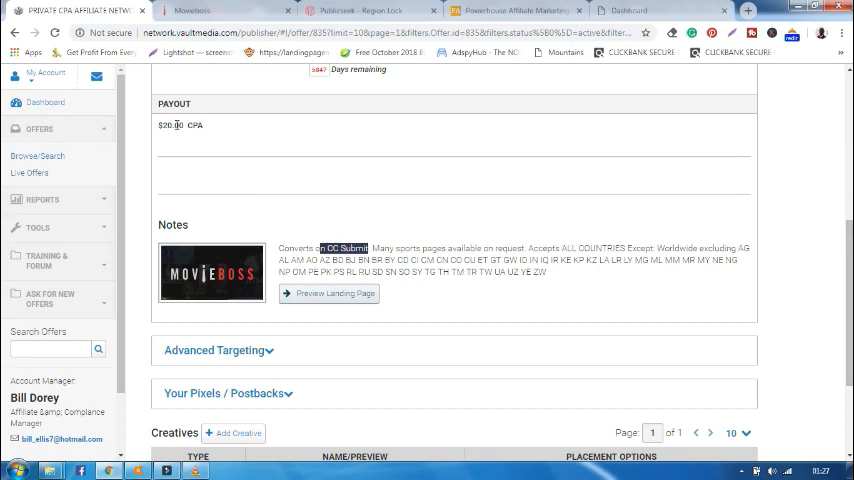
# - Go to page 4 of the offers list and open the Memory Hack offer details
pyautogui.click(36, 156)
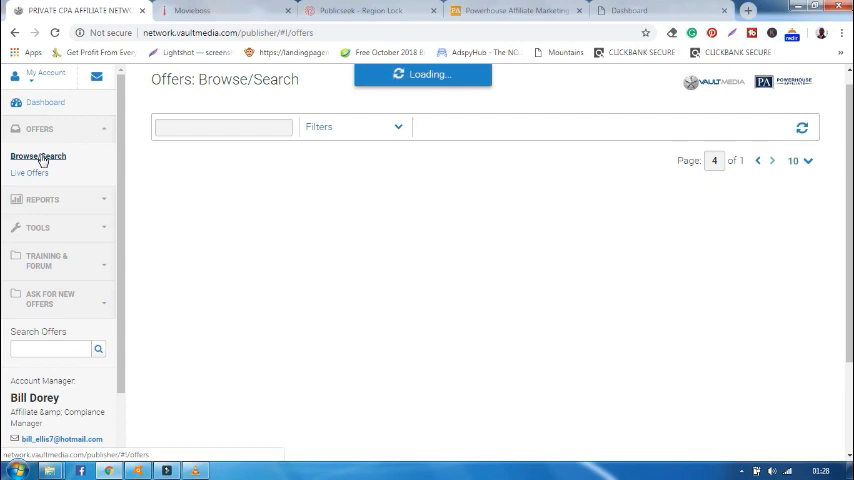
pyautogui.click(38, 156)
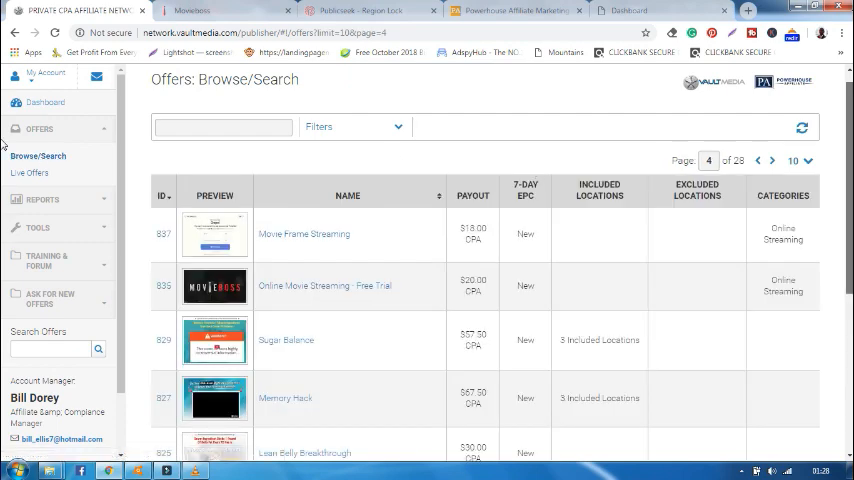
pyautogui.scroll(-3)
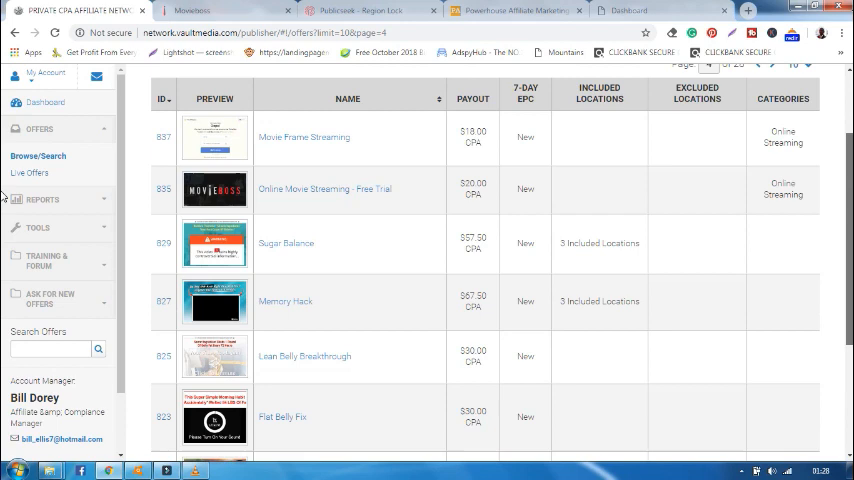
pyautogui.moveTo(300, 304)
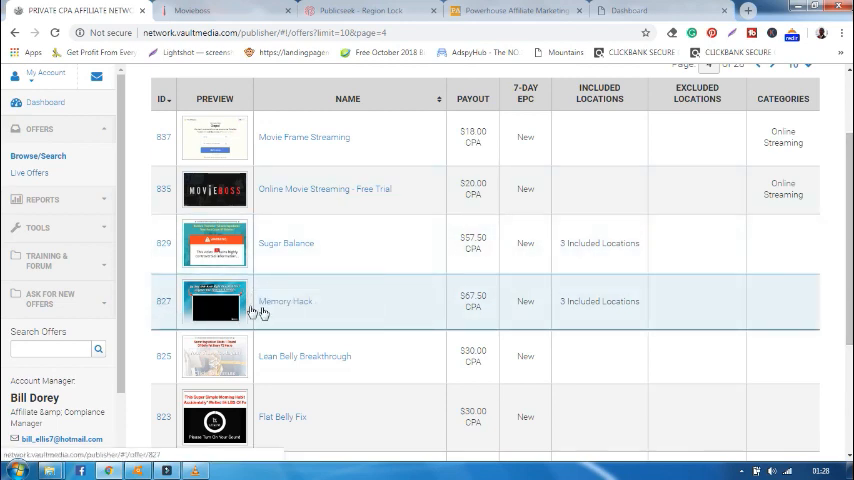
pyautogui.click(292, 304)
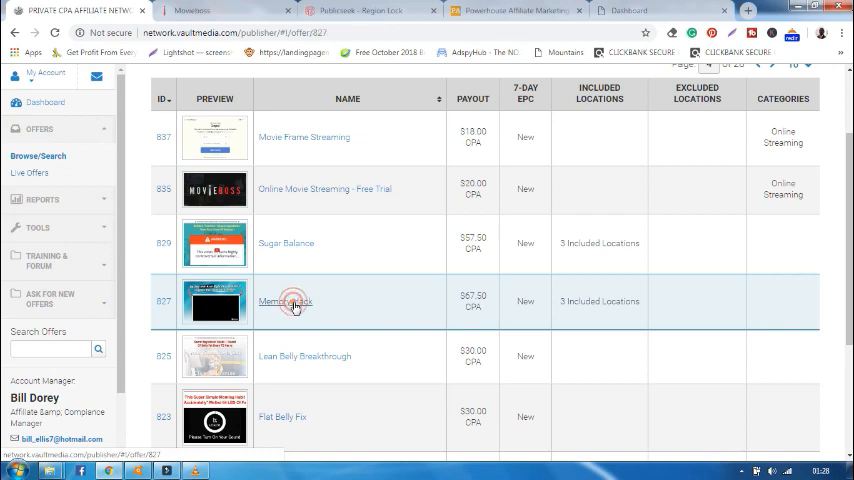
# - Review Memory Hack's tracking link, payout and included countries, then preview its landing page
pyautogui.click(284, 300)
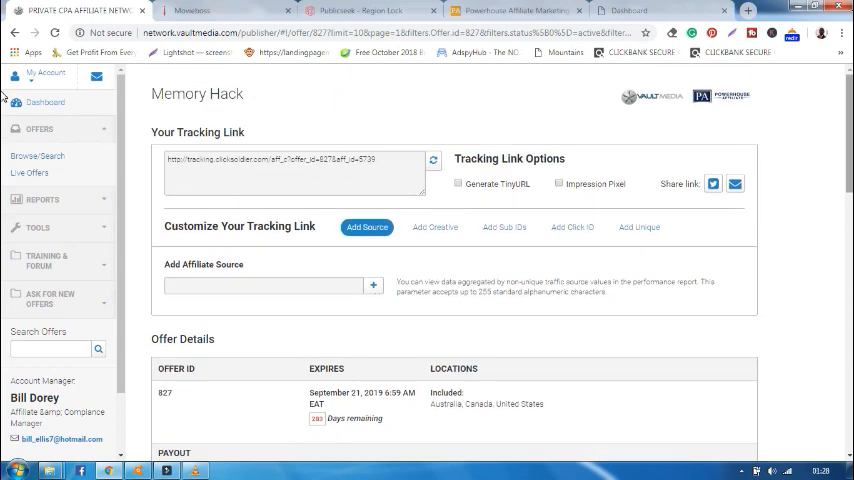
pyautogui.scroll(-3)
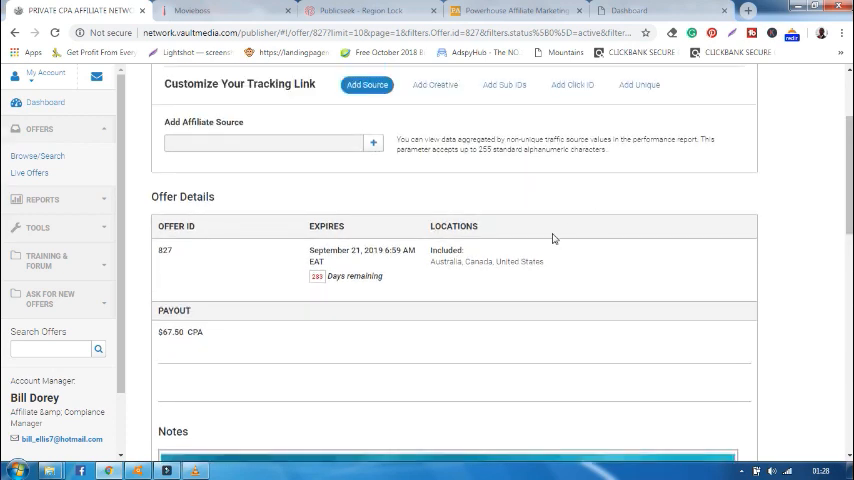
pyautogui.moveTo(556, 252)
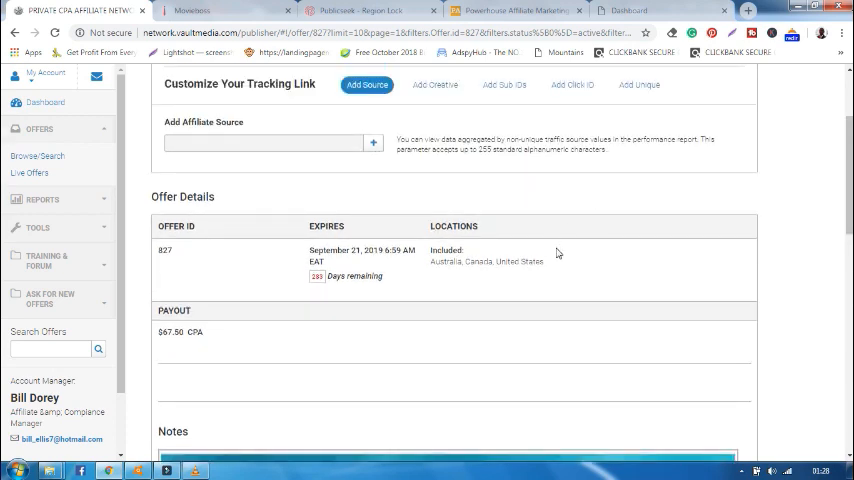
pyautogui.moveTo(488, 264)
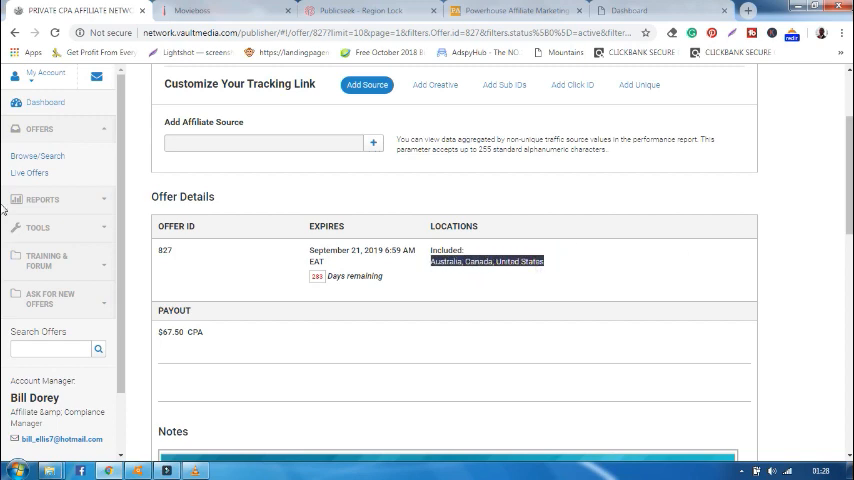
pyautogui.scroll(-3)
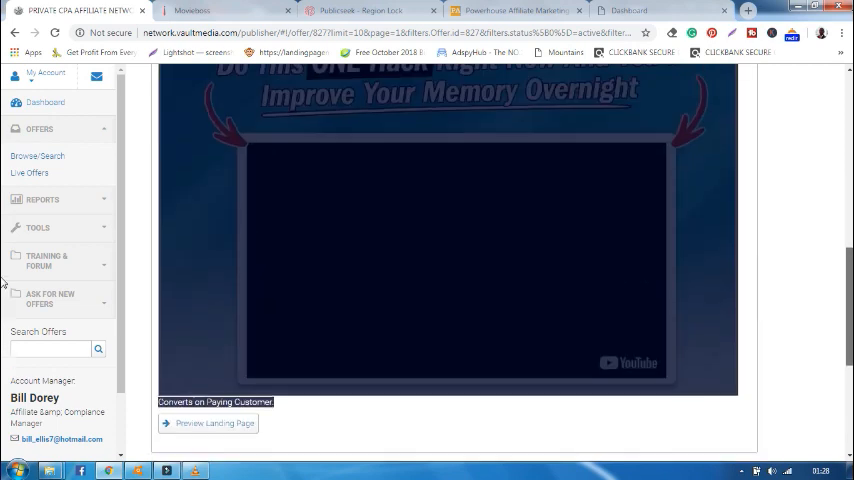
pyautogui.scroll(-3)
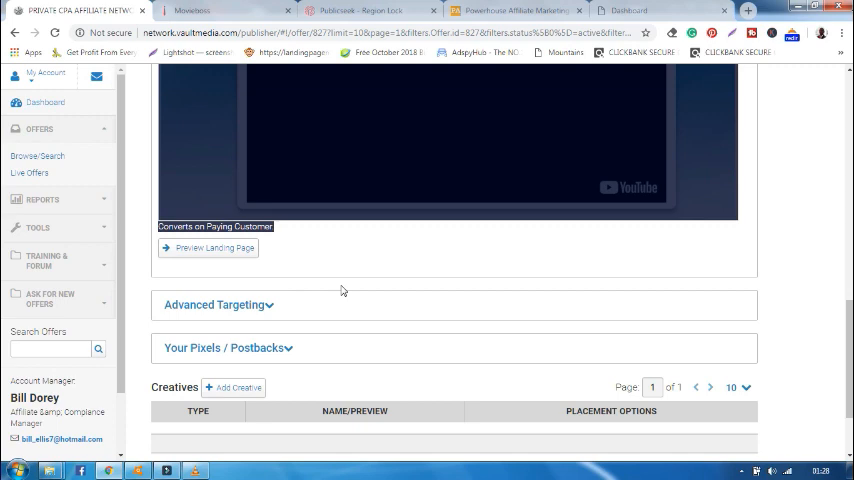
pyautogui.click(212, 246)
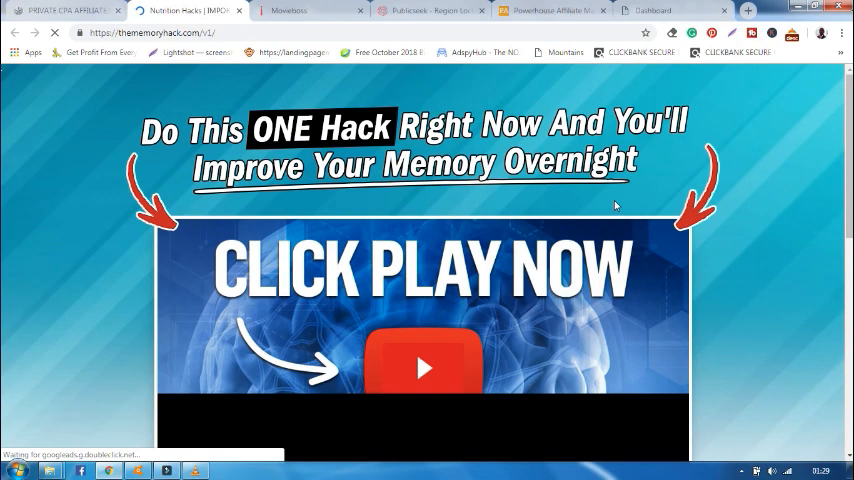
# - Start the Memory Hack landing page's sales video, then switch back to the Vault Media tab
pyautogui.scroll(-3)
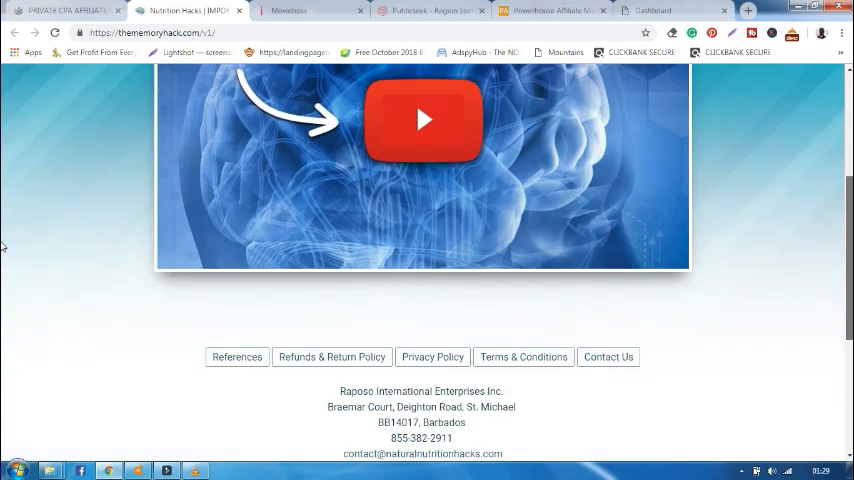
pyautogui.scroll(3)
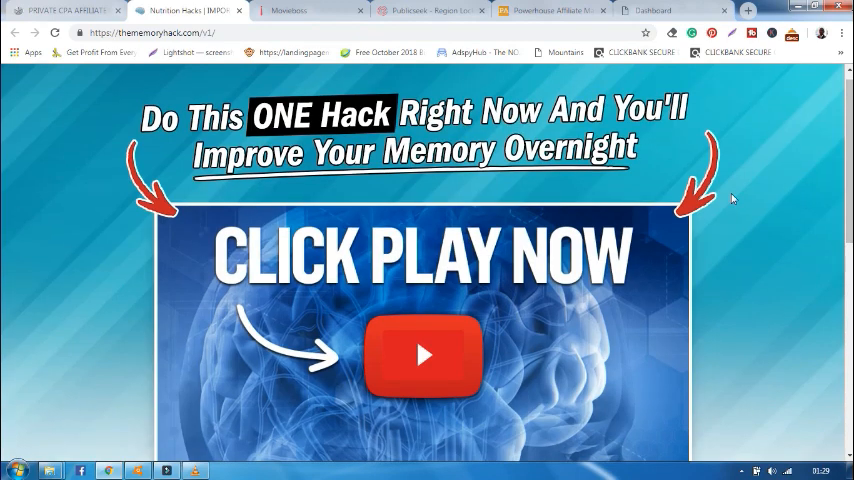
pyautogui.scroll(-3)
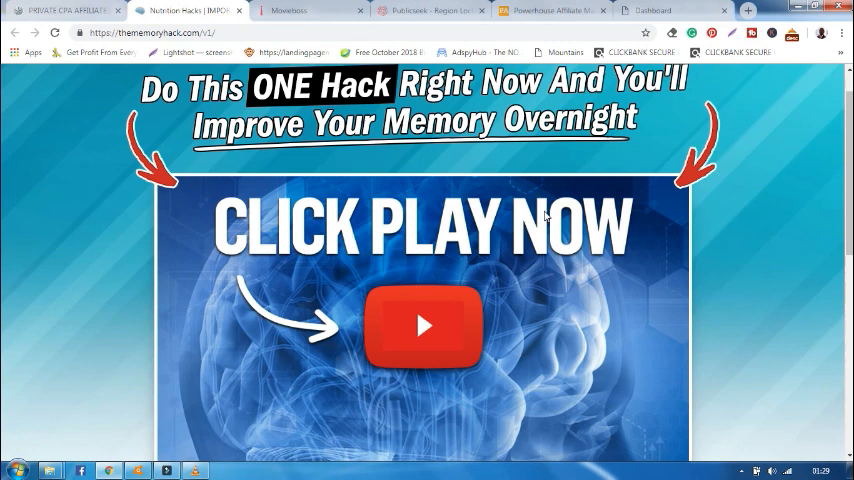
pyautogui.moveTo(470, 260)
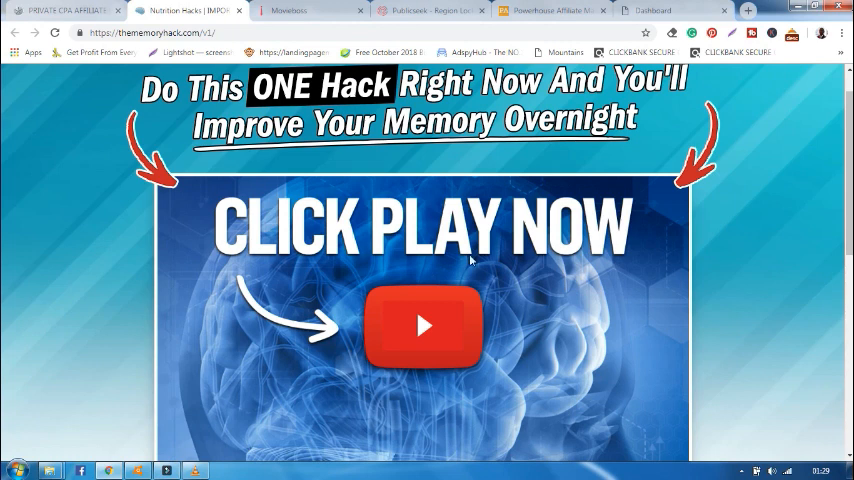
pyautogui.moveTo(422, 326)
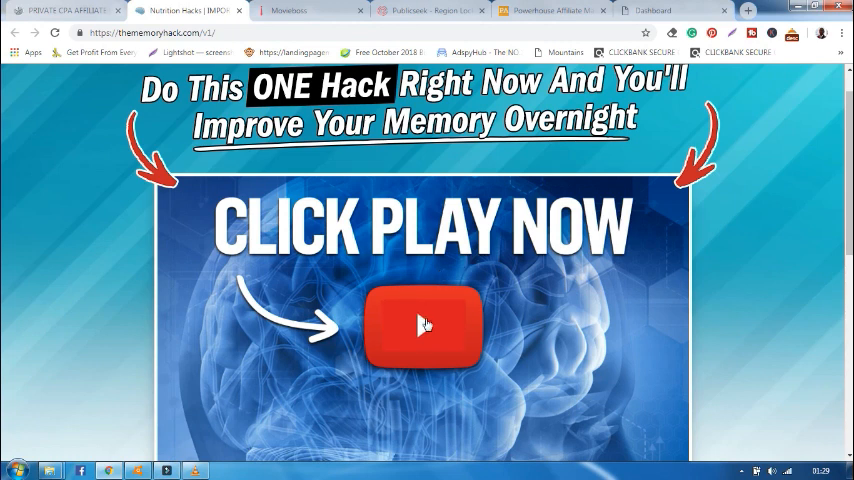
pyautogui.click(422, 324)
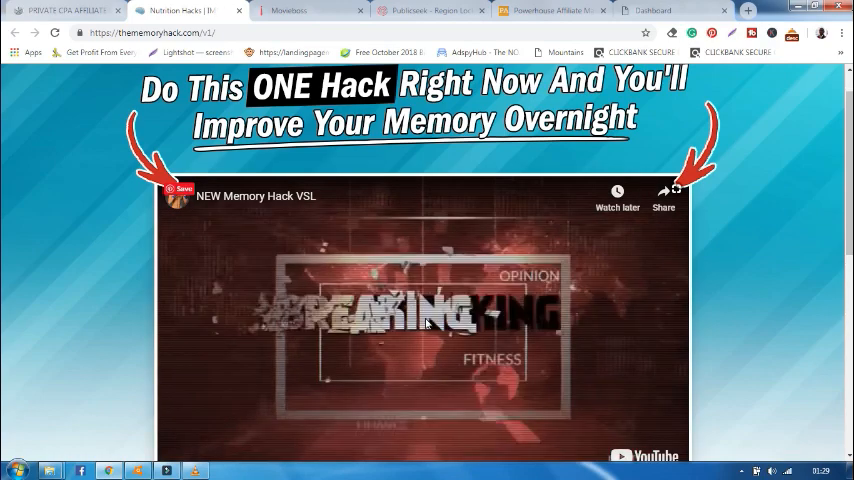
pyautogui.scroll(-3)
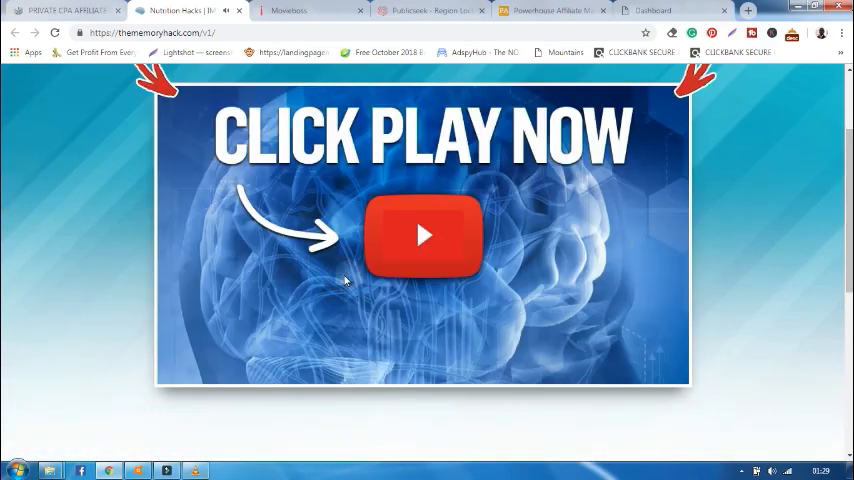
pyautogui.moveTo(240, 12)
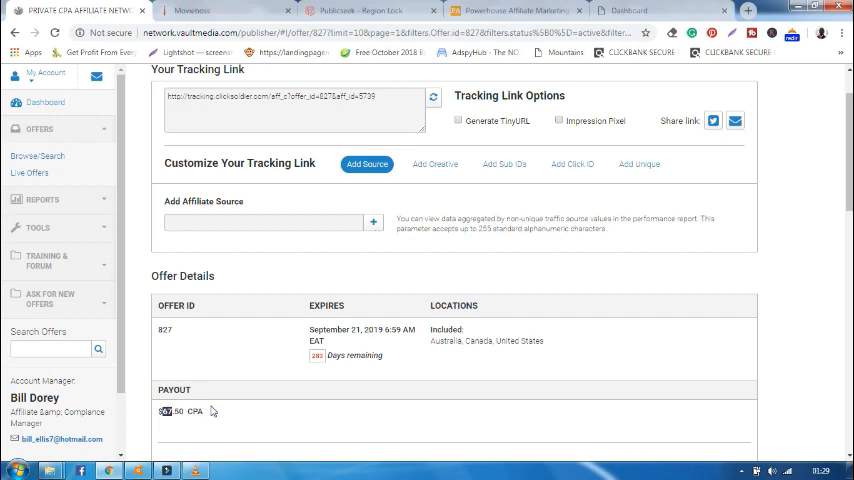
pyautogui.click(38, 156)
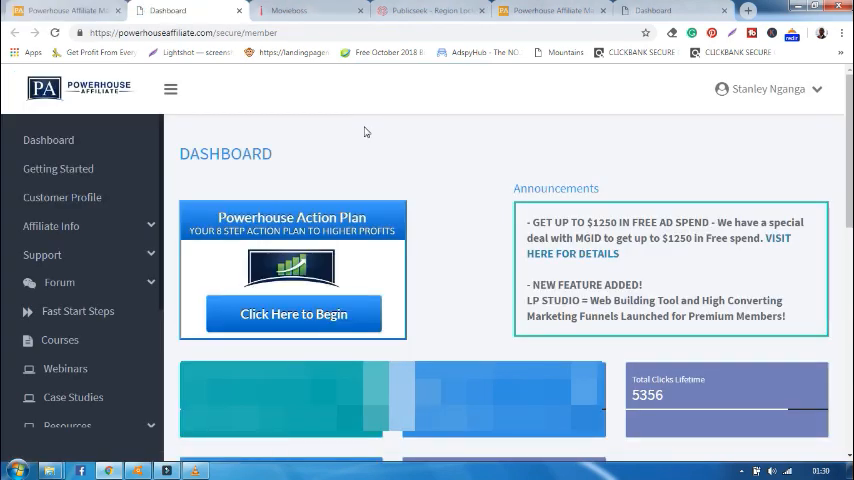
pyautogui.moveTo(174, 220)
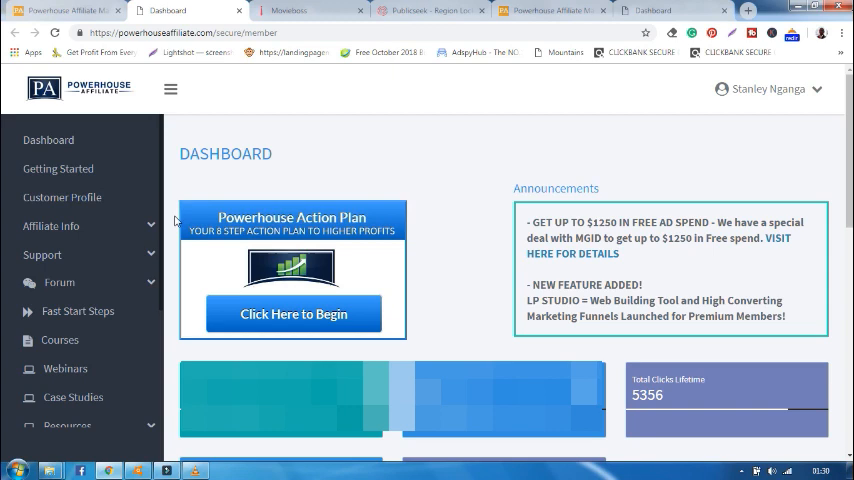
# - View the Powerhouse Action Plan guide, then return to the dashboard's membership information
pyautogui.scroll(-3)
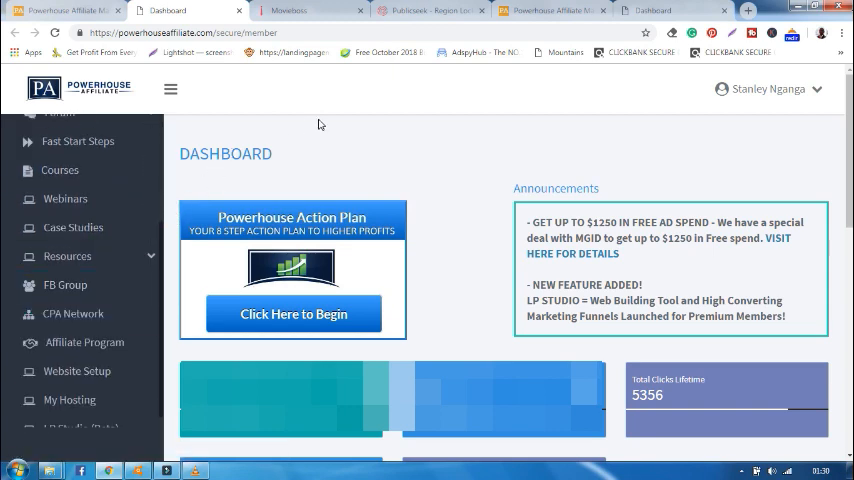
pyautogui.click(292, 312)
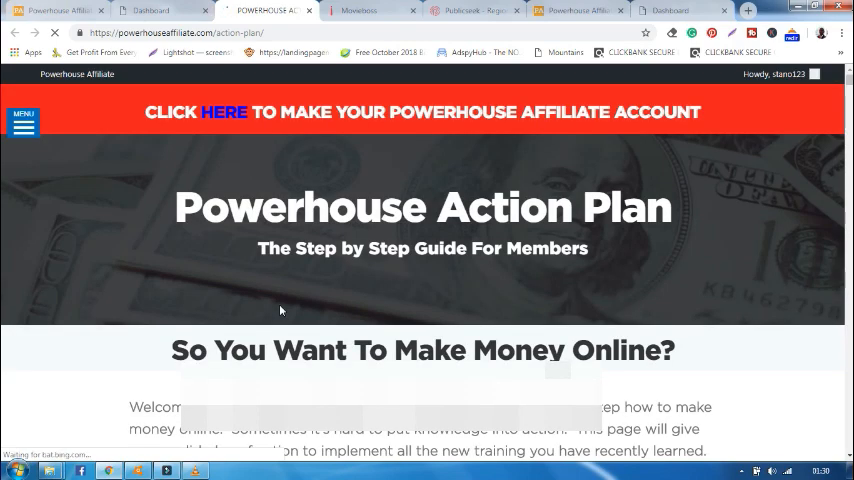
pyautogui.click(150, 12)
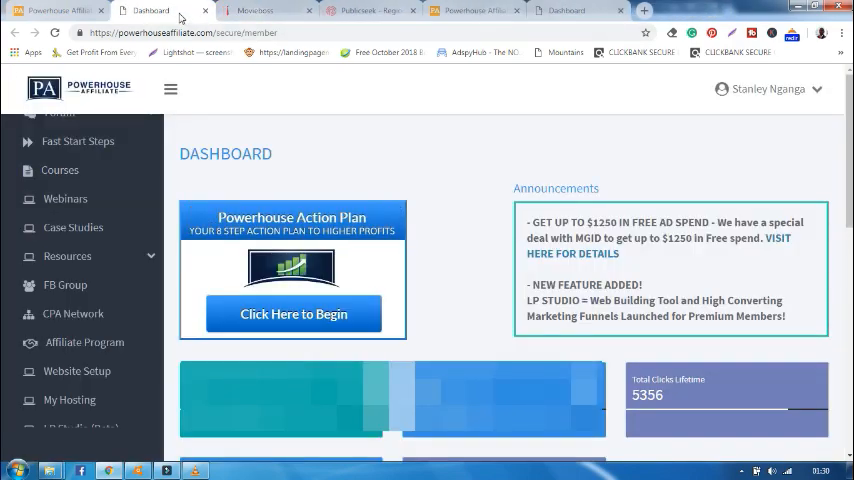
pyautogui.scroll(-3)
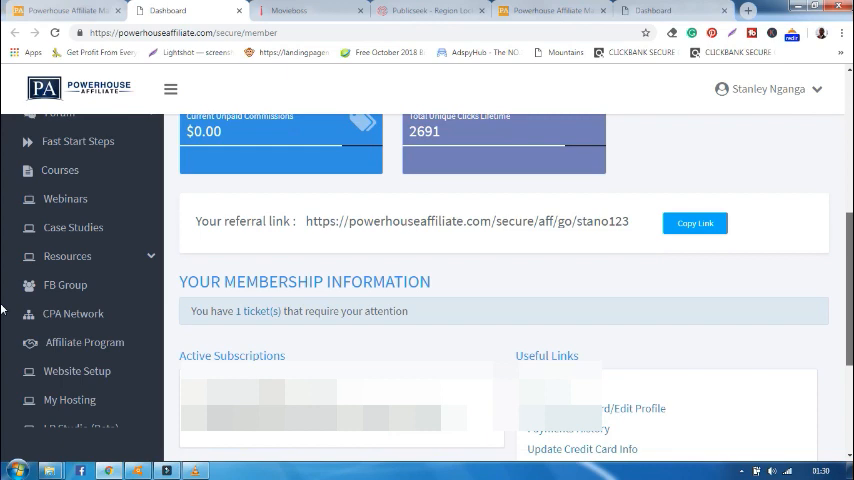